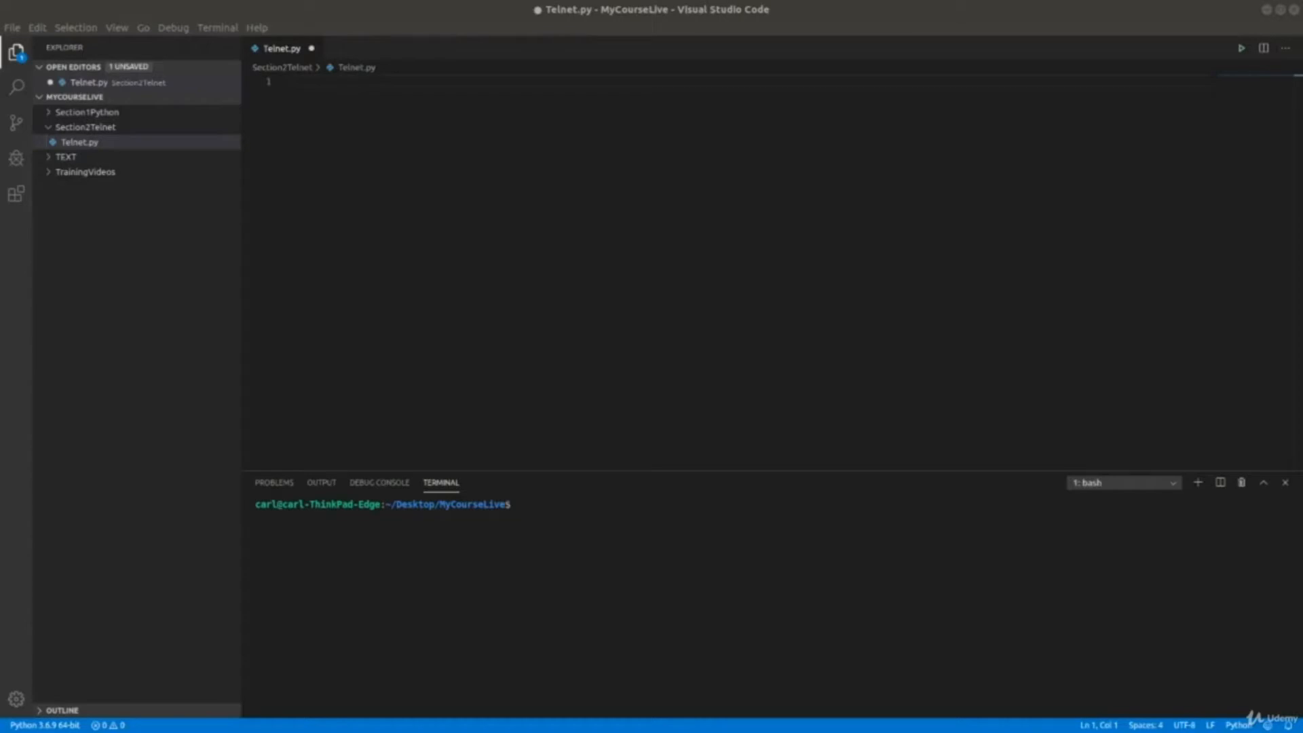
mouse_move(447, 236)
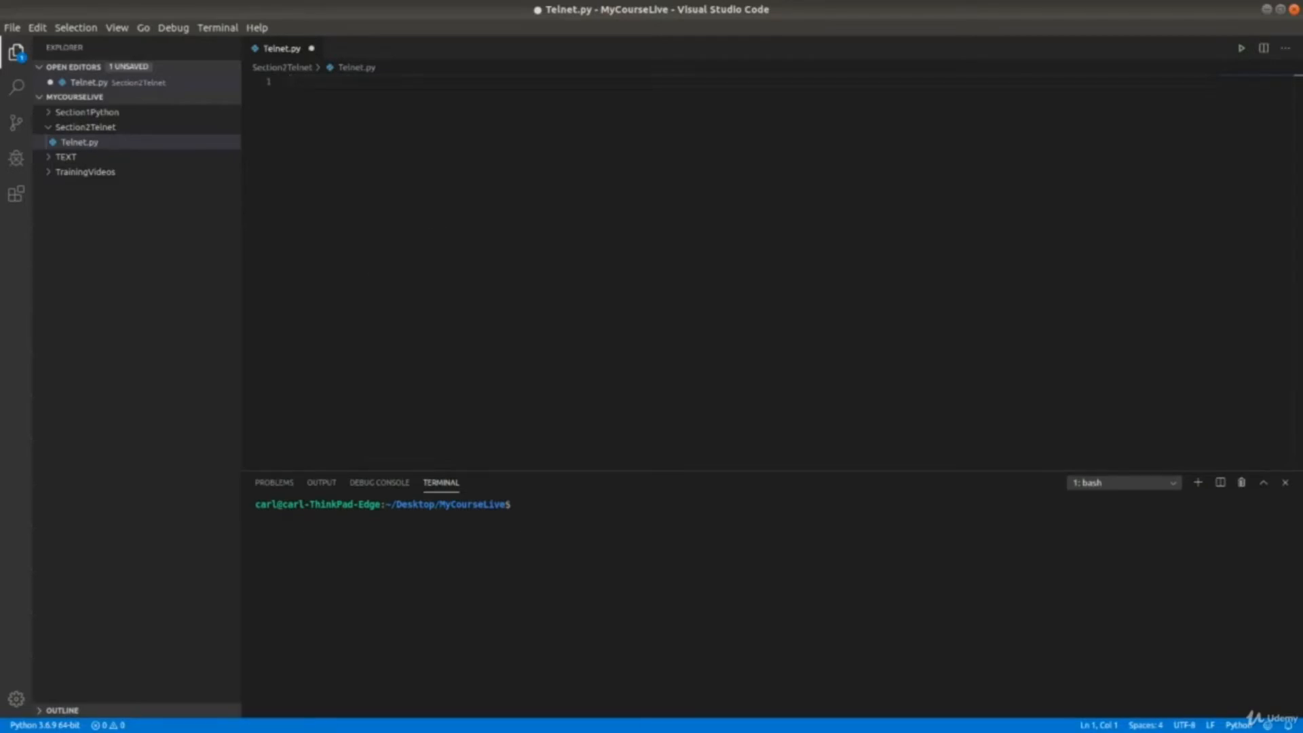
Add blank lines at the top of Telnet.py and write import telnetlib.
left_click(290, 81)
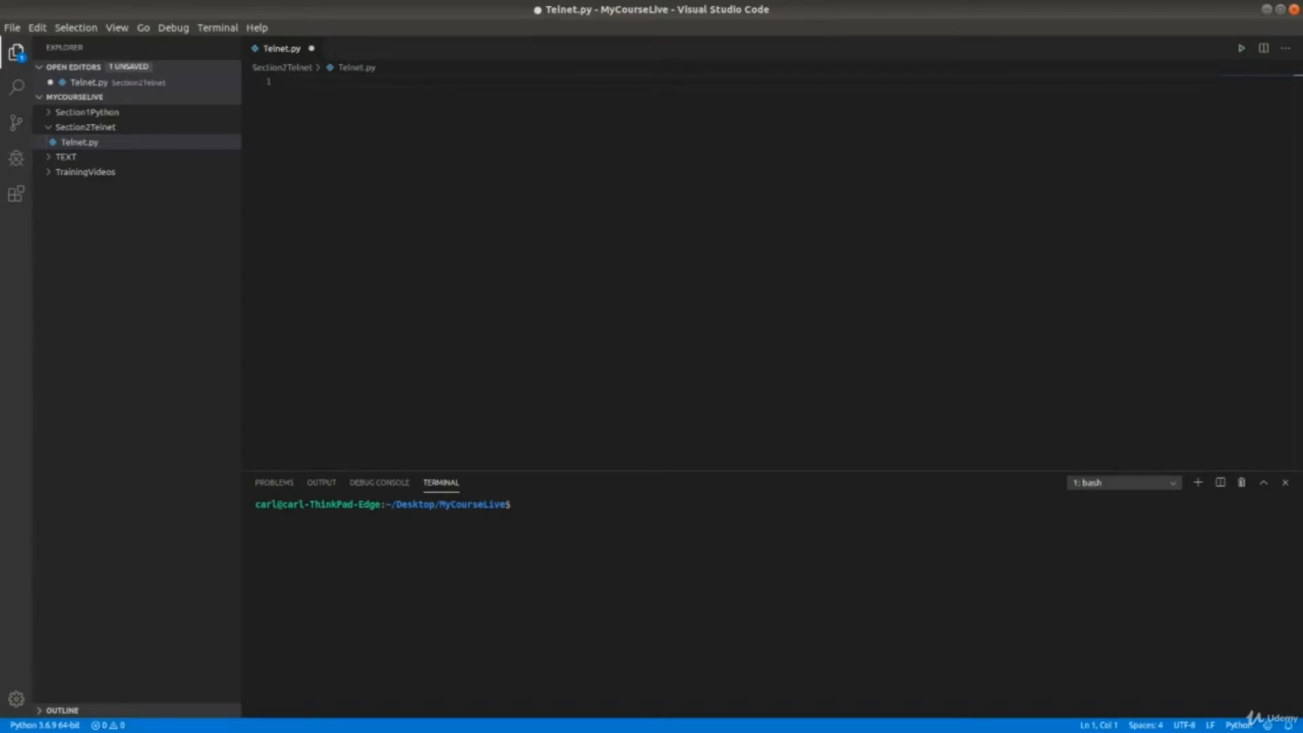
left_click(289, 82)
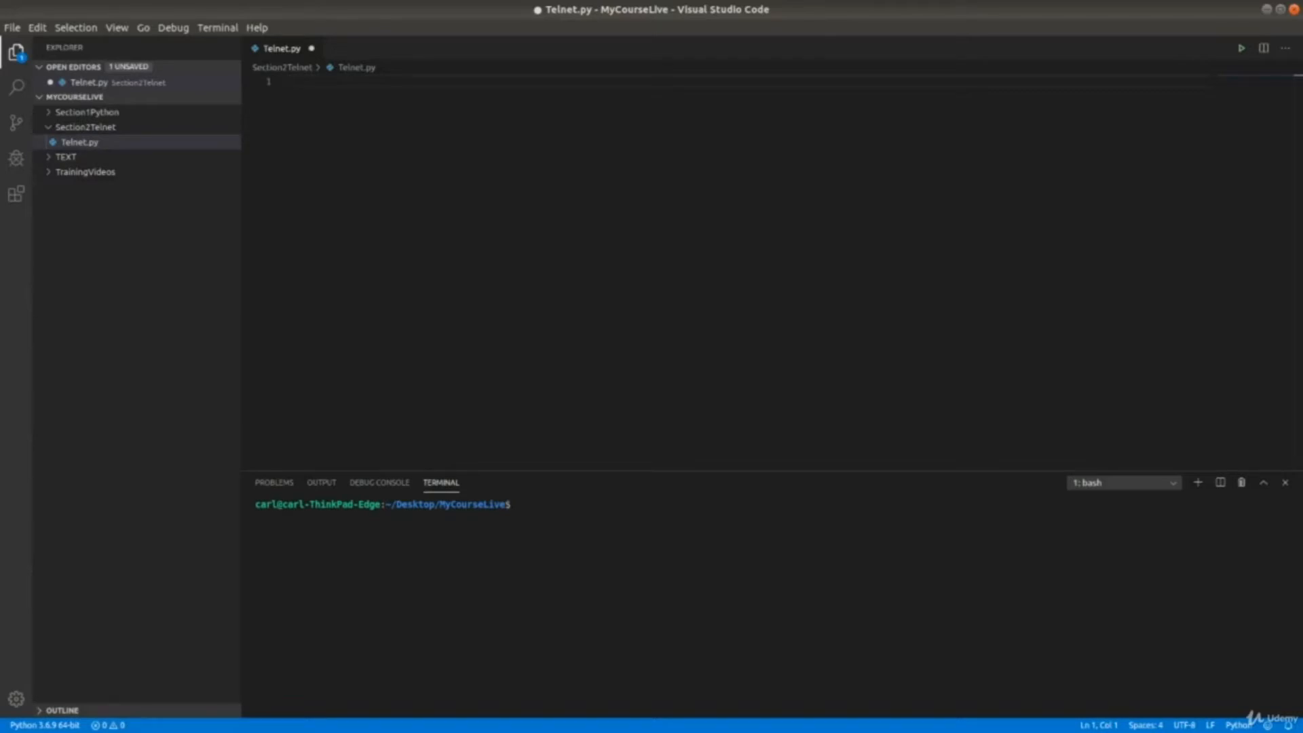
left_click(289, 81)
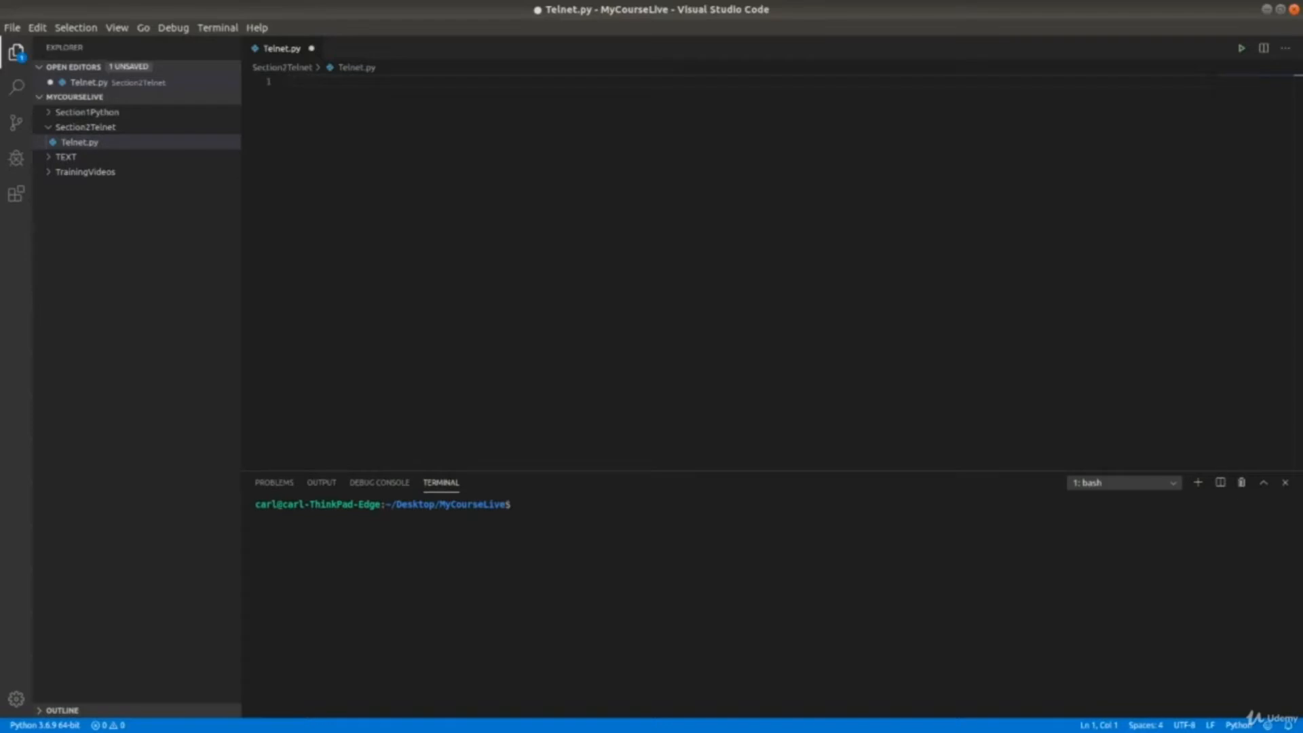
left_click(291, 82)
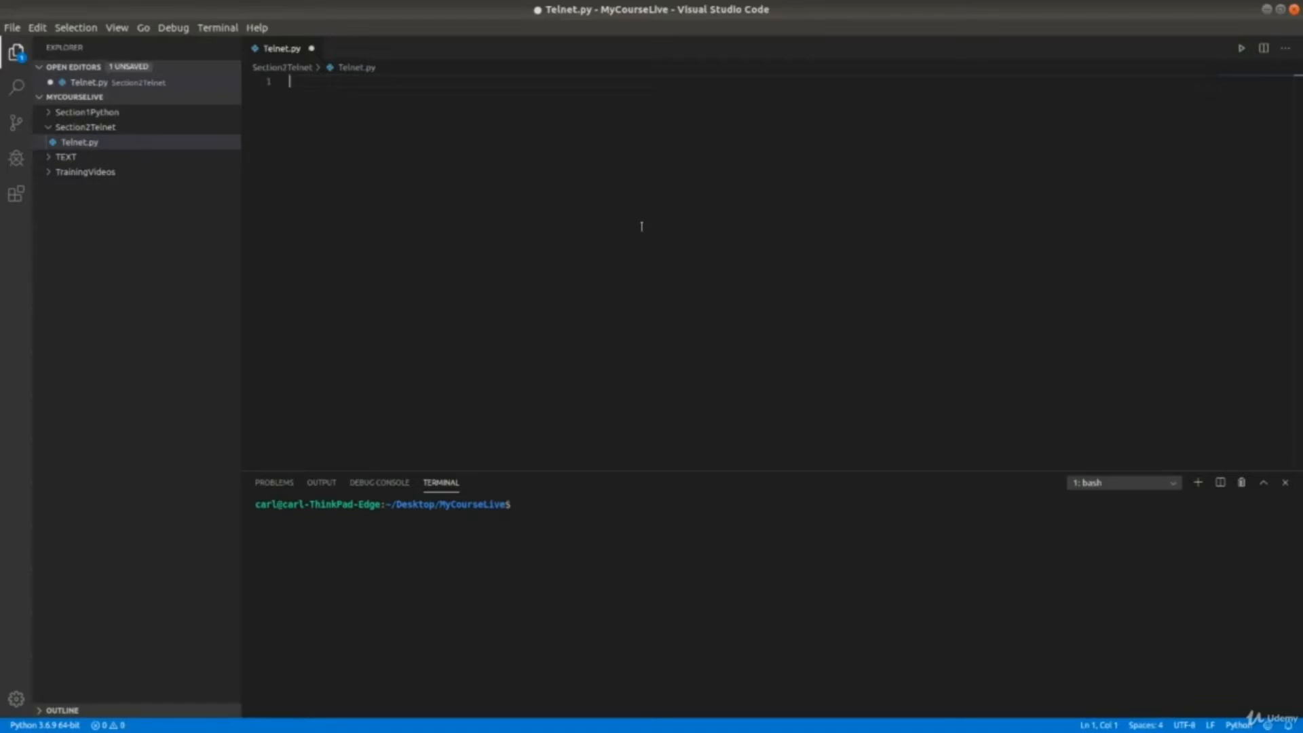
key("Enter")
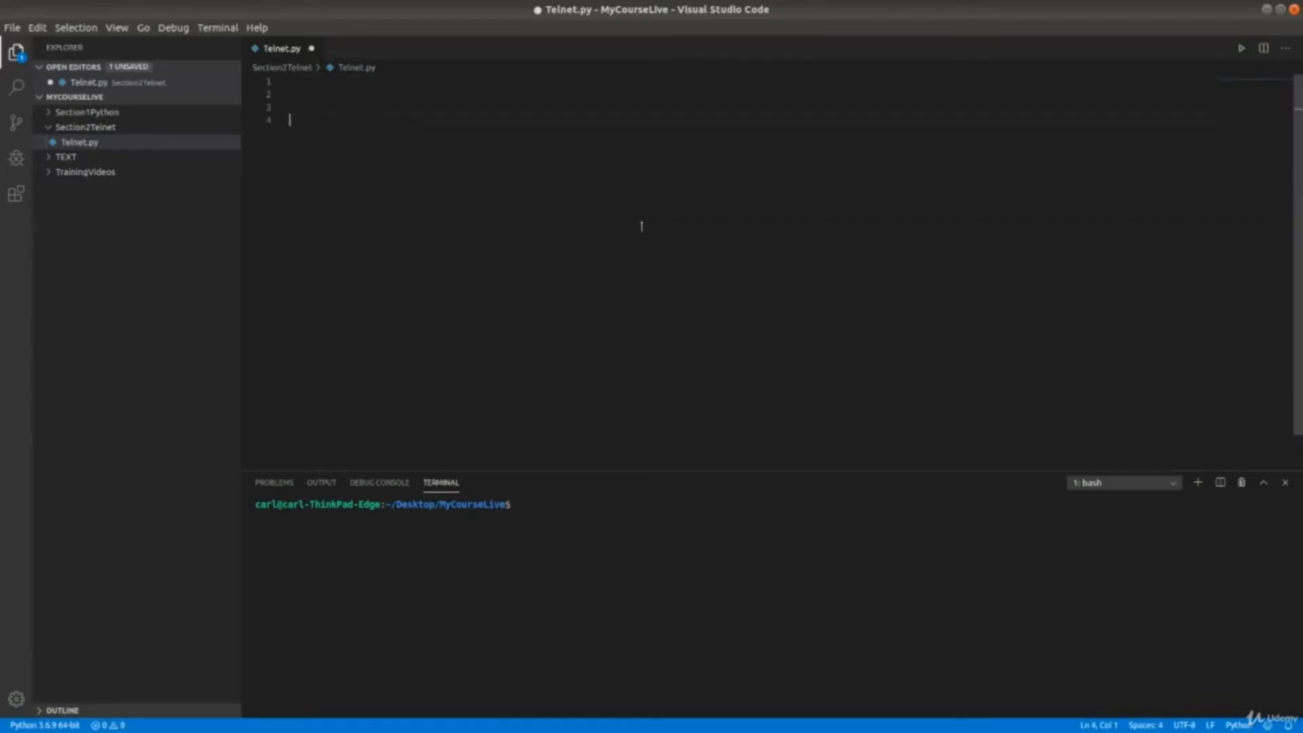
type("import")
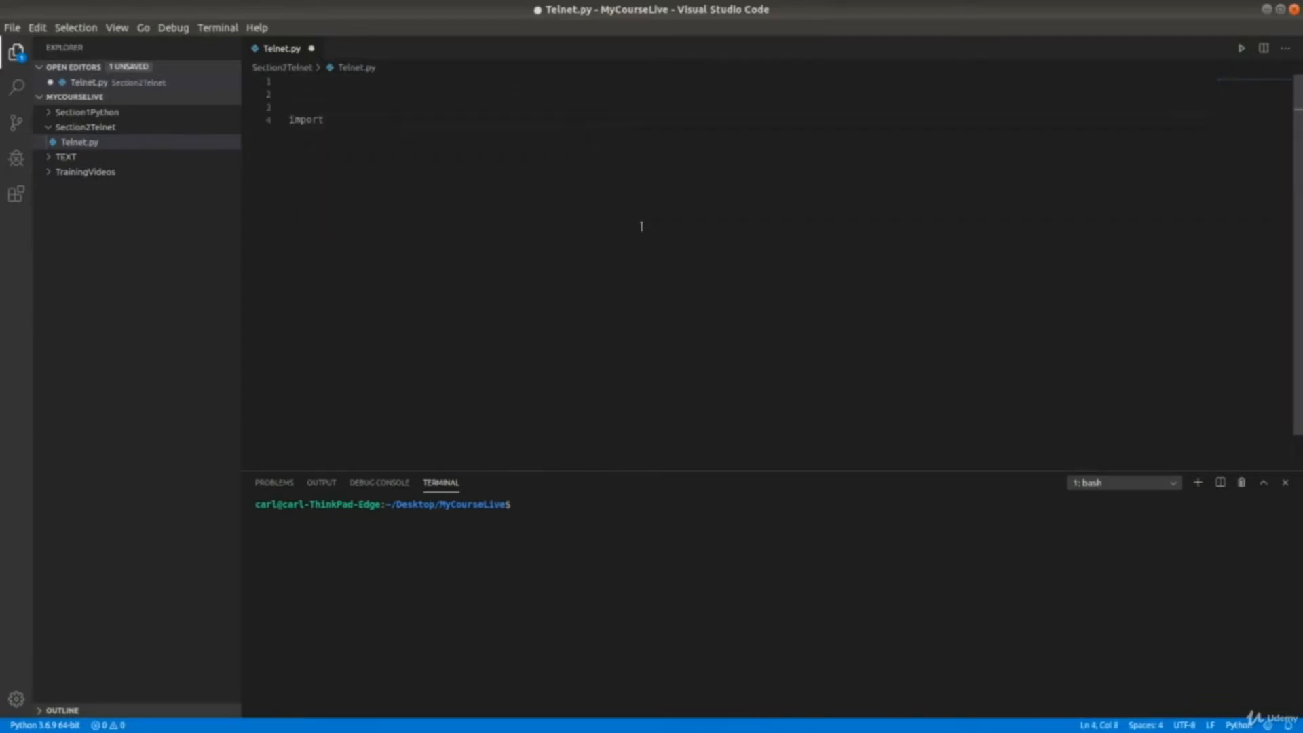
type("telnetlib")
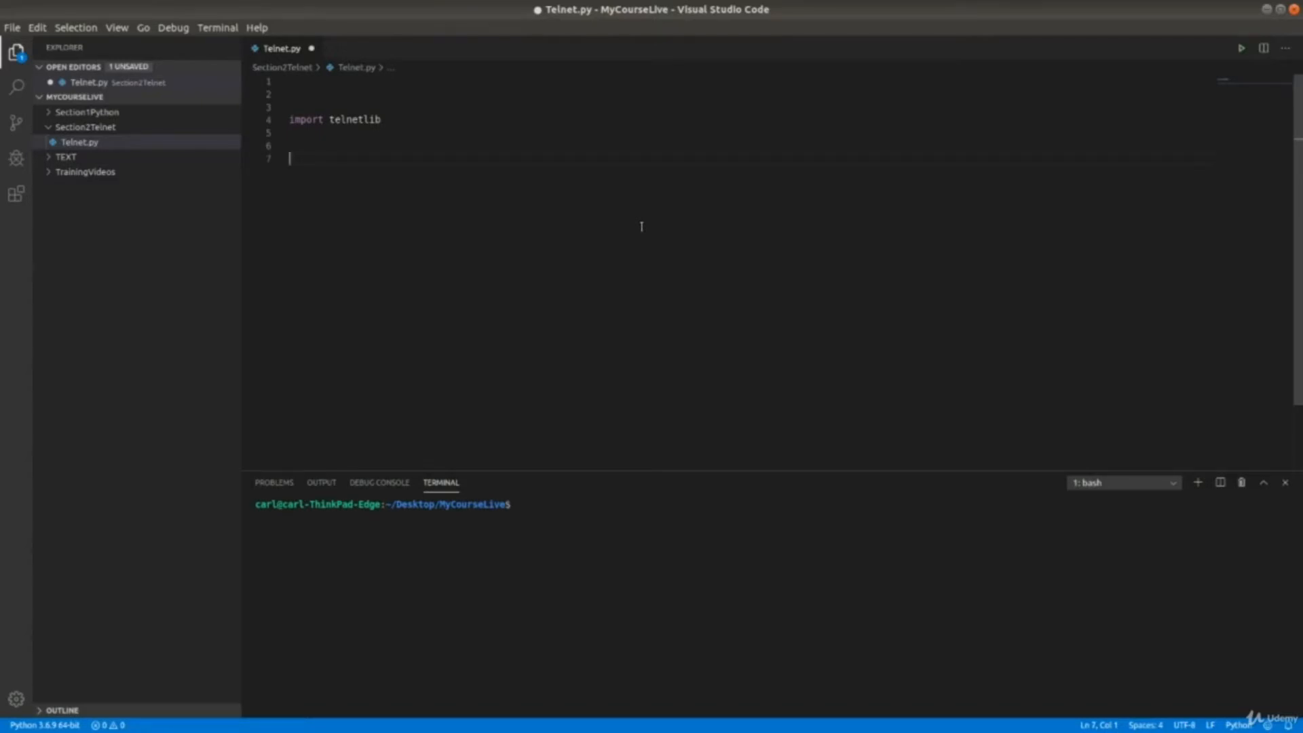
Write tn = telnetlib.Telnet(b'192.168.122.60', '23') to open the router connection.
type("tn")
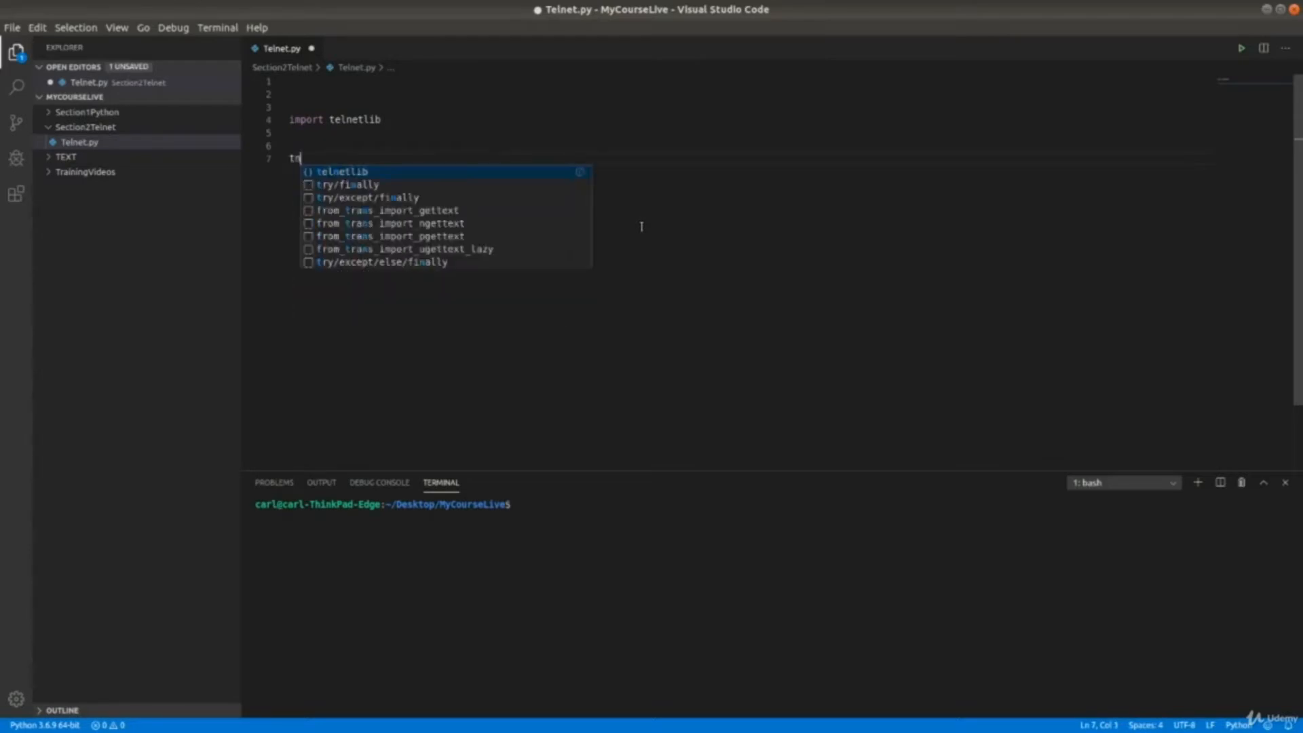
type("= telnetlib")
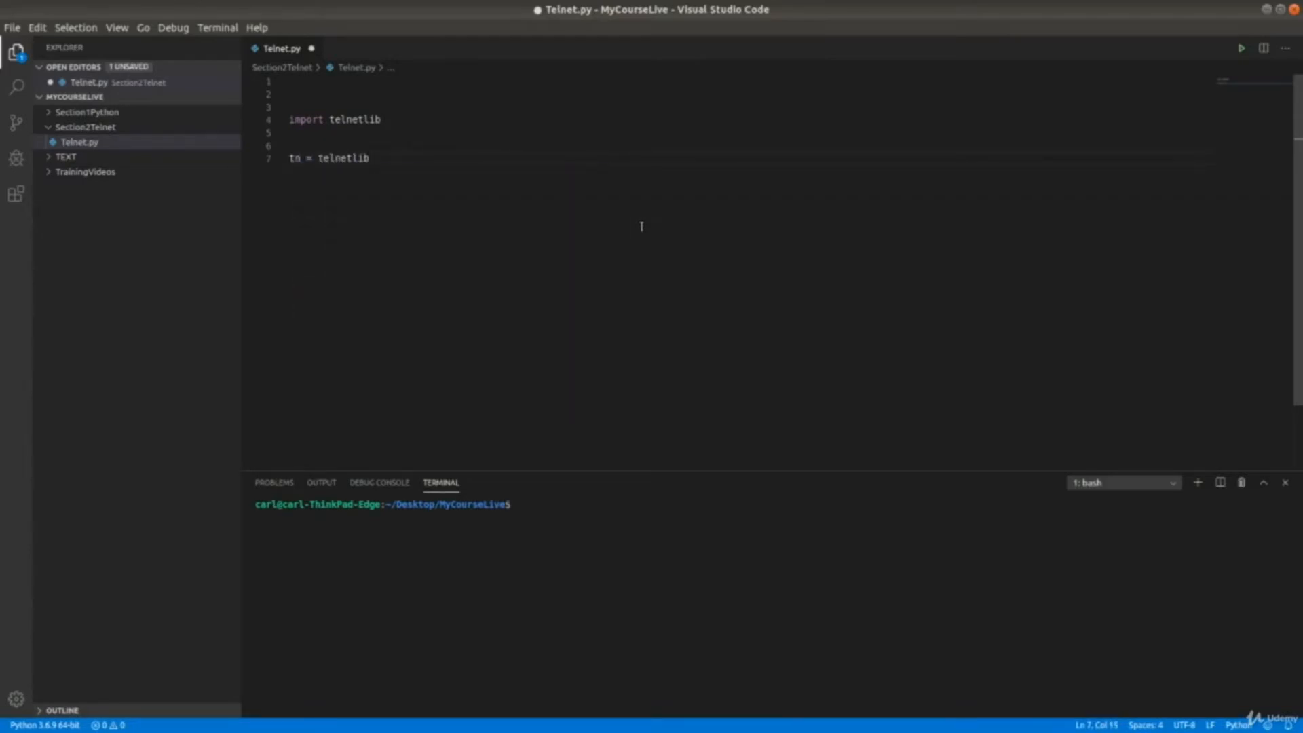
type(".Telnet")
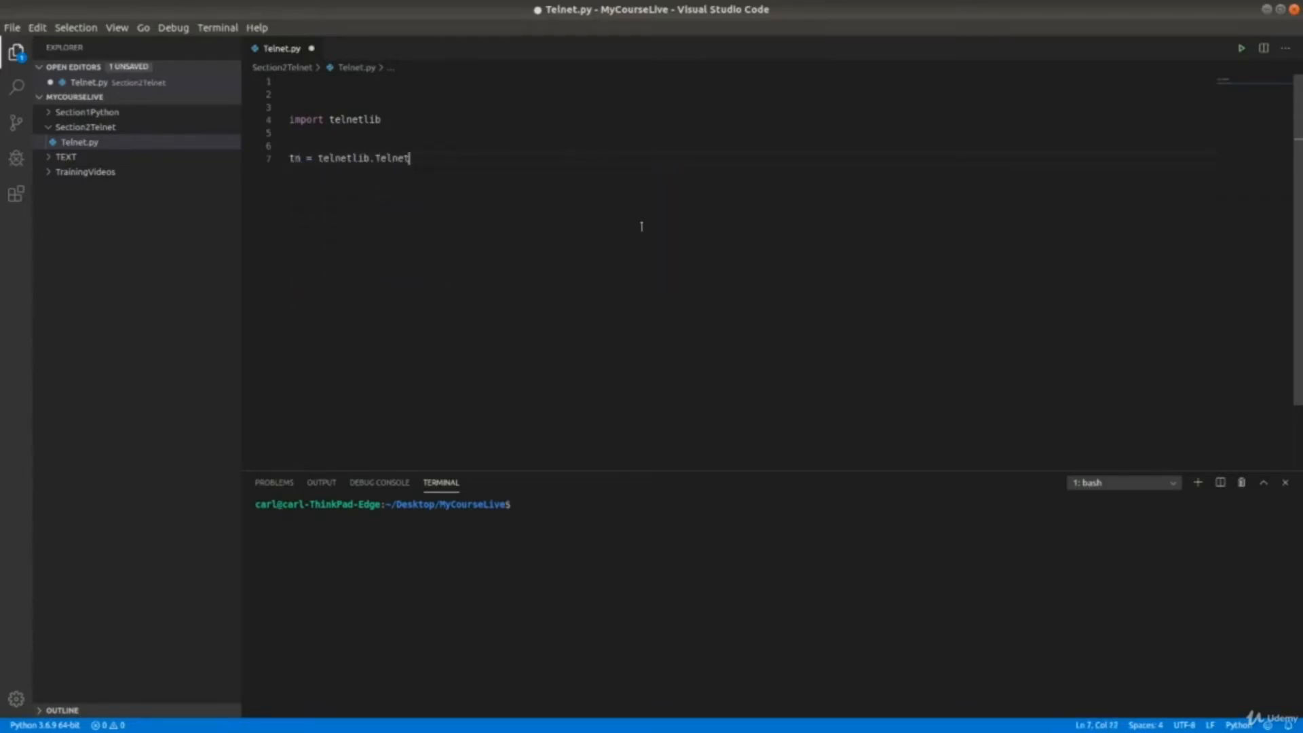
type("(b'")
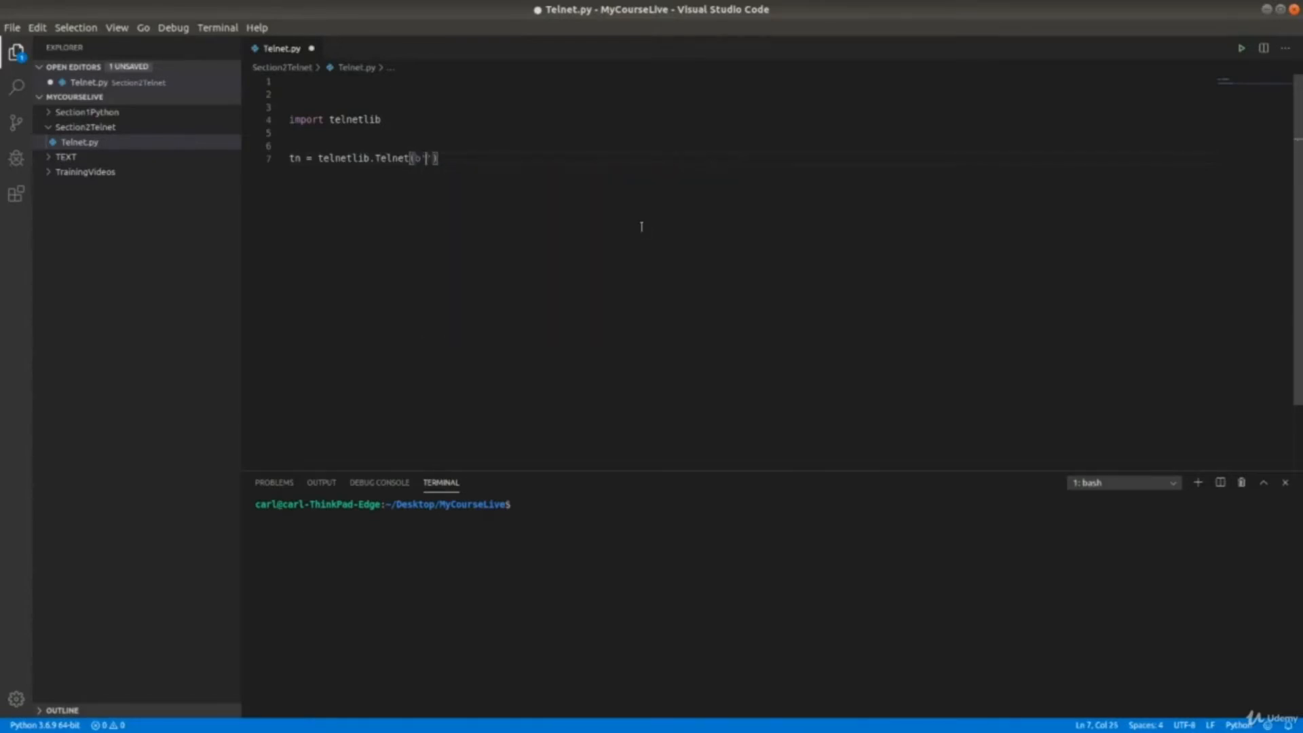
type("192.")
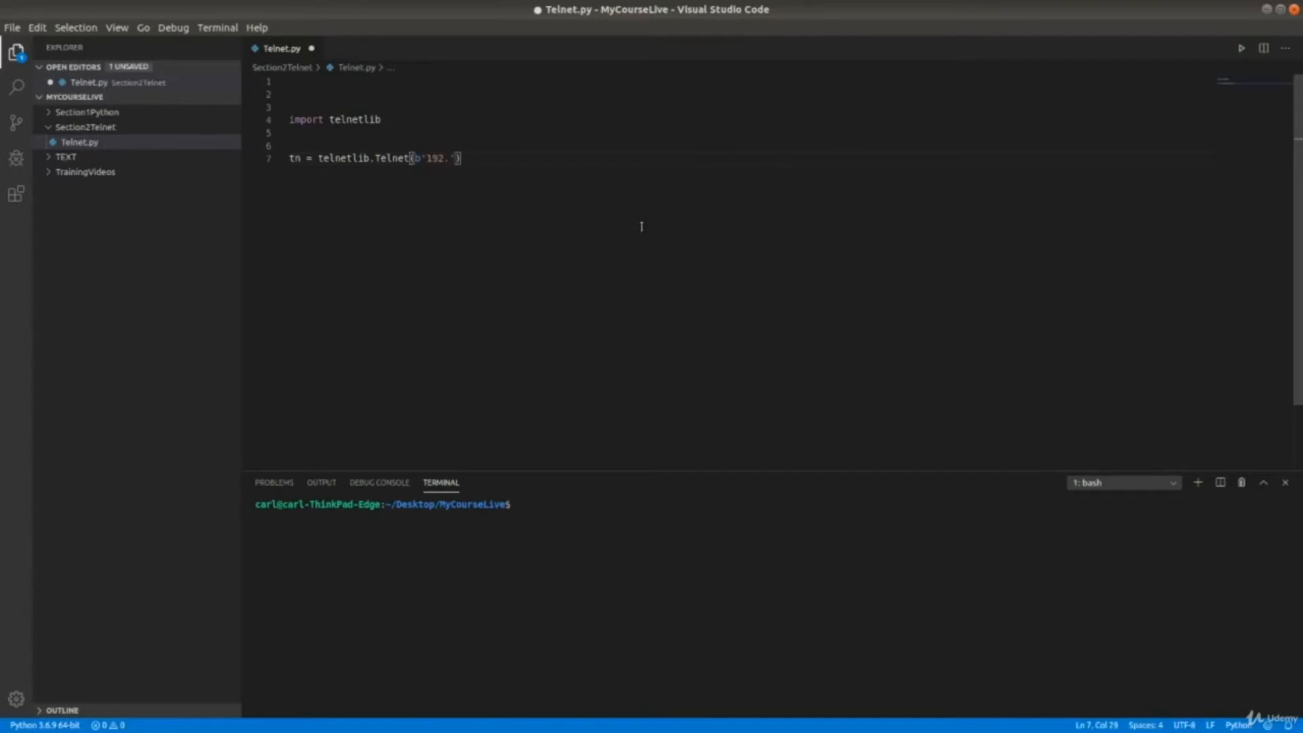
type("168.122.60")
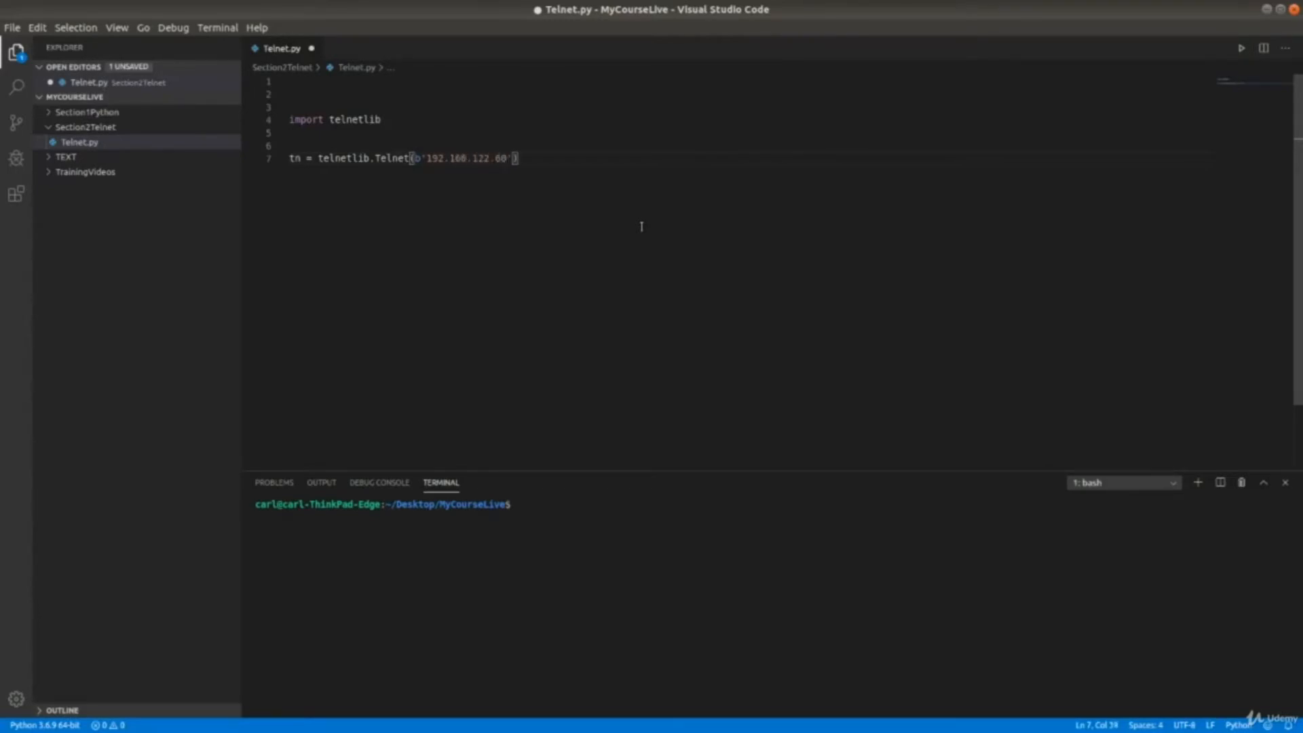
type(",")
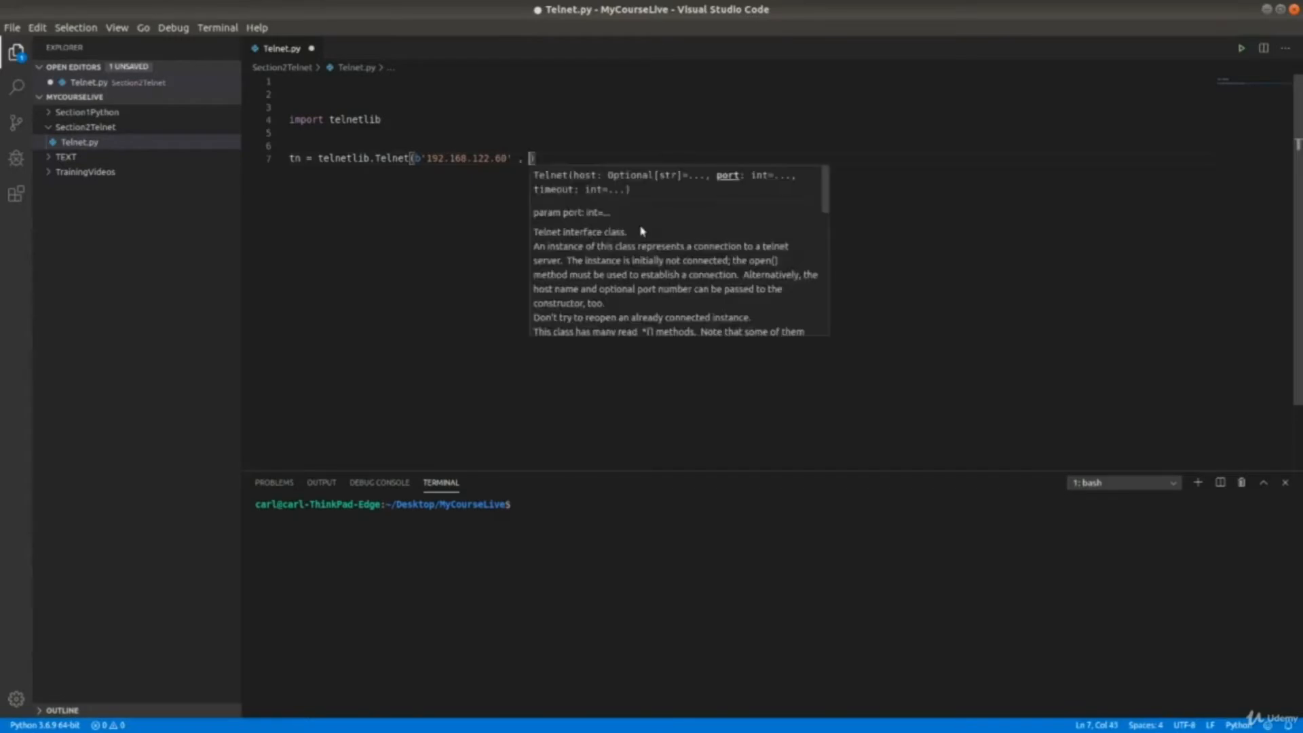
type("23')")
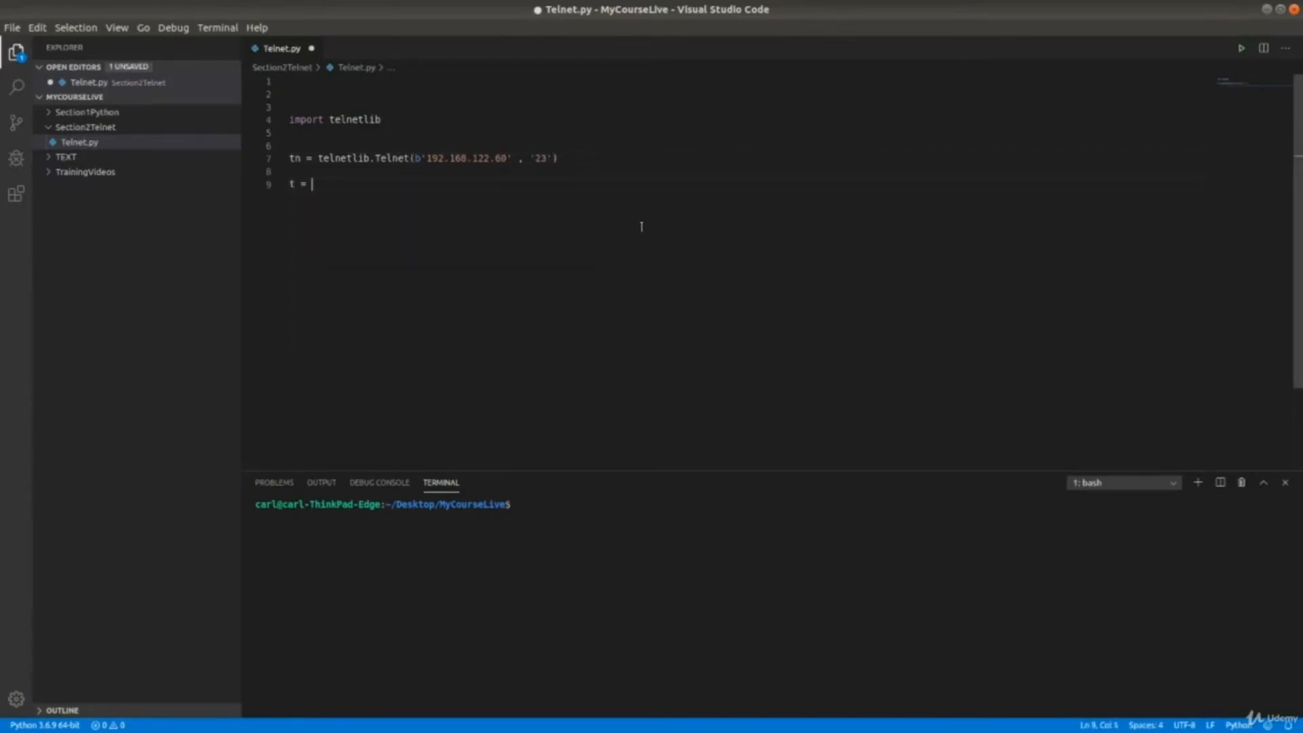
Begin the t = tn.read_until(...) line on the tn connection.
type("tn")
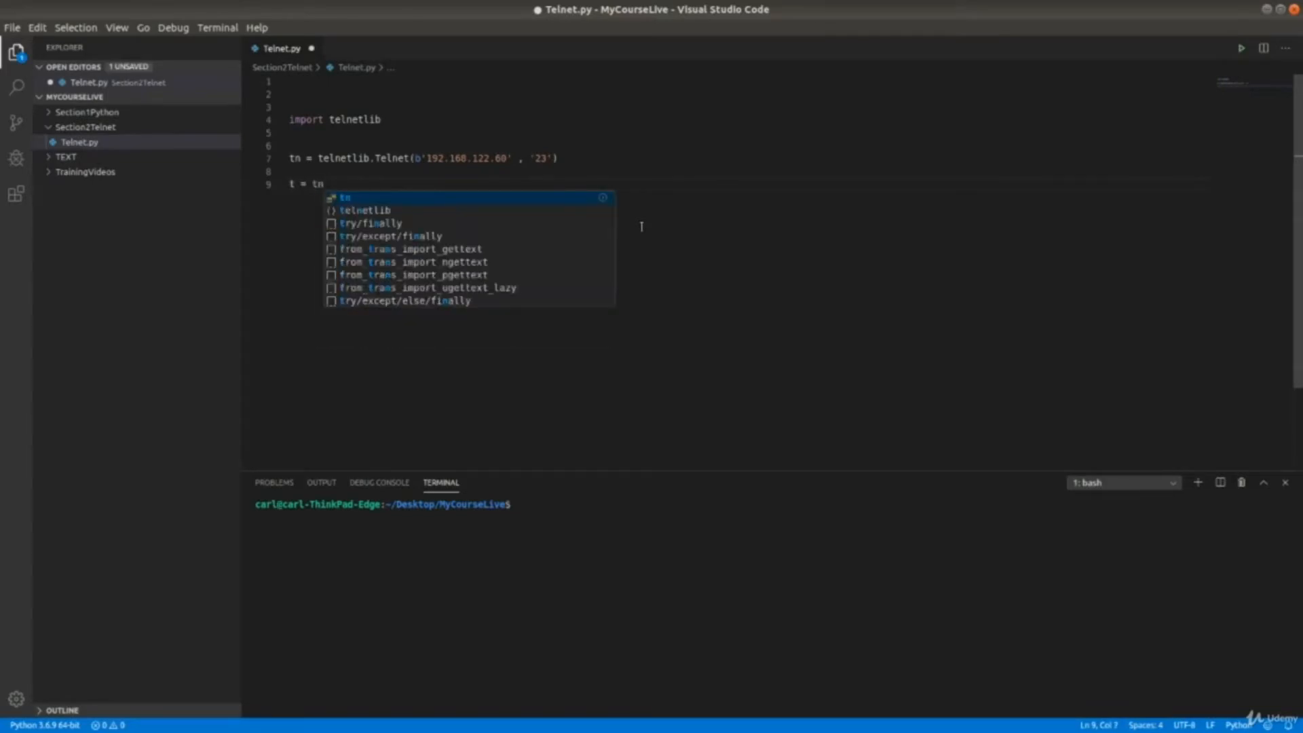
type(".read_until(b''")
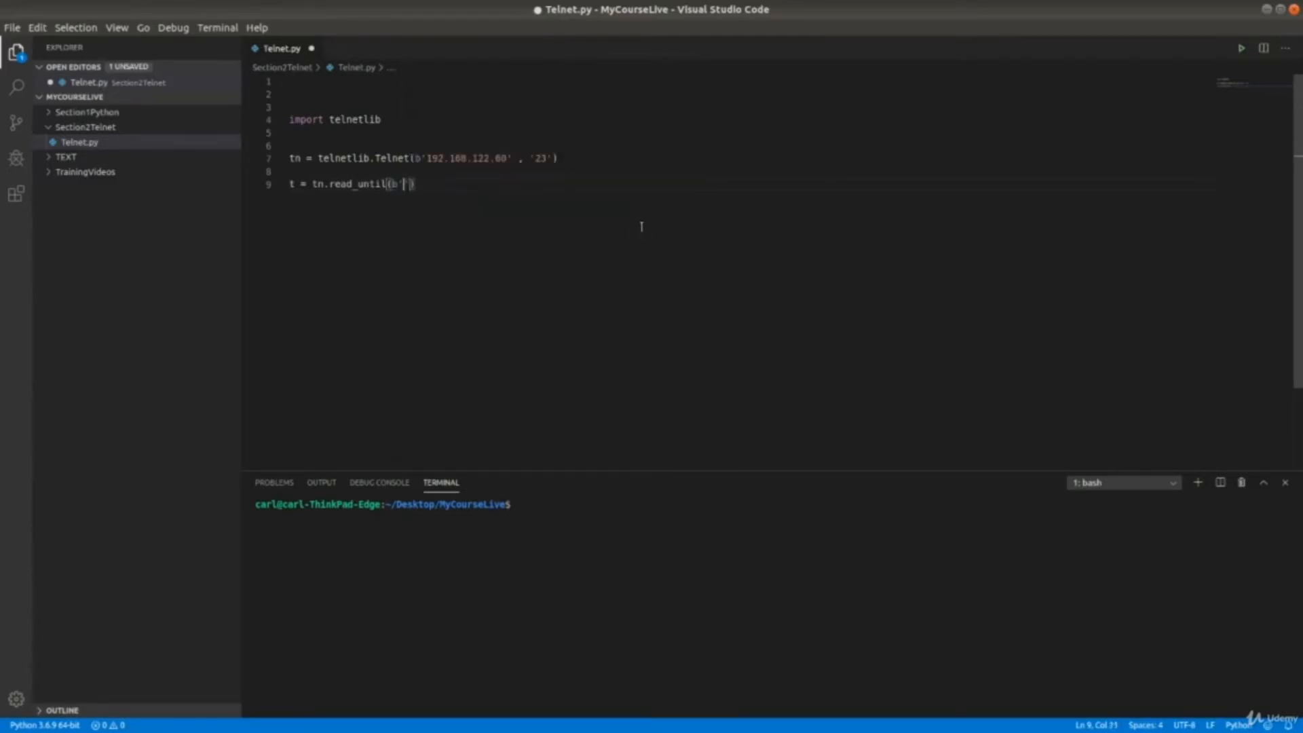
Read until b'Username:', write 'cisco'.encode('ascii'), and paste the read_until line again below.
type("Username:")
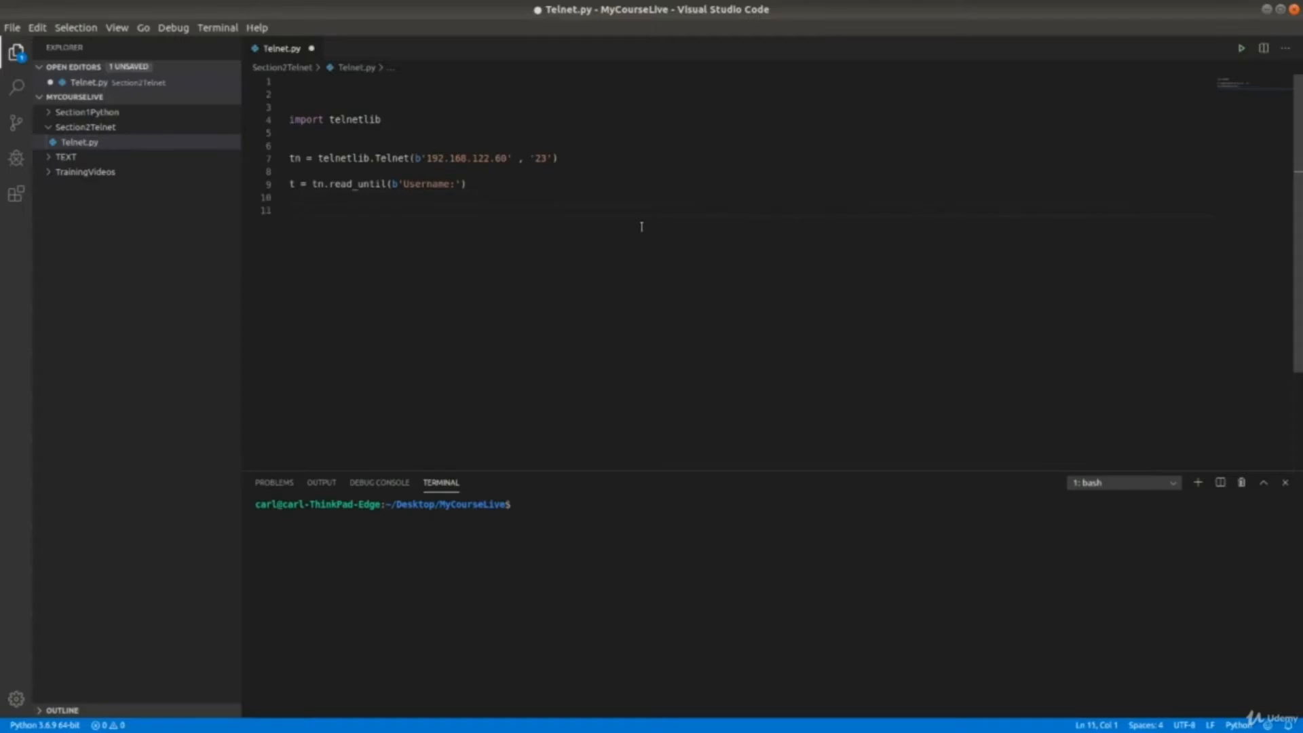
type("tn.")
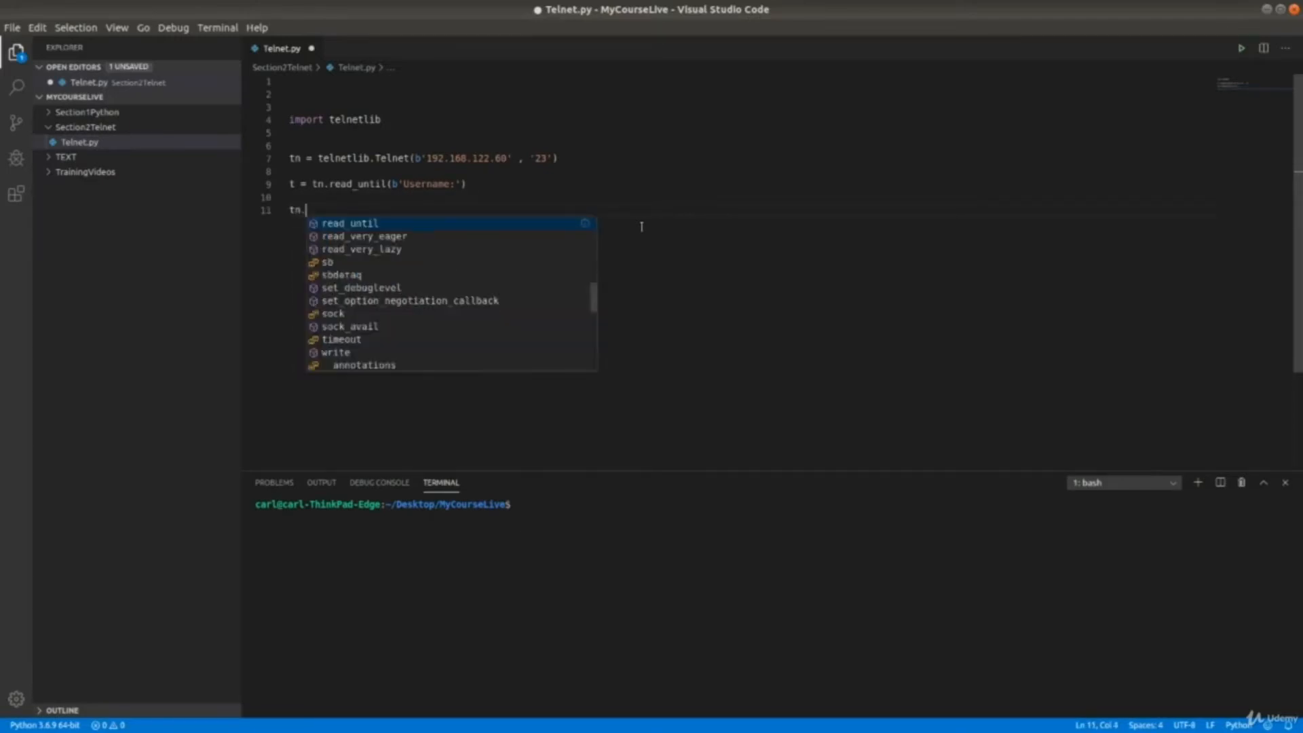
type("write")
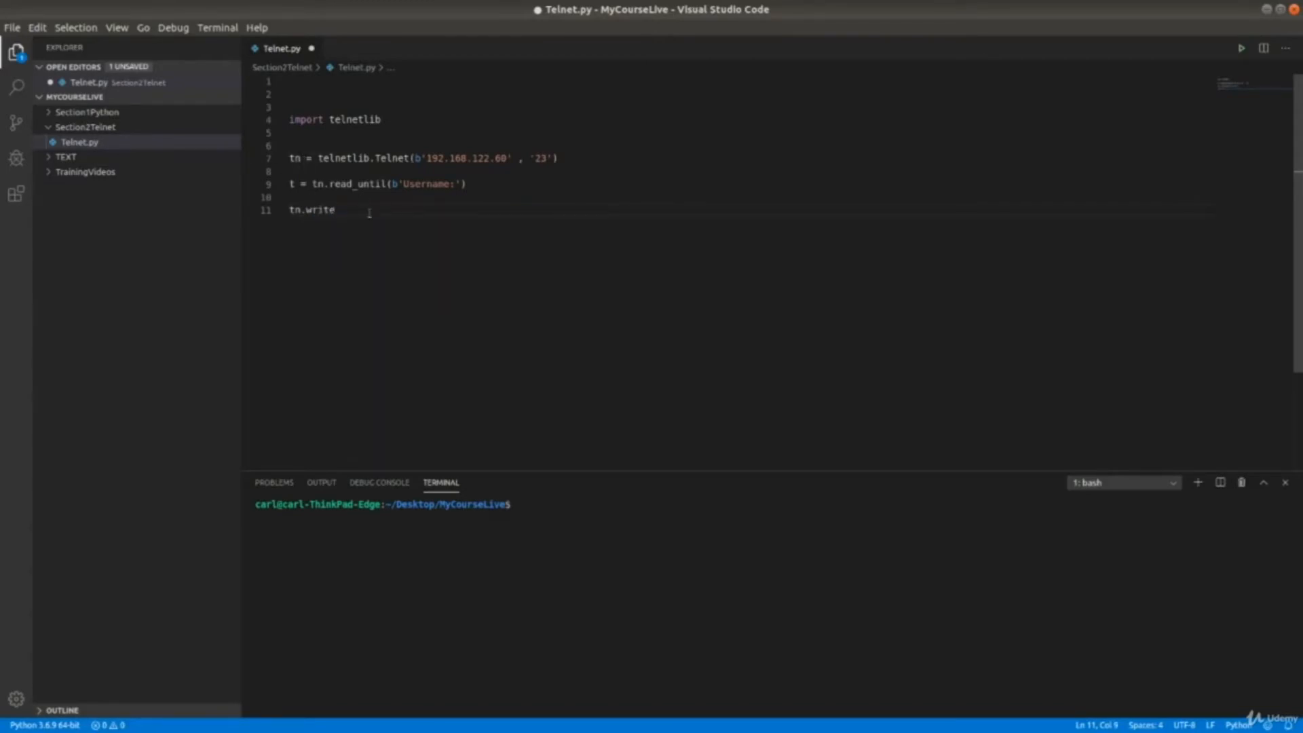
mouse_move(335, 211)
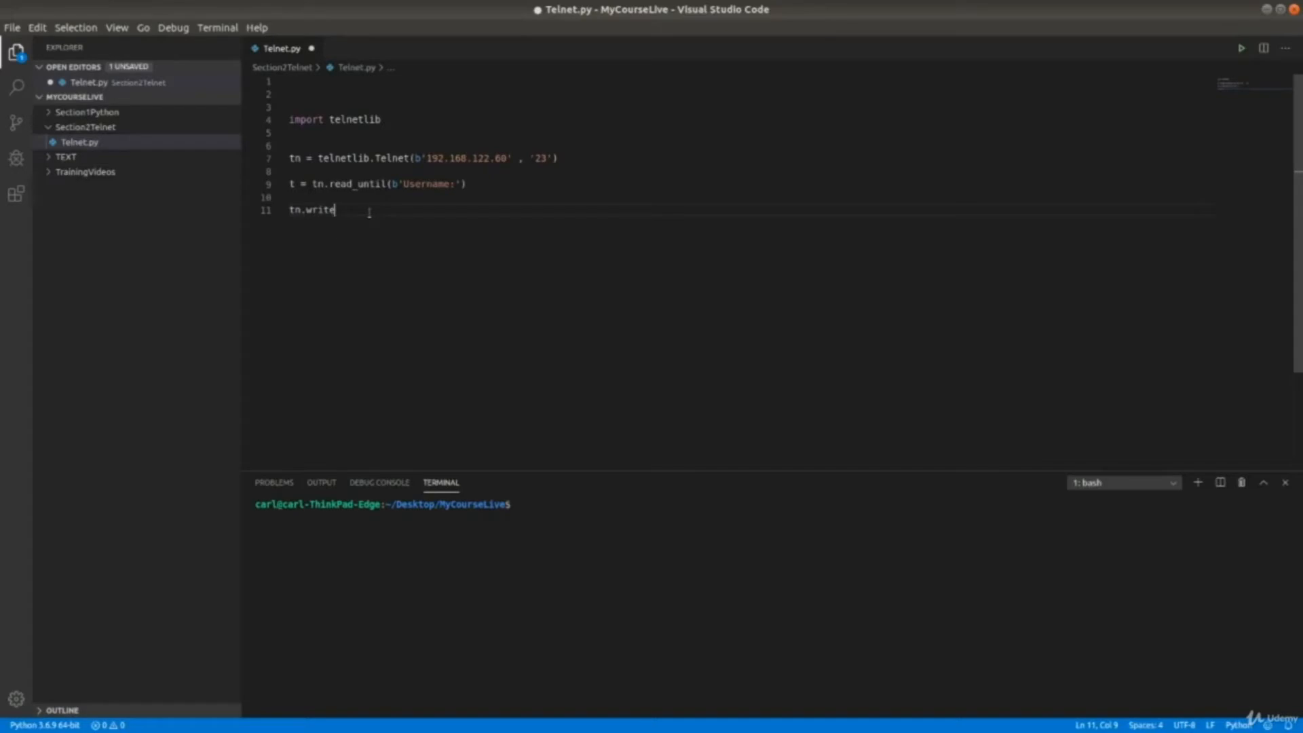
type("()")
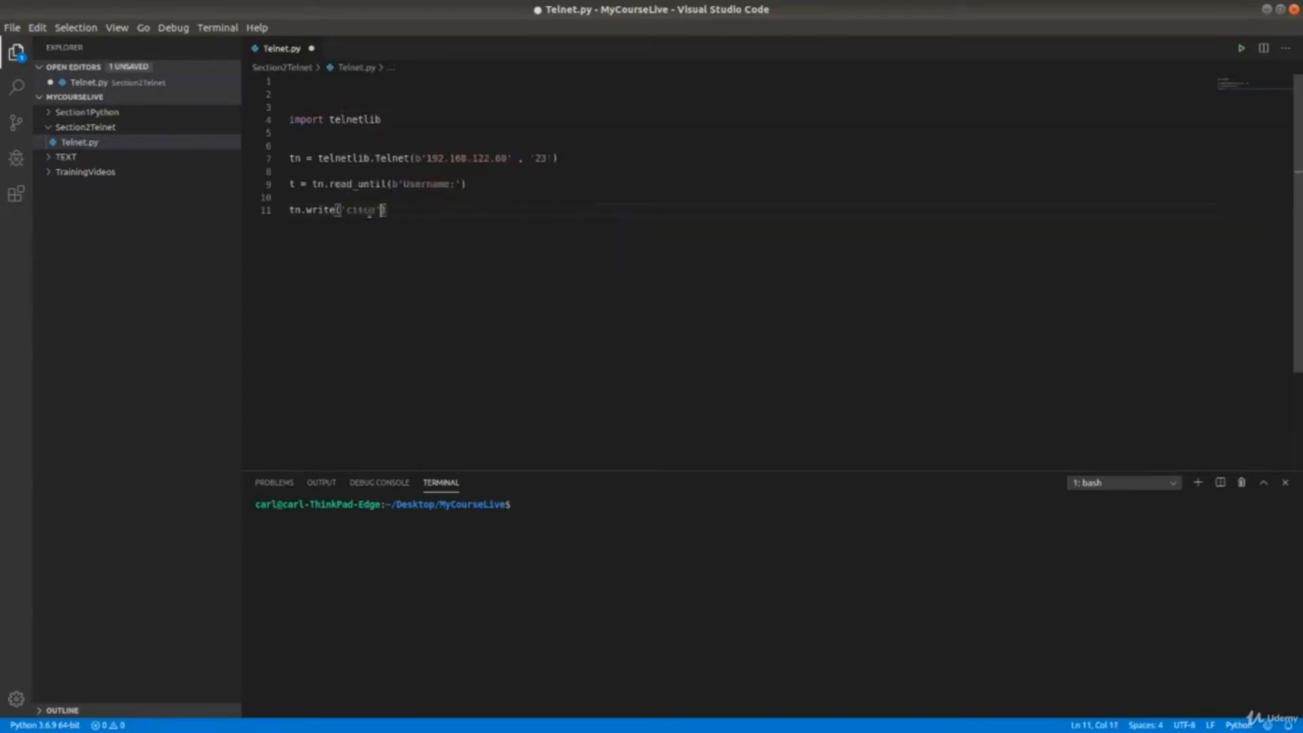
type(".")
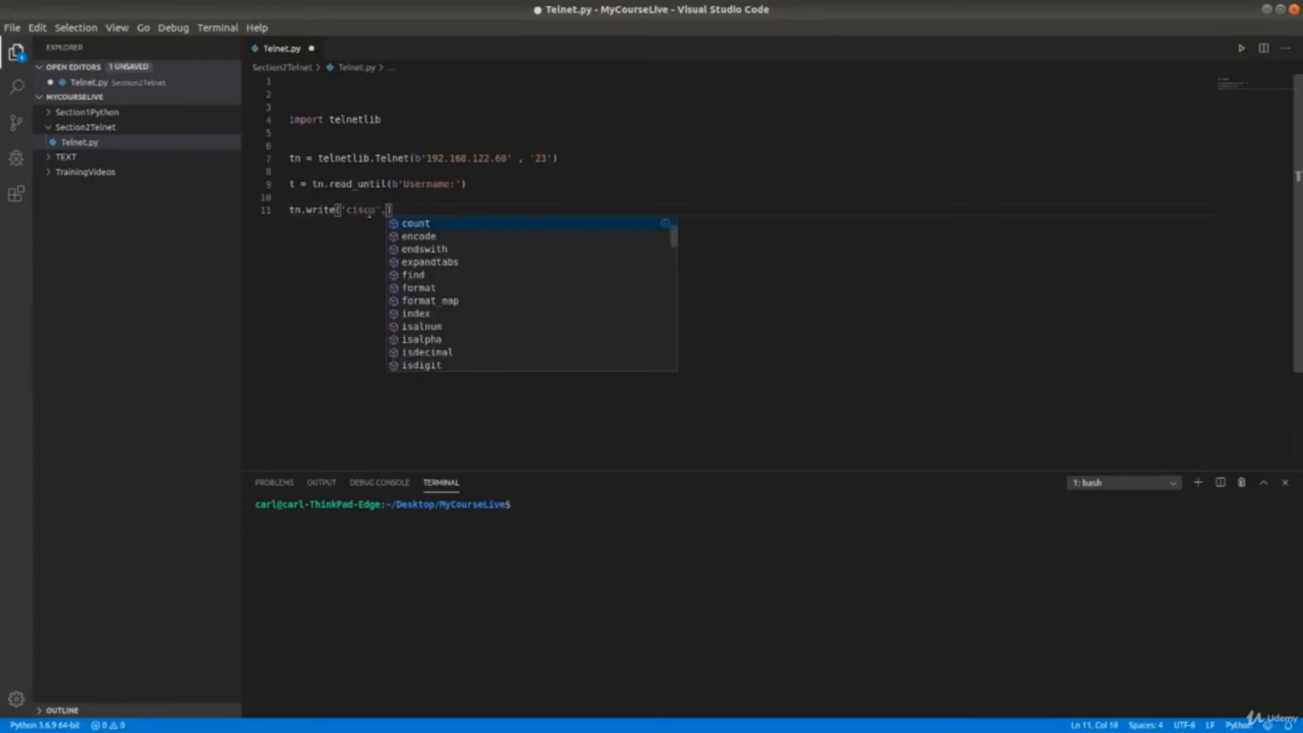
type("encode('ascii")
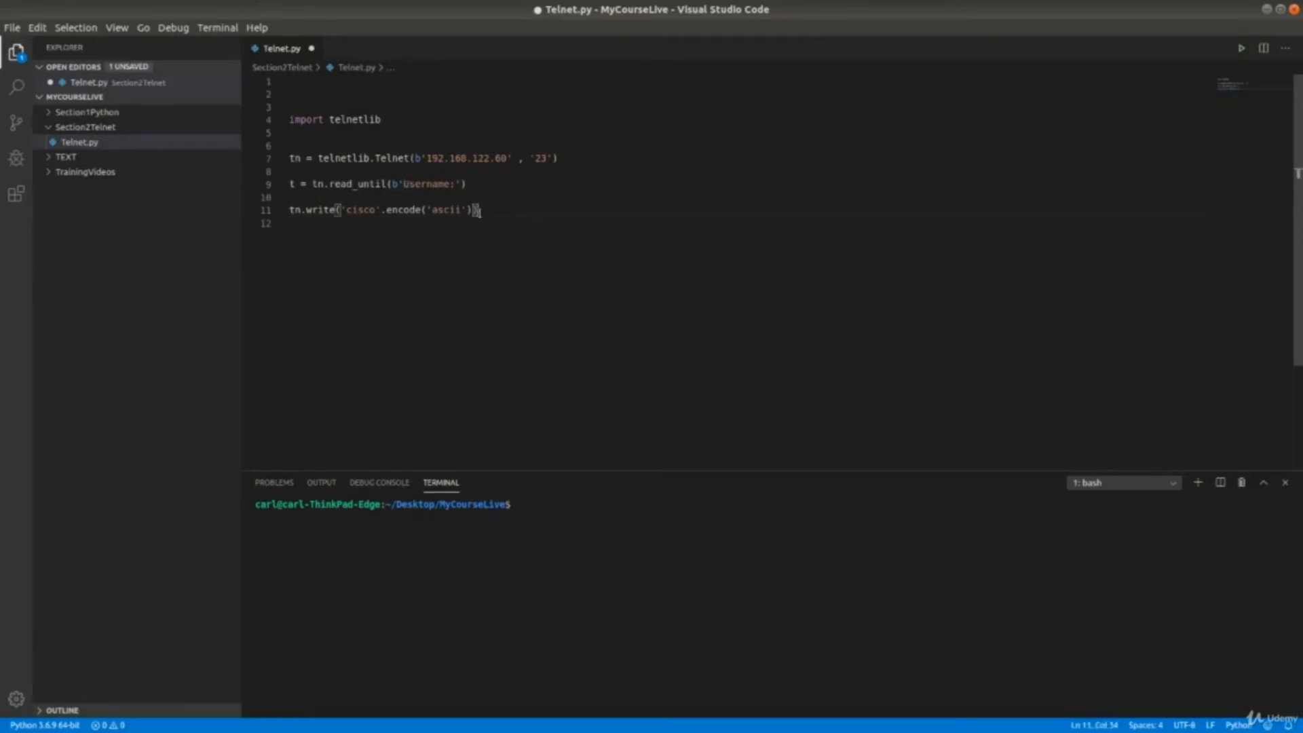
key("Enter")
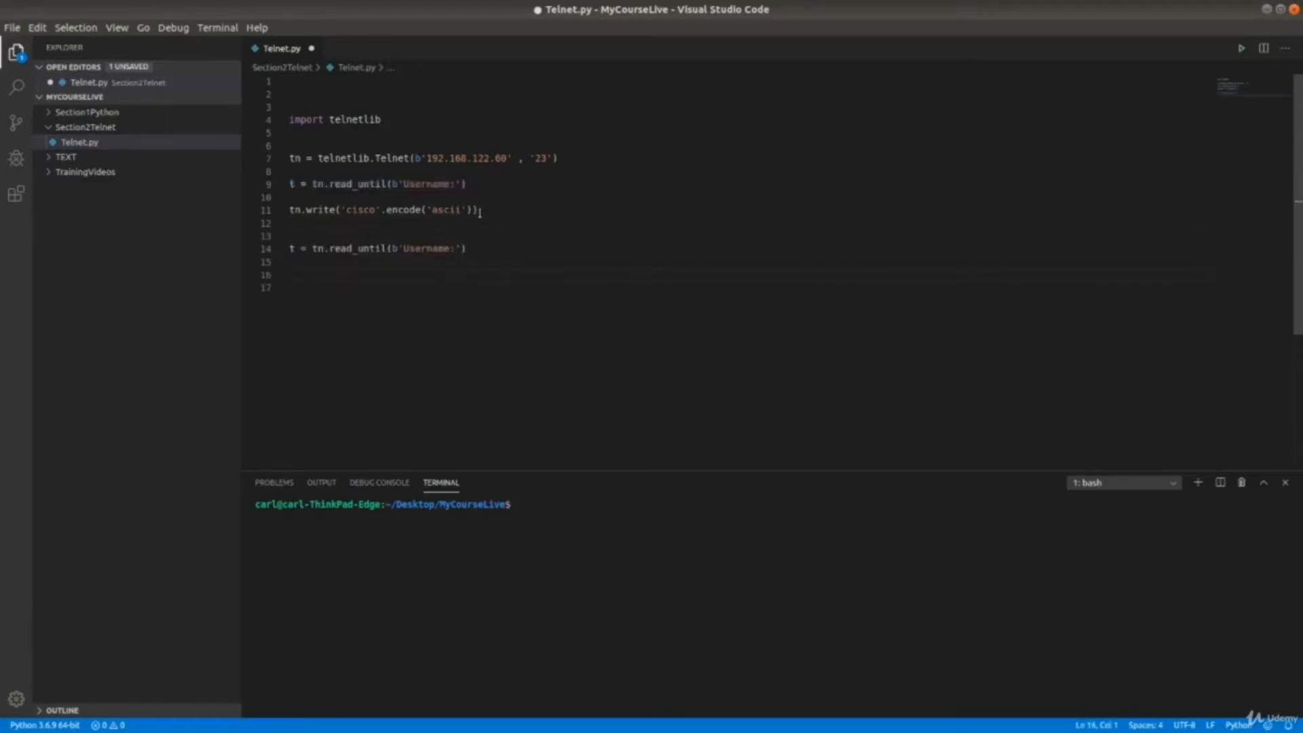
double_click(426, 248)
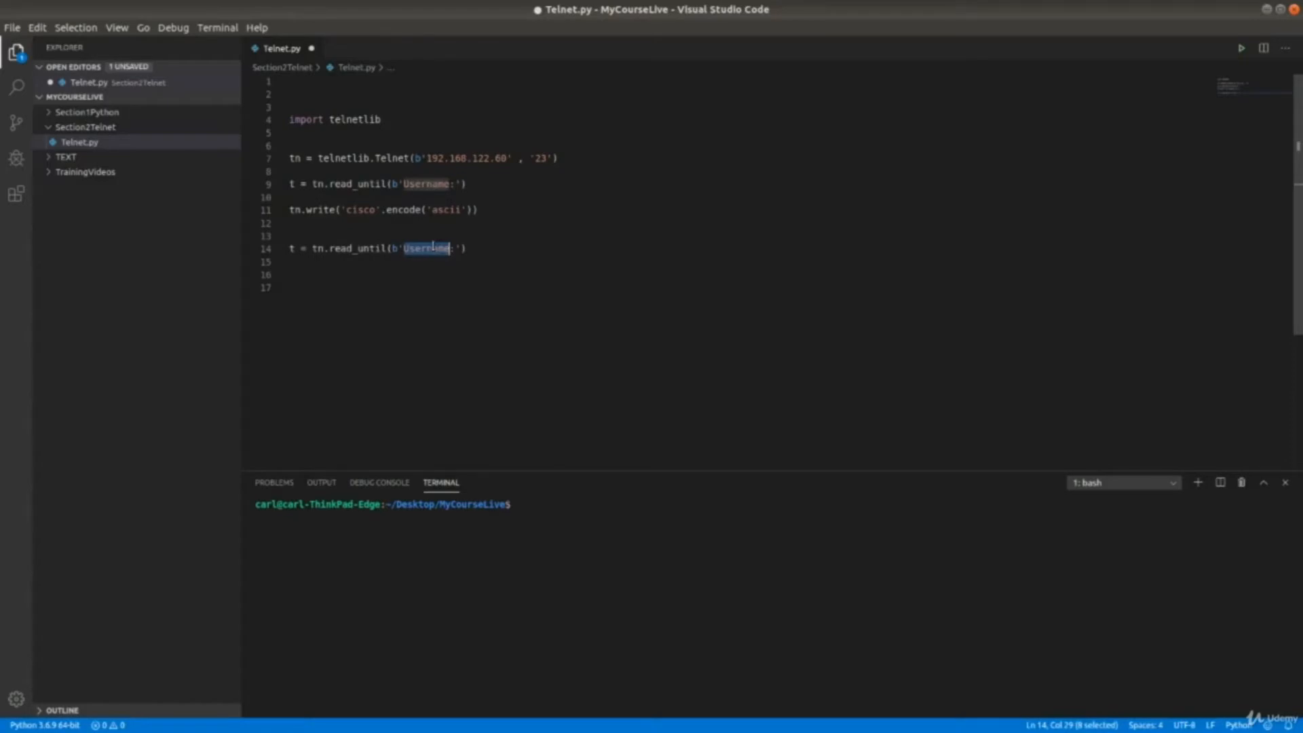
type("Password:")
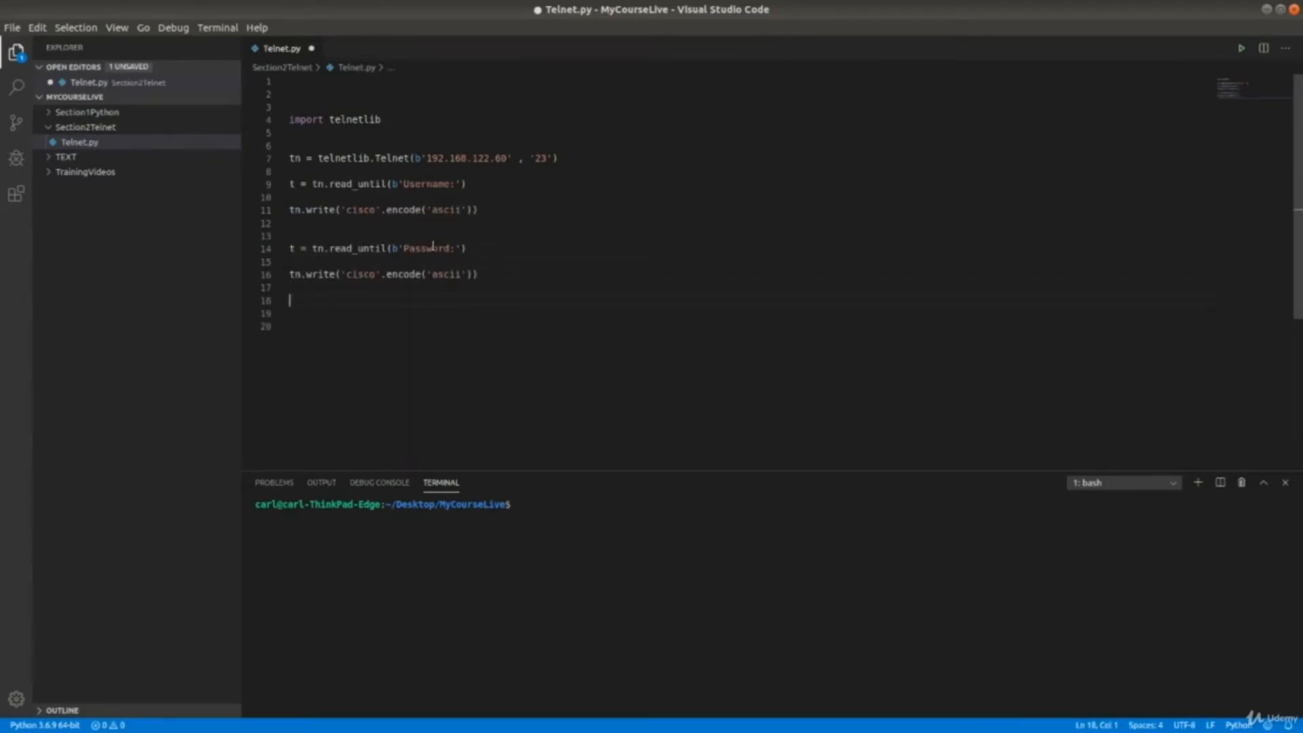
triple_click(383, 274)
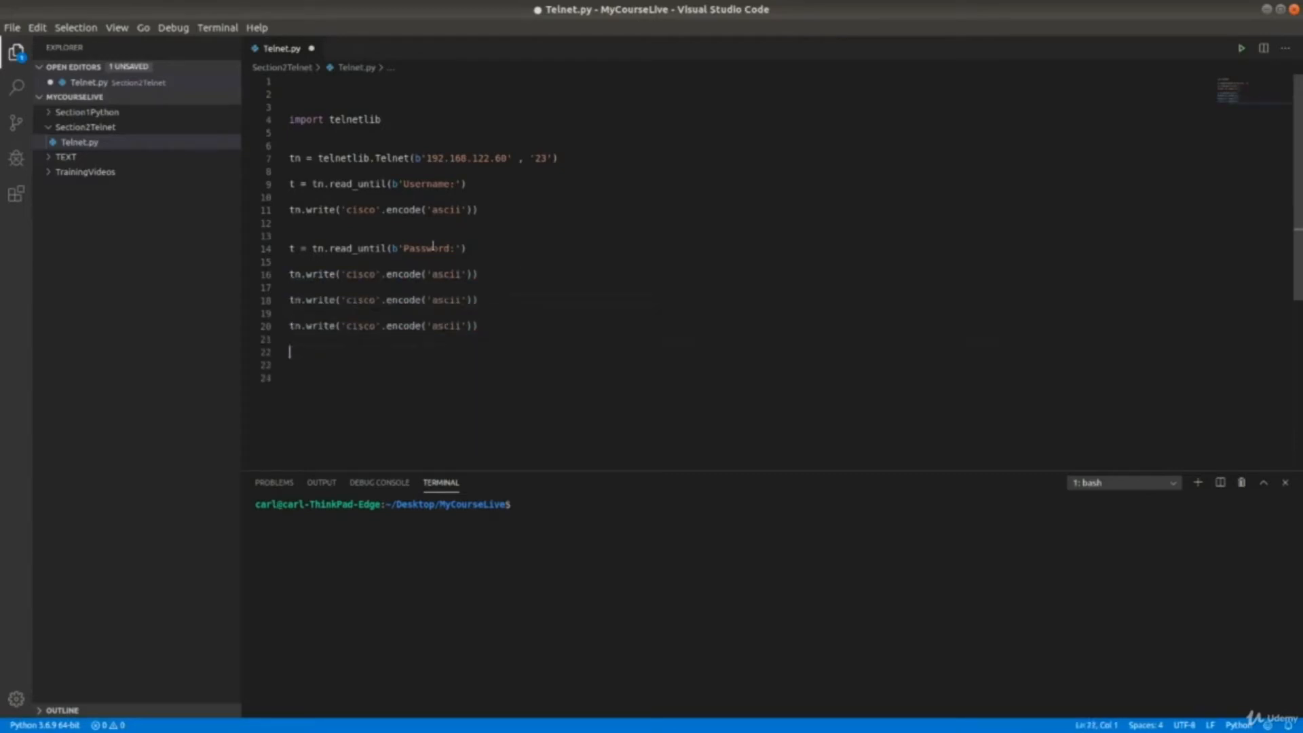
double_click(361, 300)
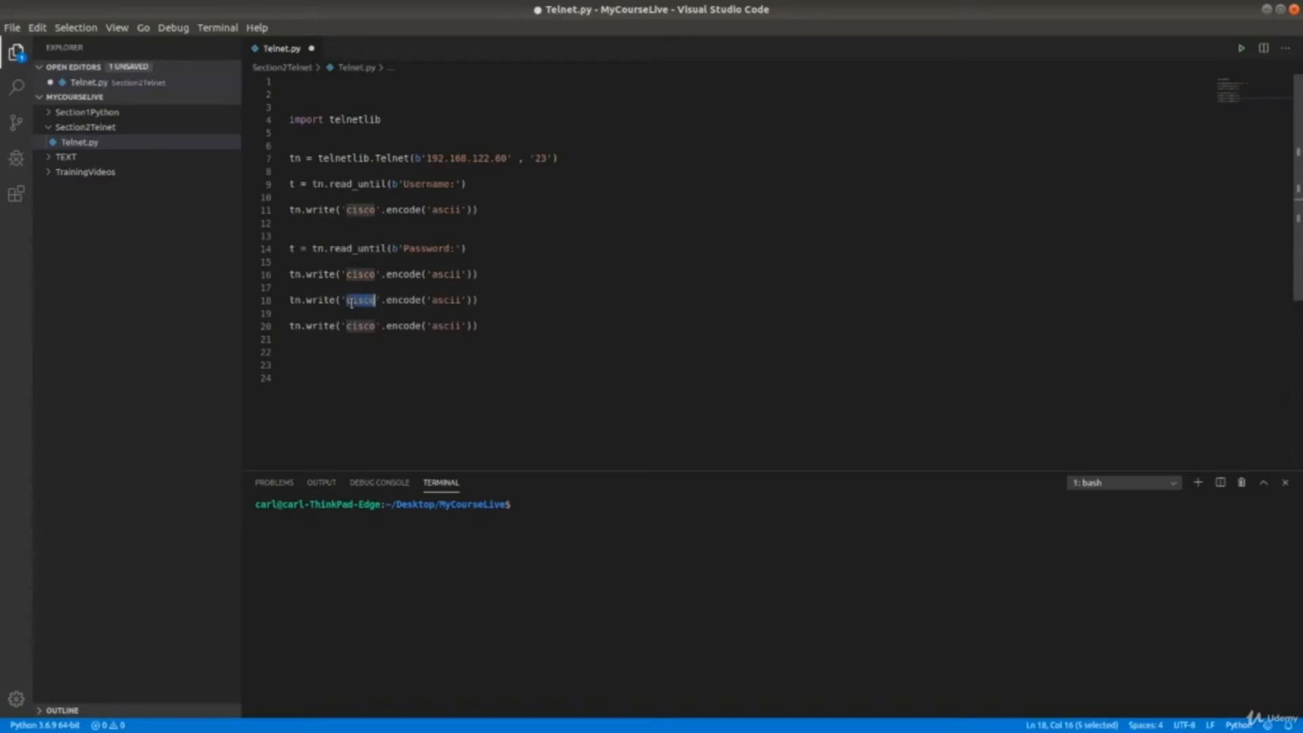
type("ter len 0")
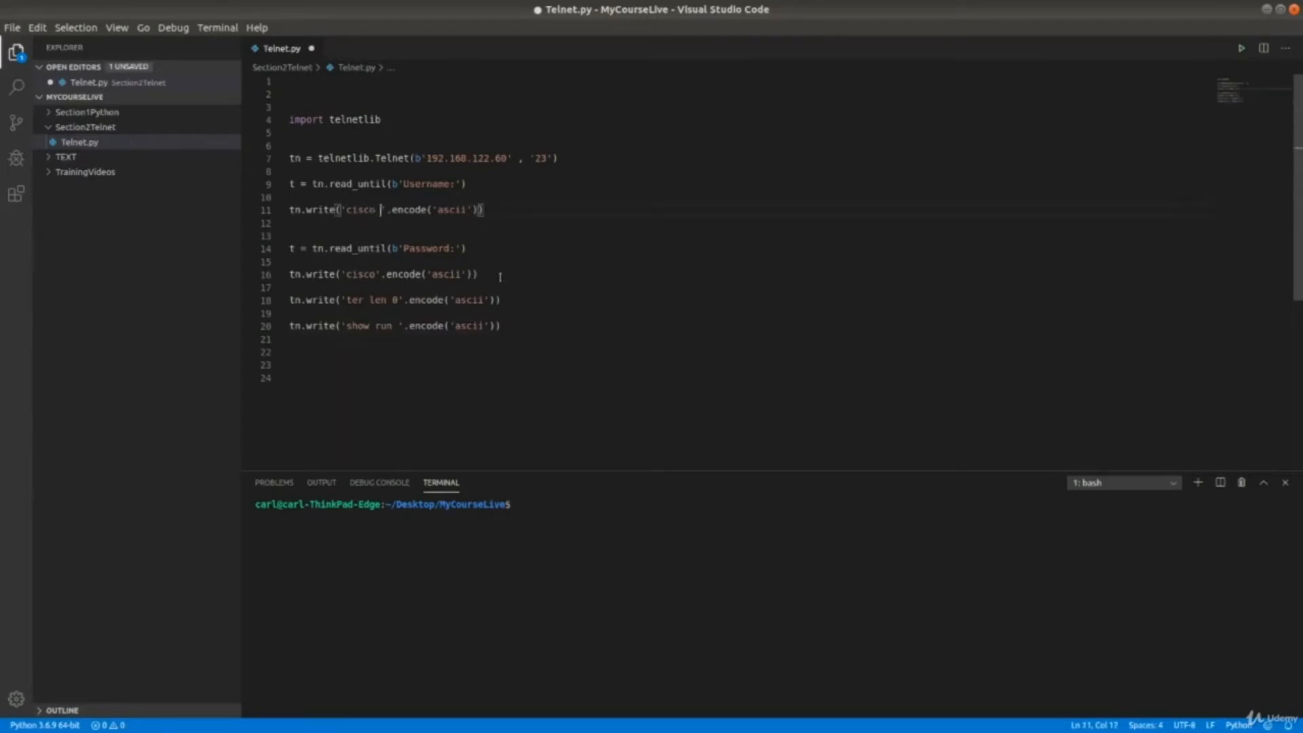
type("\\n")
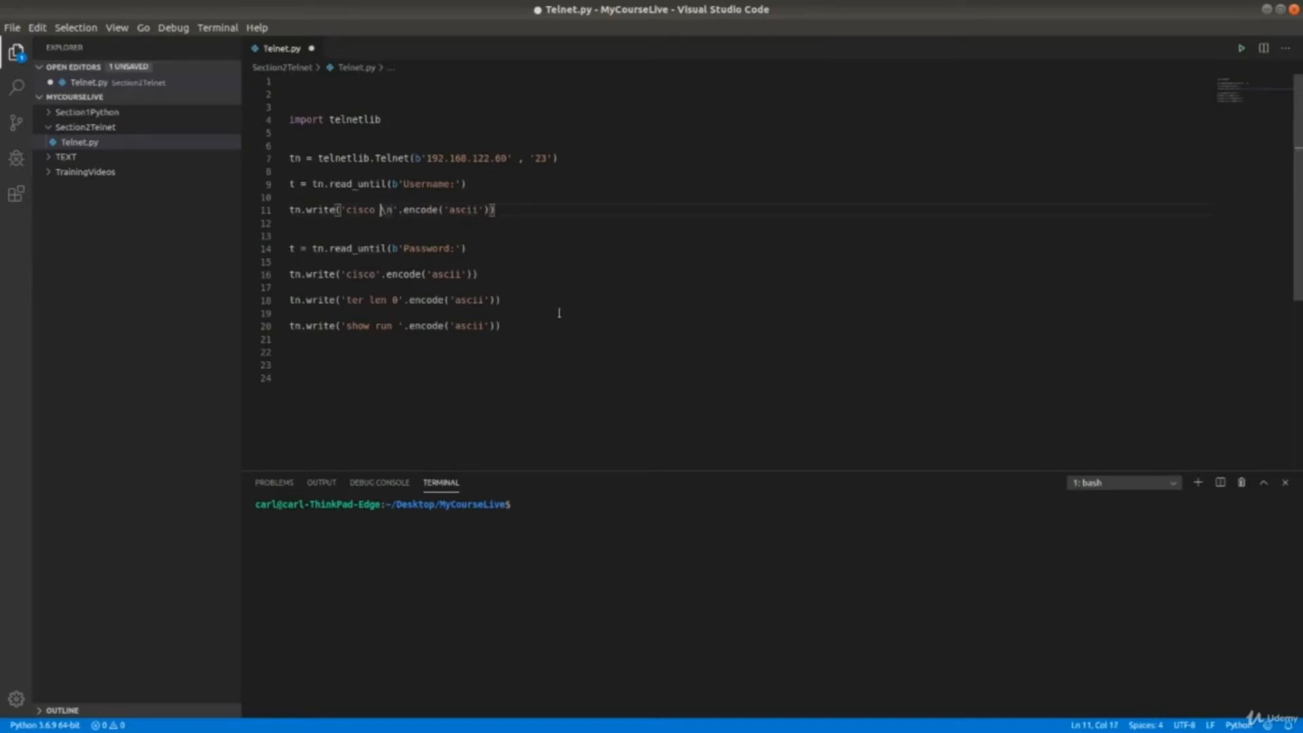
double_click(359, 274)
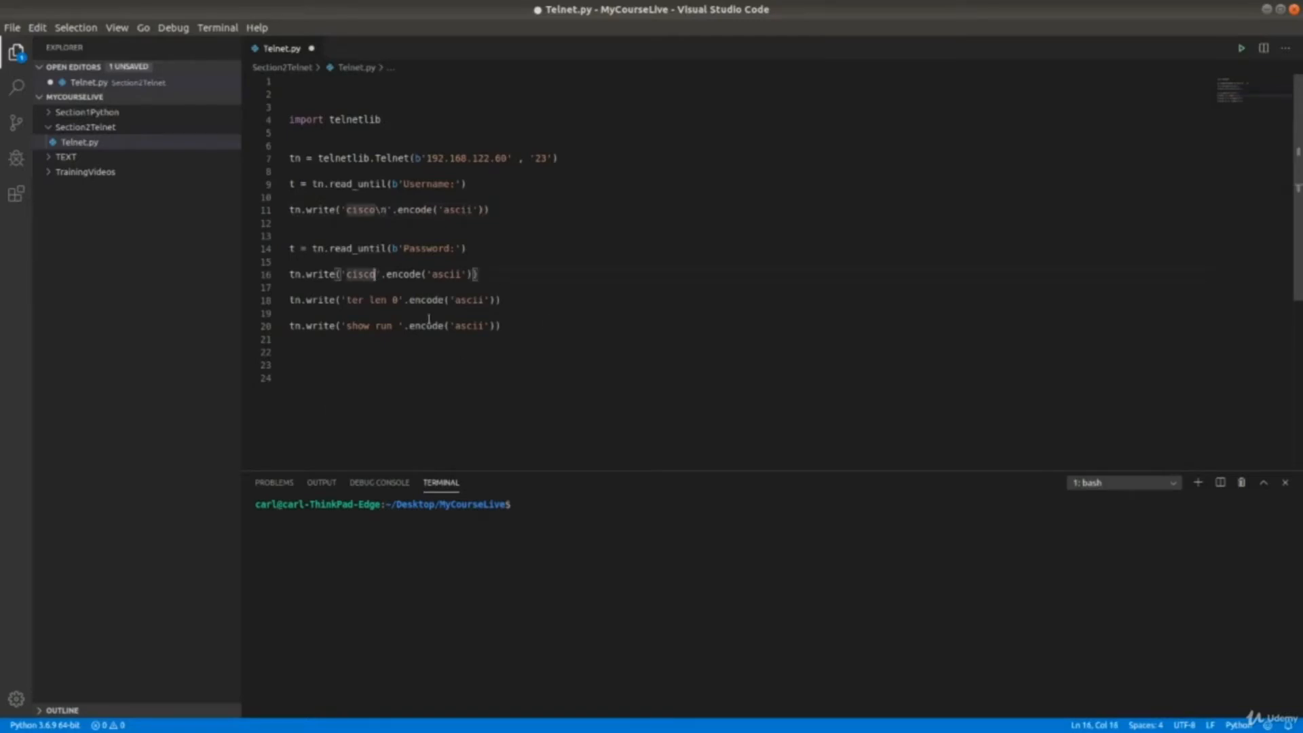
type("\\n")
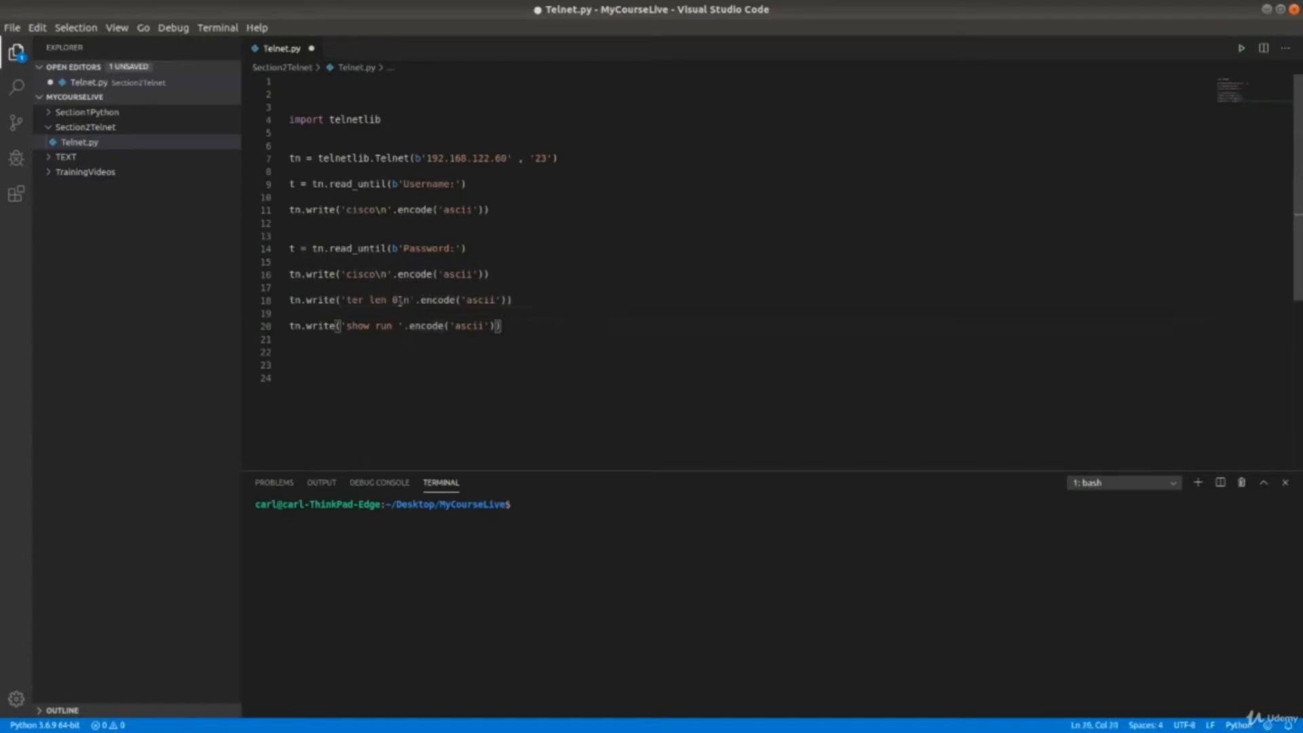
type("\\n")
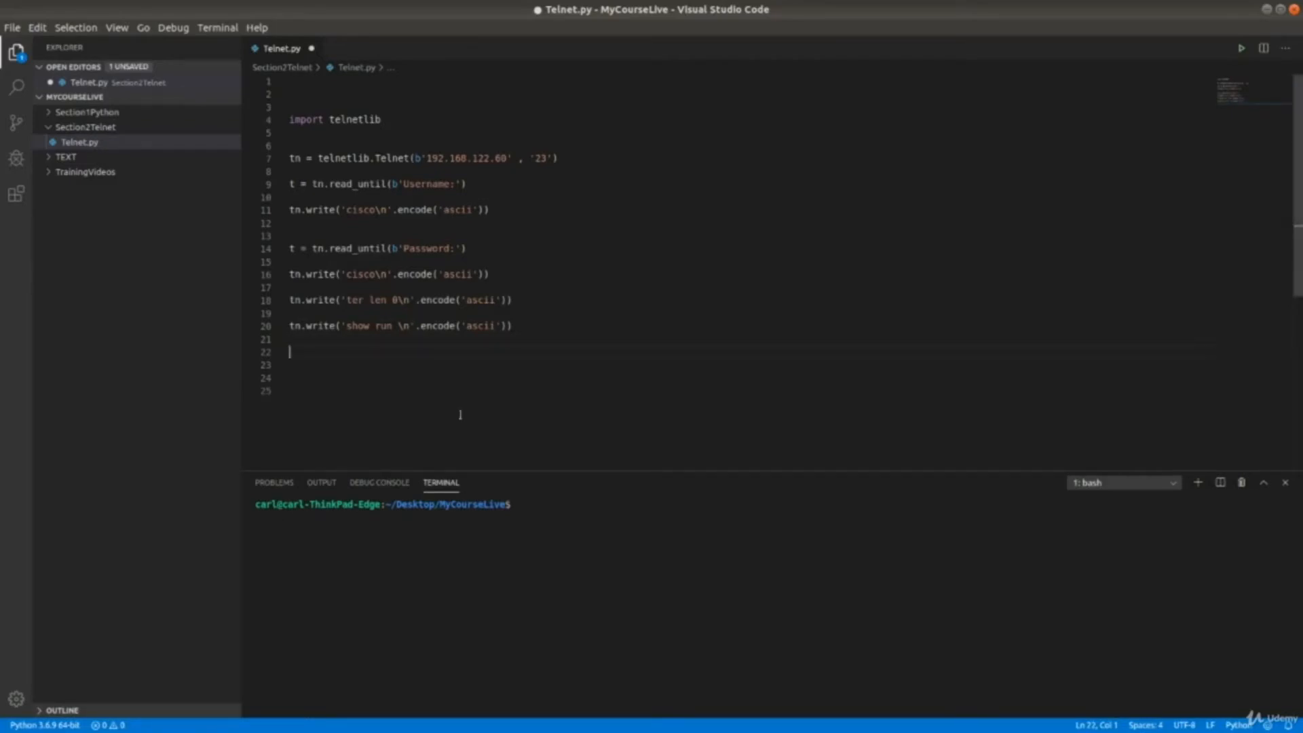
Add tn.write(b'exit\n') followed by blank lines.
type("tn")
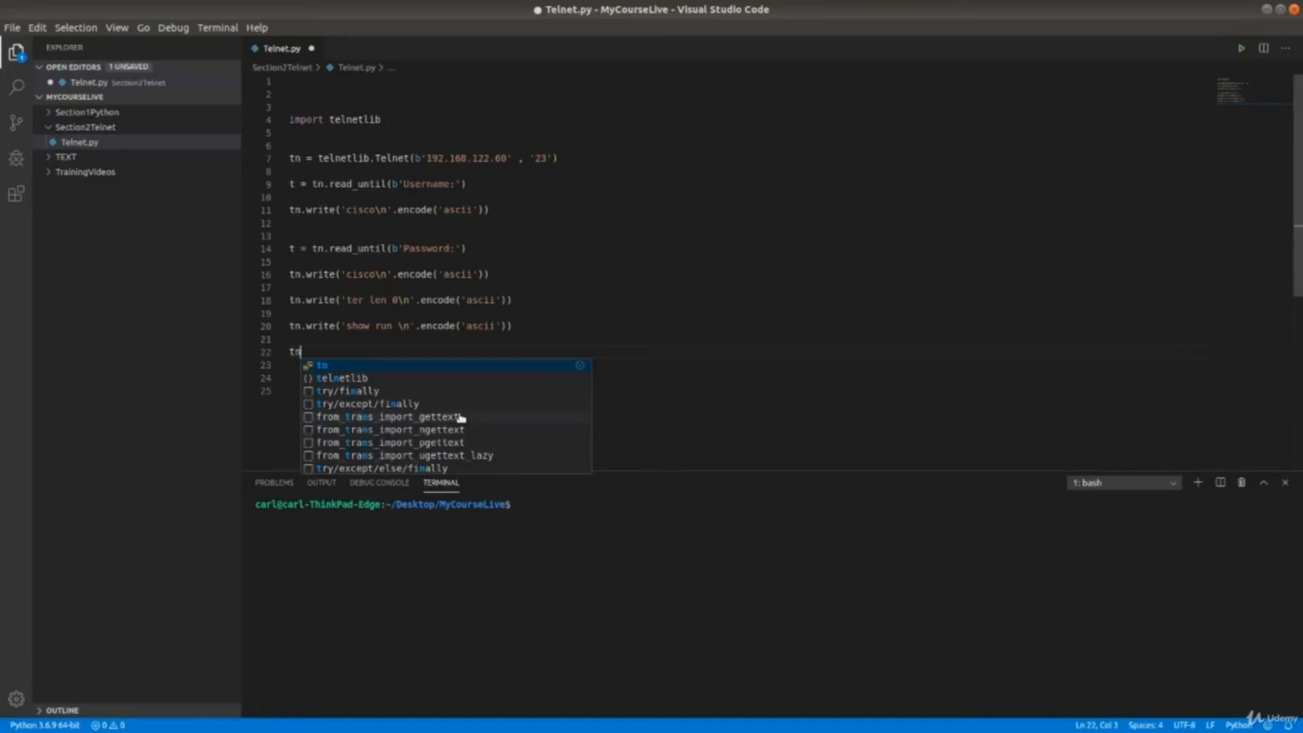
key("Escape")
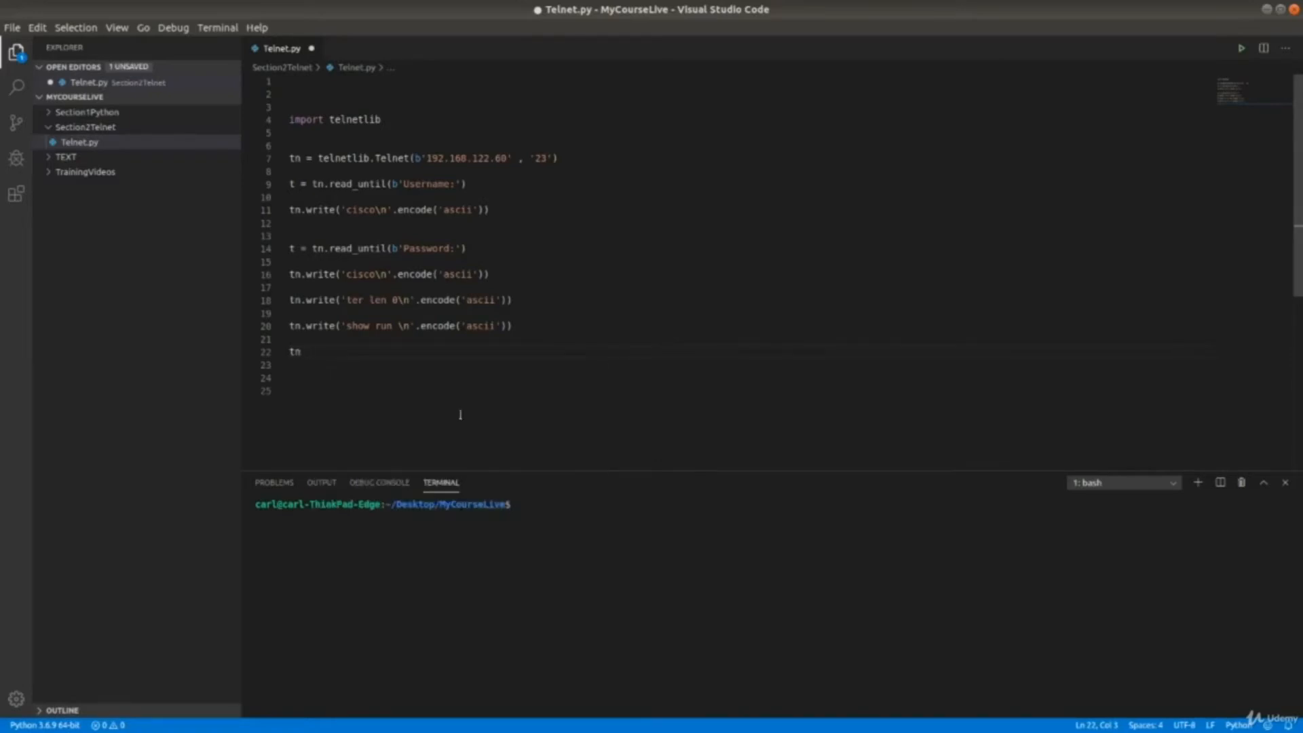
type(".write(b'")
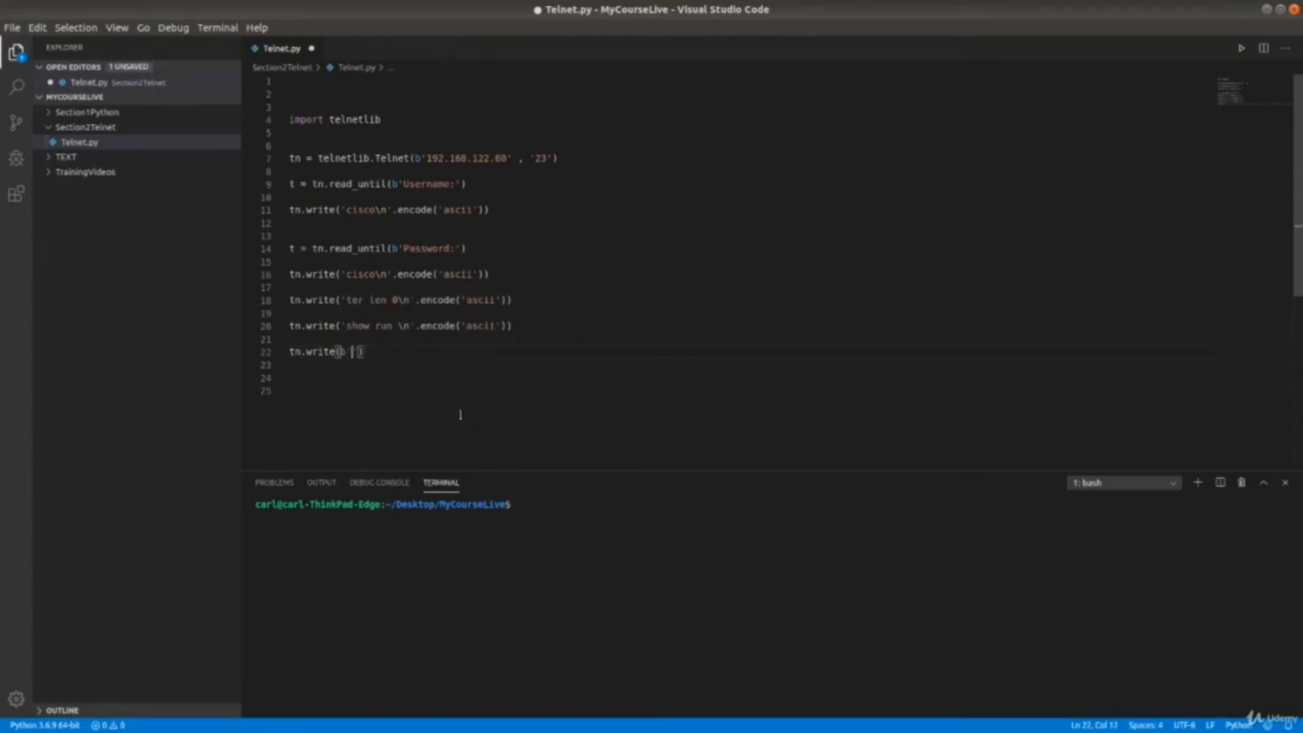
type("b'exit\\n'")
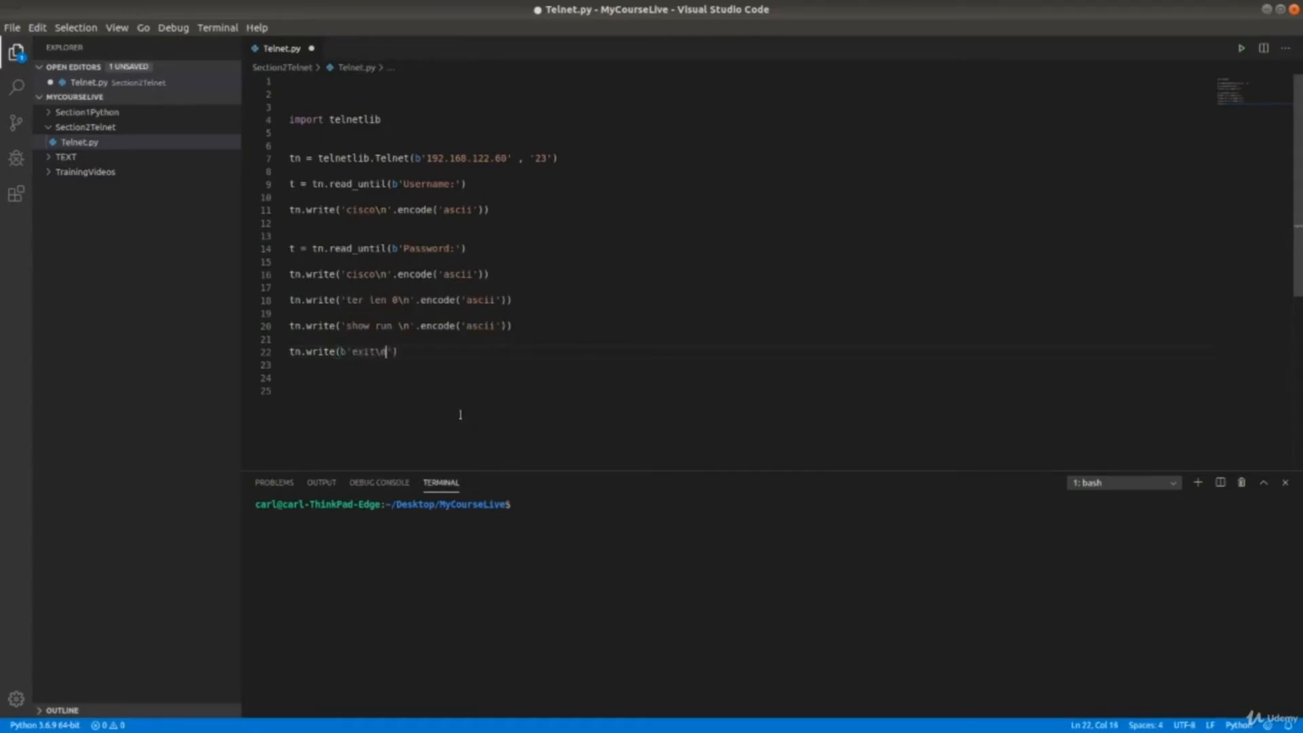
type("\\n")
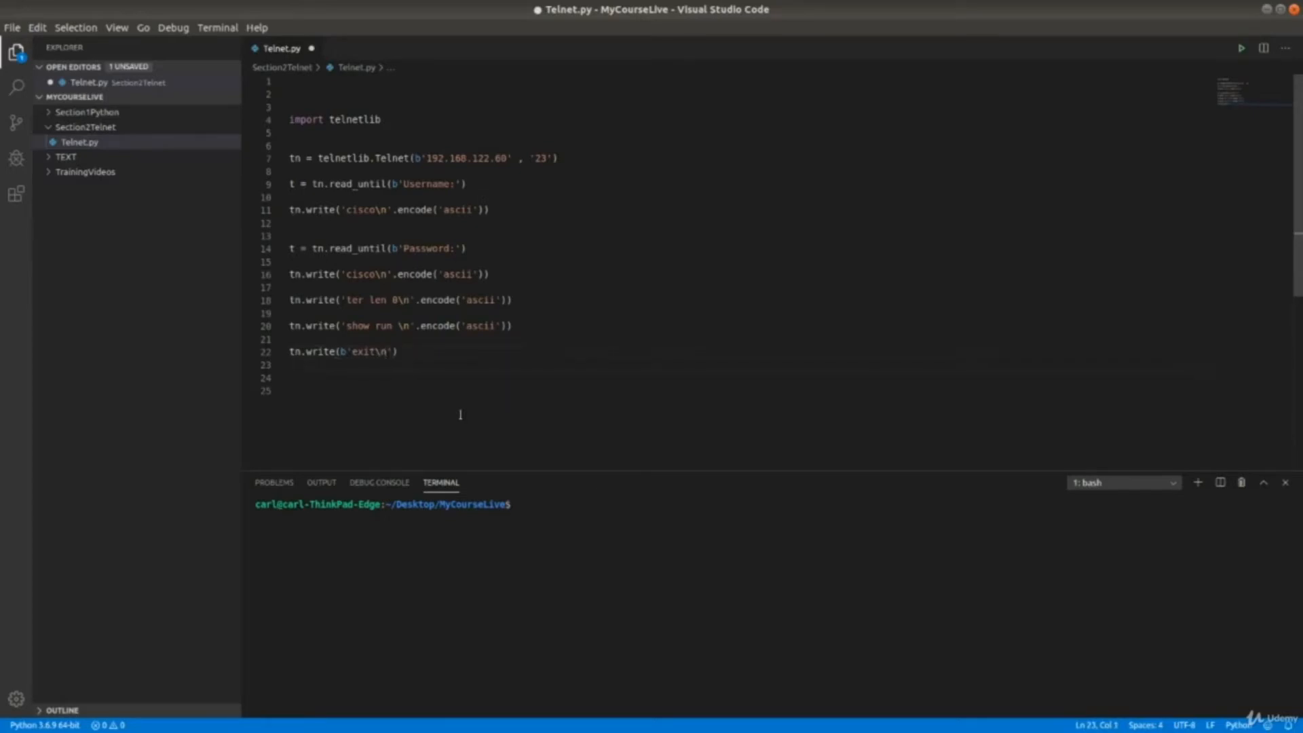
key("Enter")
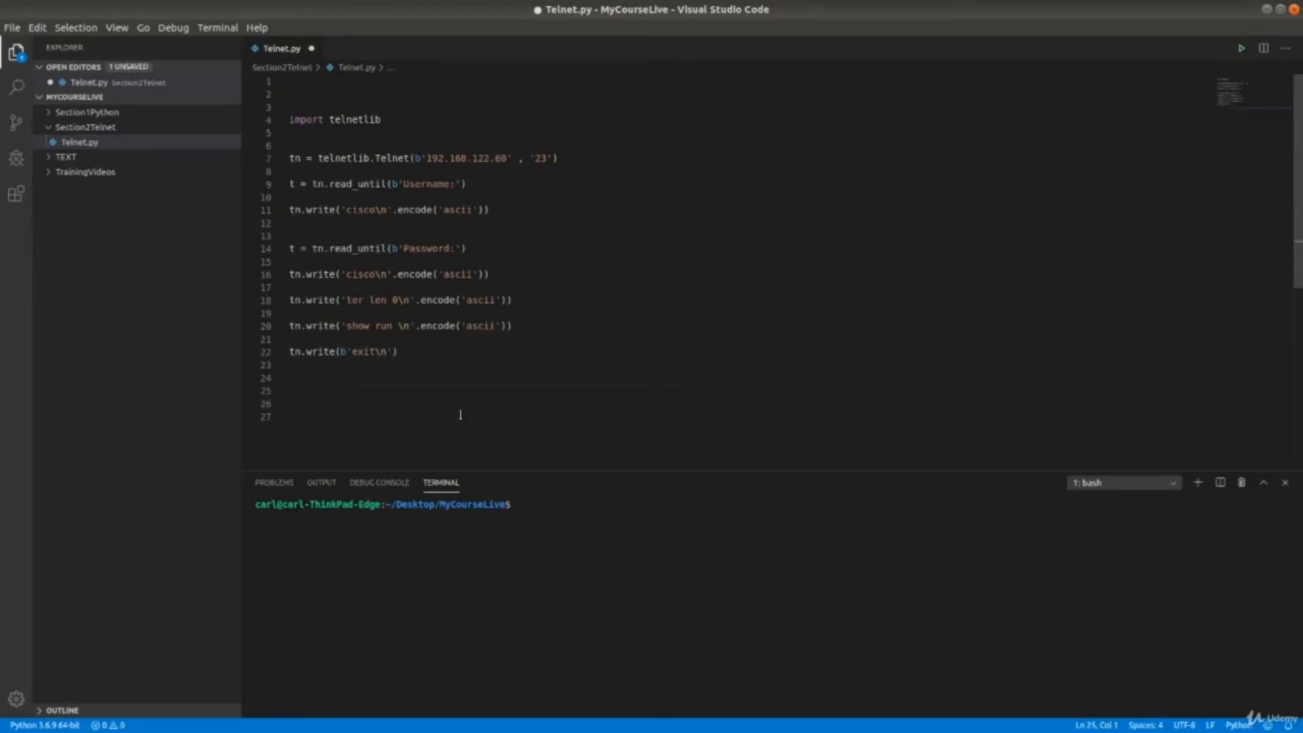
Add output = tn.read_all() and print(output.decode('ascii')), then save and run the script.
type("output =")
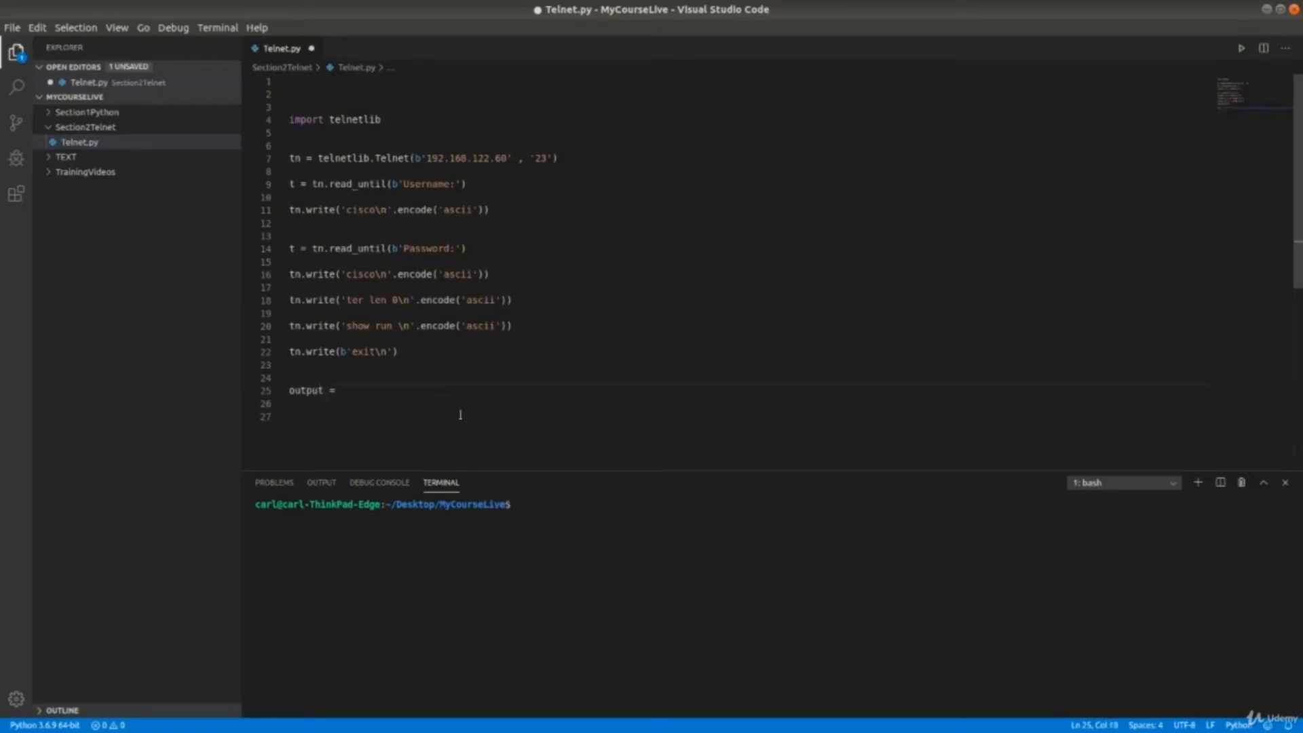
type("tn.read_all(")
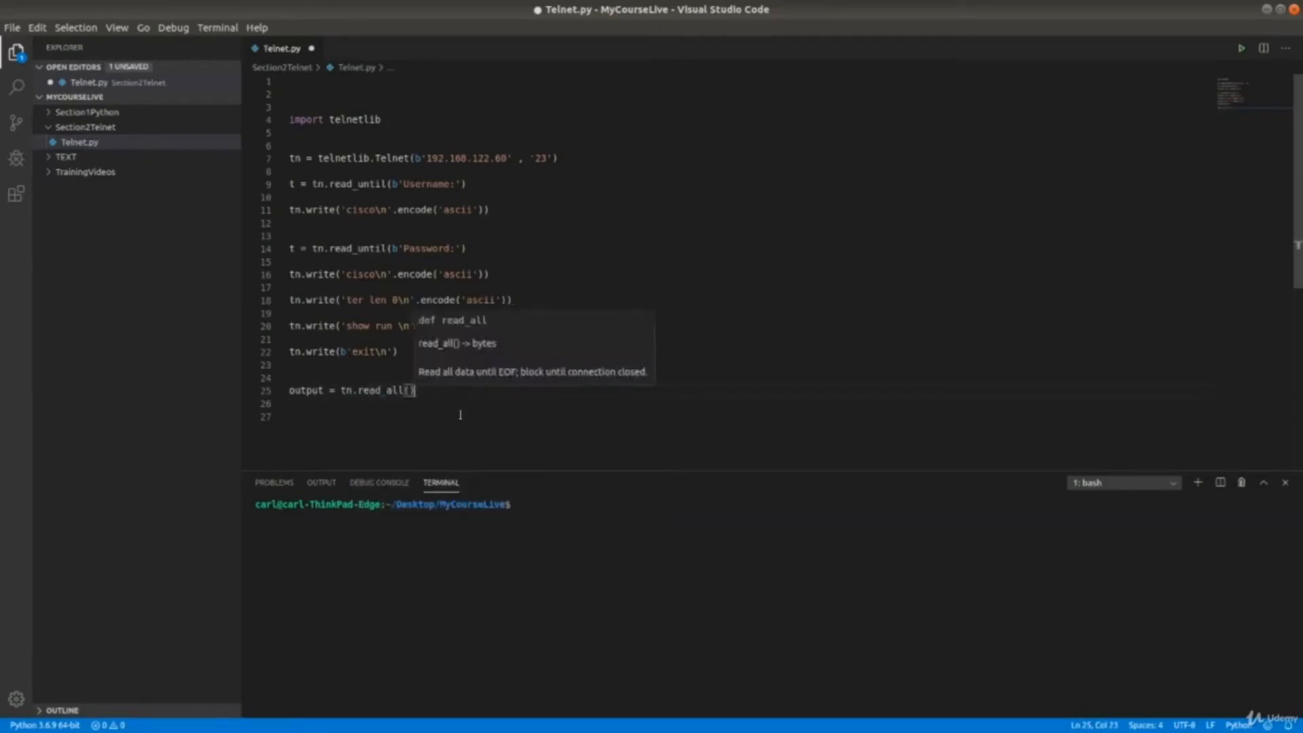
type("print")
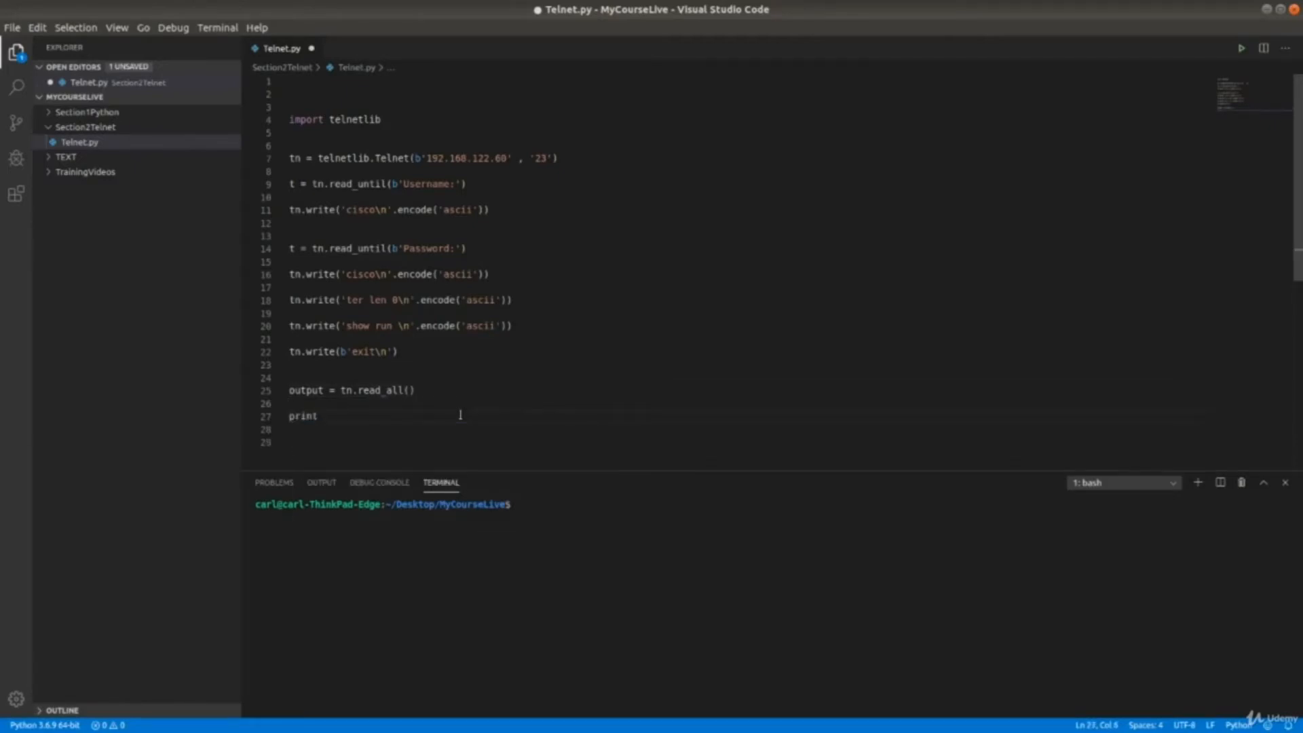
type("(output)")
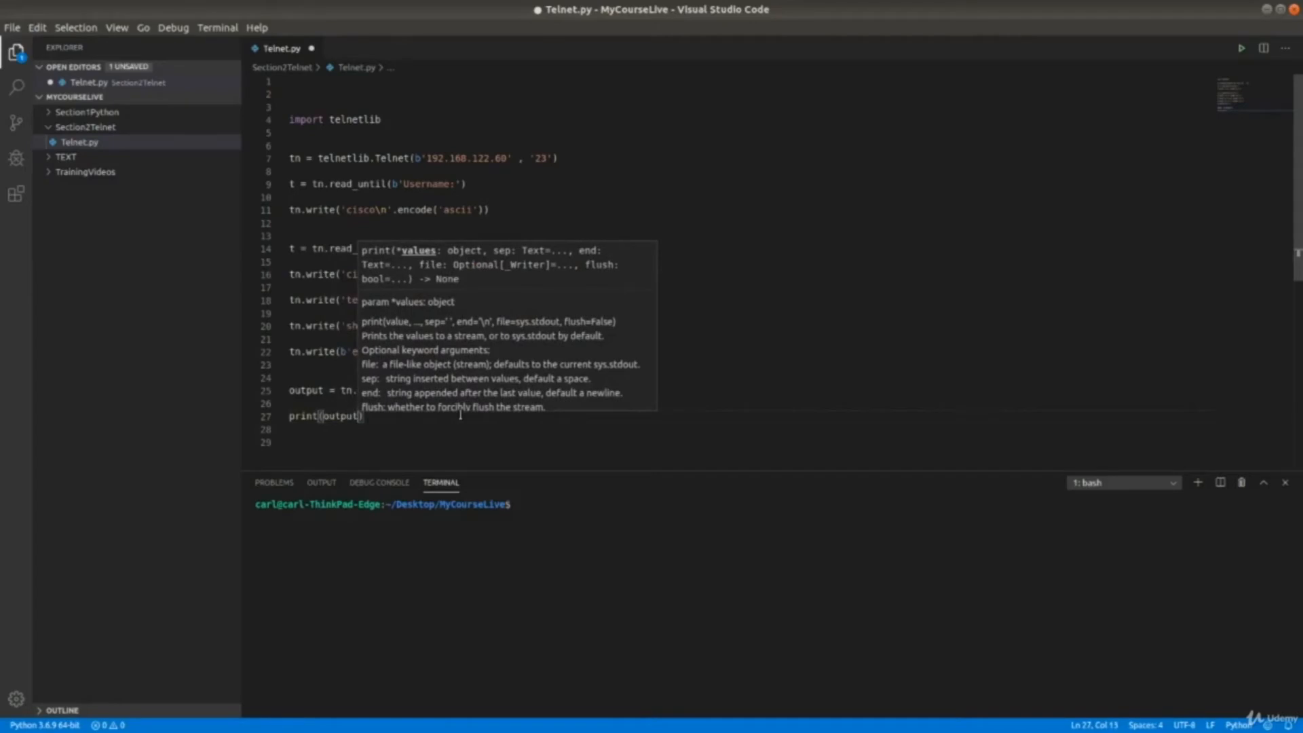
type(".decode()")
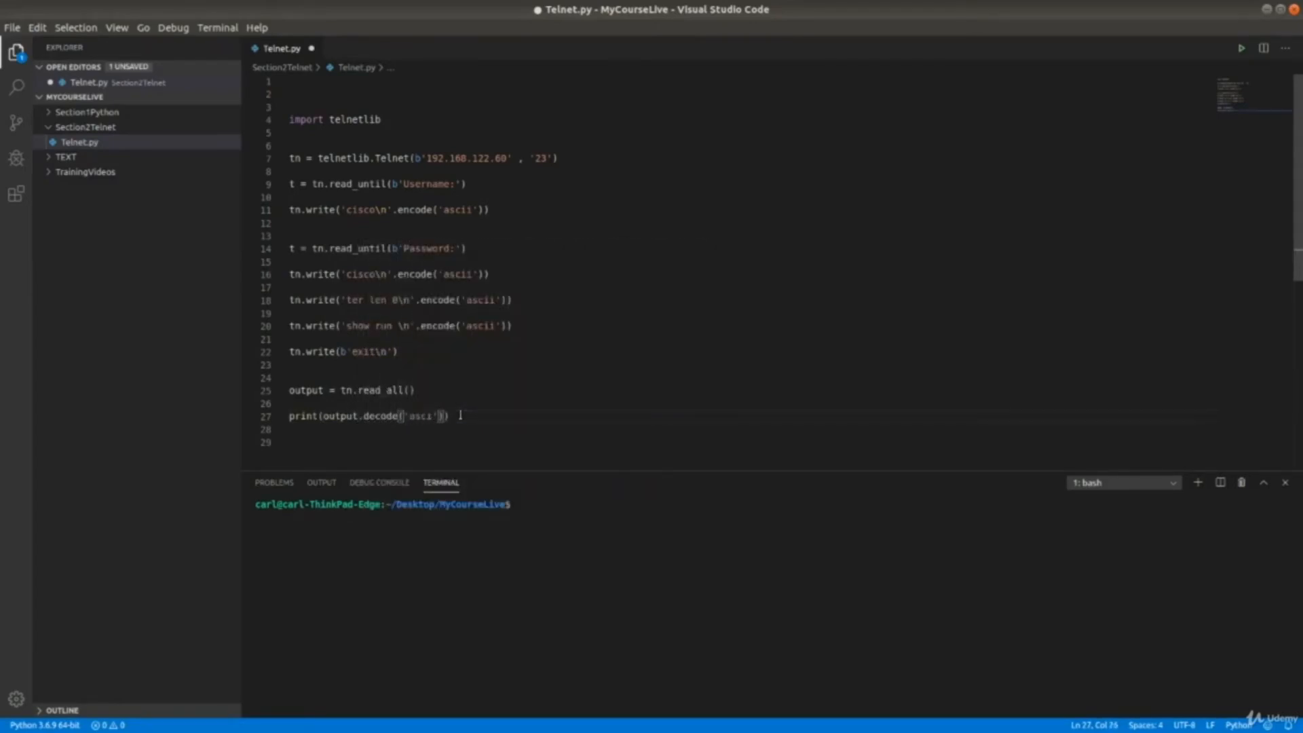
key("ctrl+s")
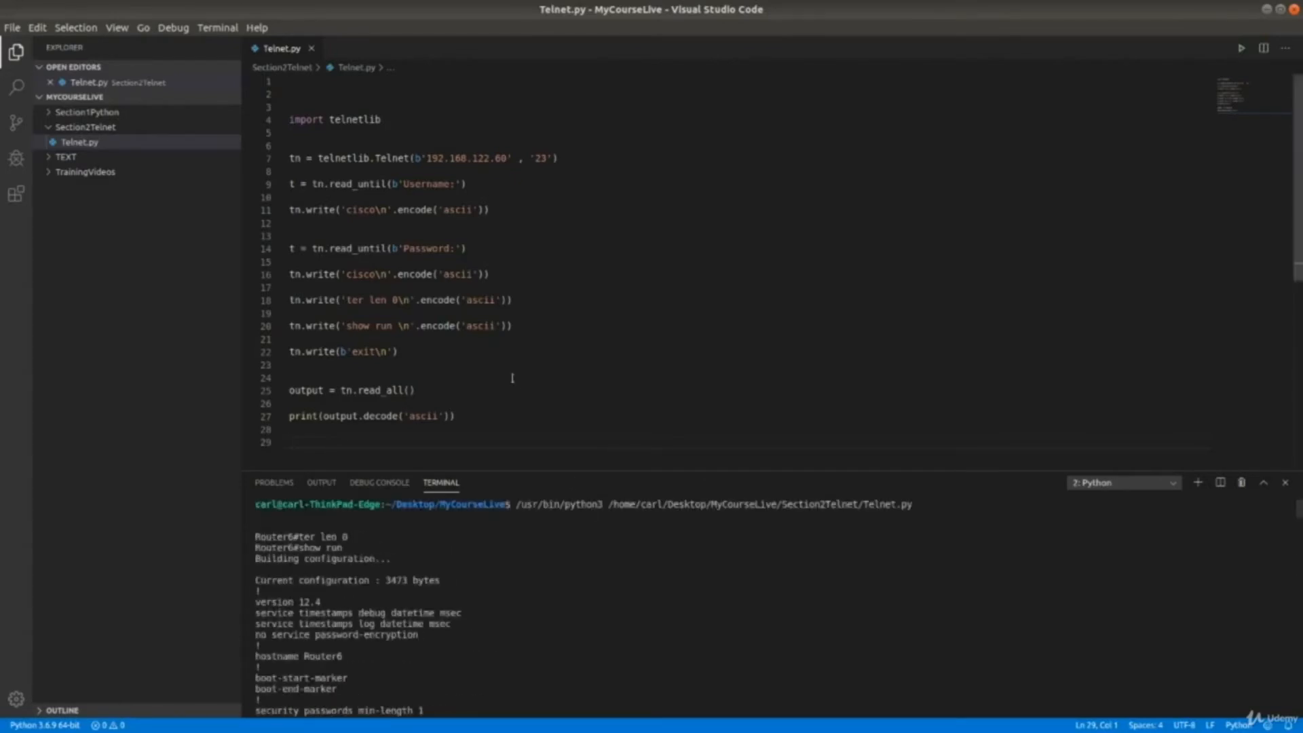
Delete the tn.write(b'exit\n') line and launch Telnet.py again.
left_click(398, 351)
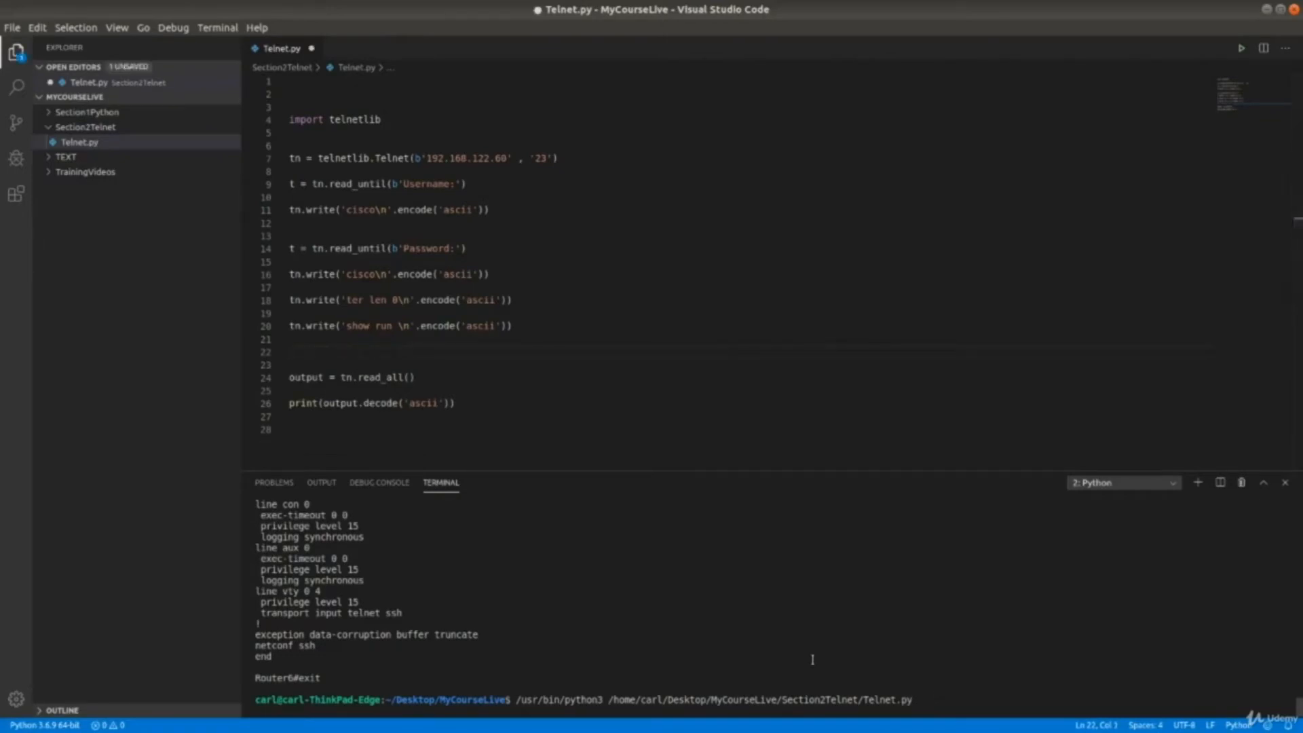
Interrupt the hung run, add print(t) after the prompt reads and tn.close() after read_all, then rerun.
key("ctrl+c")
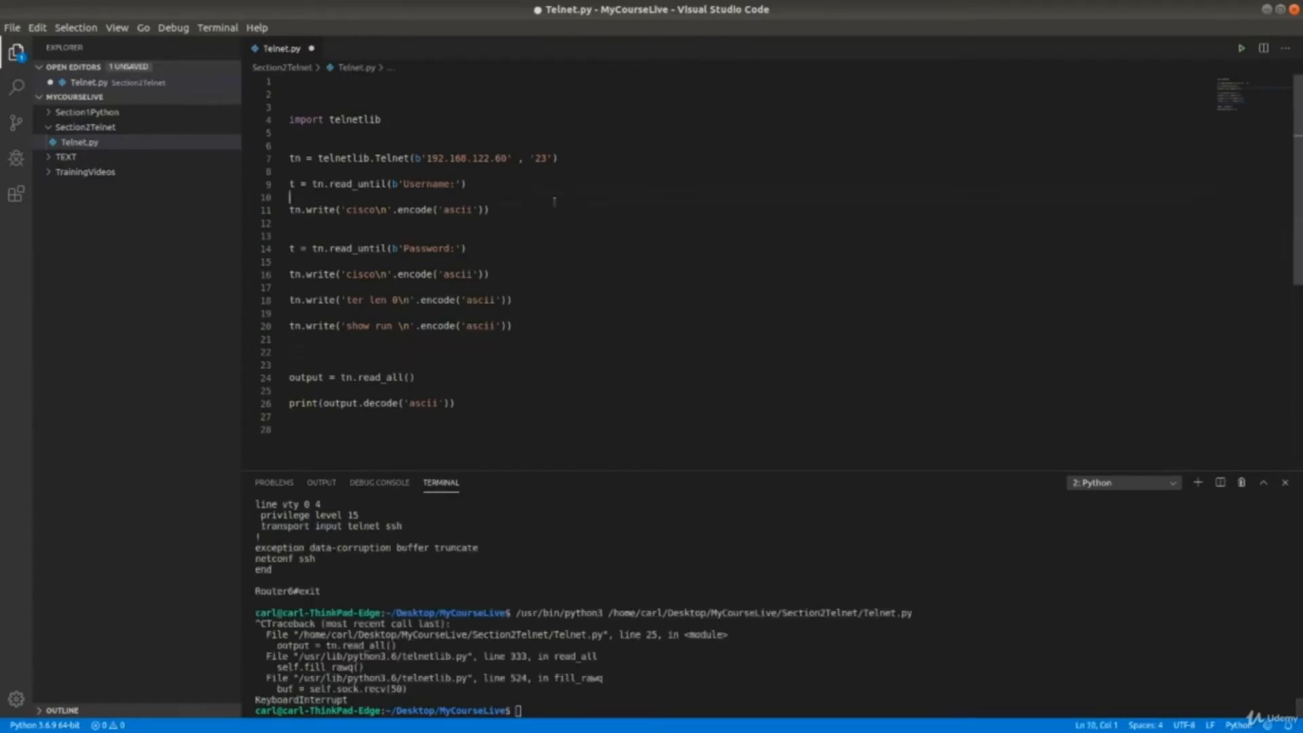
type("print()")
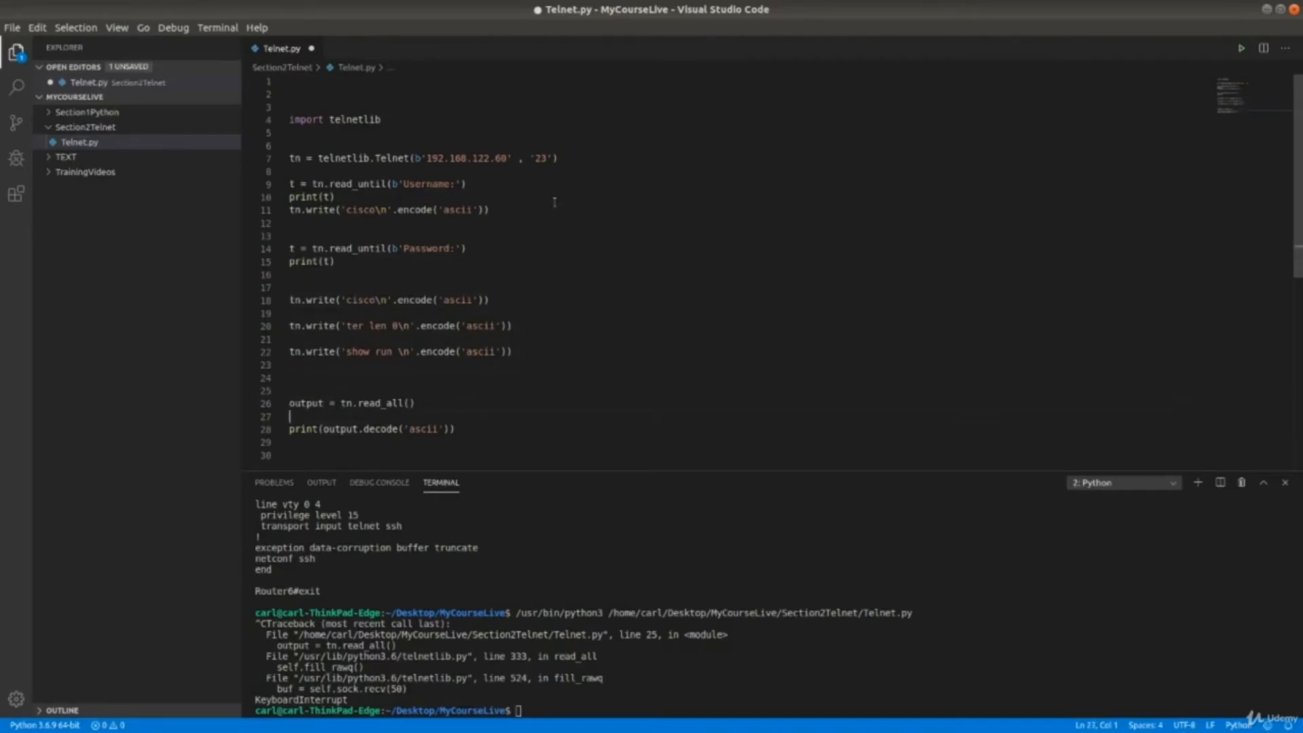
left_click(291, 389)
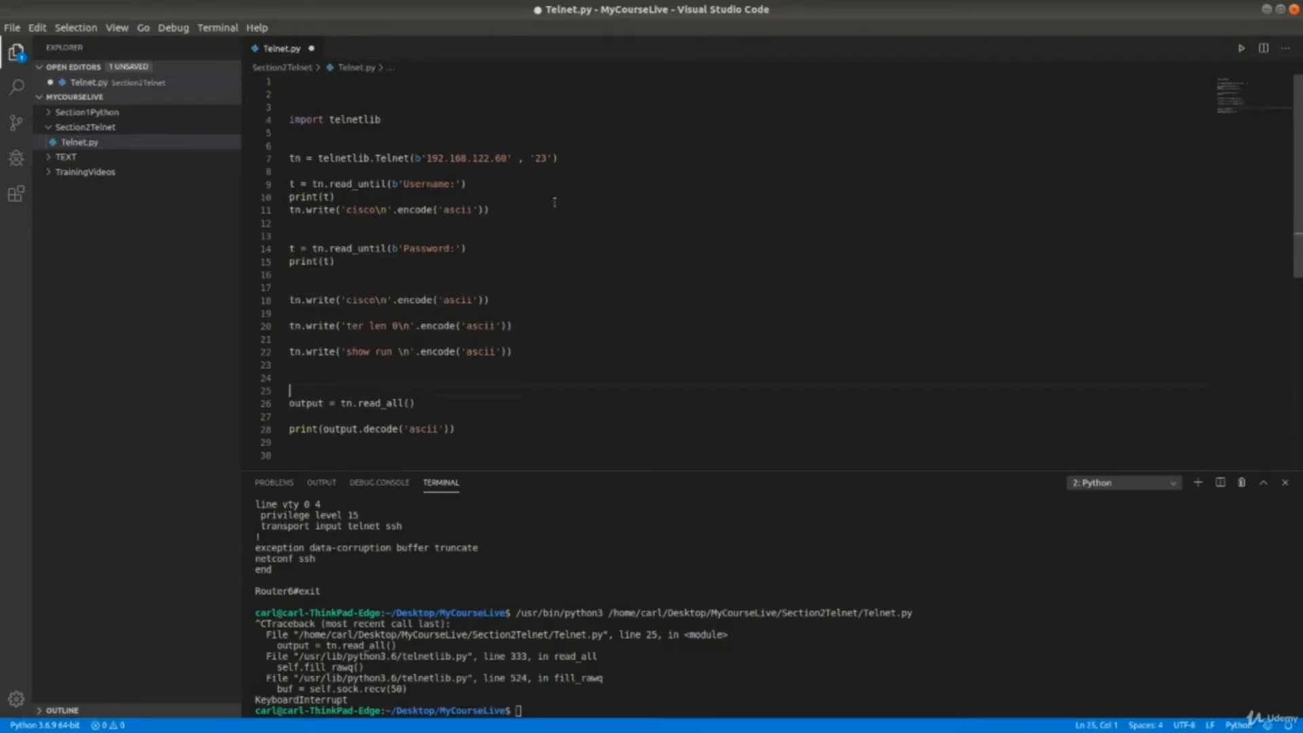
type("tn.close(")
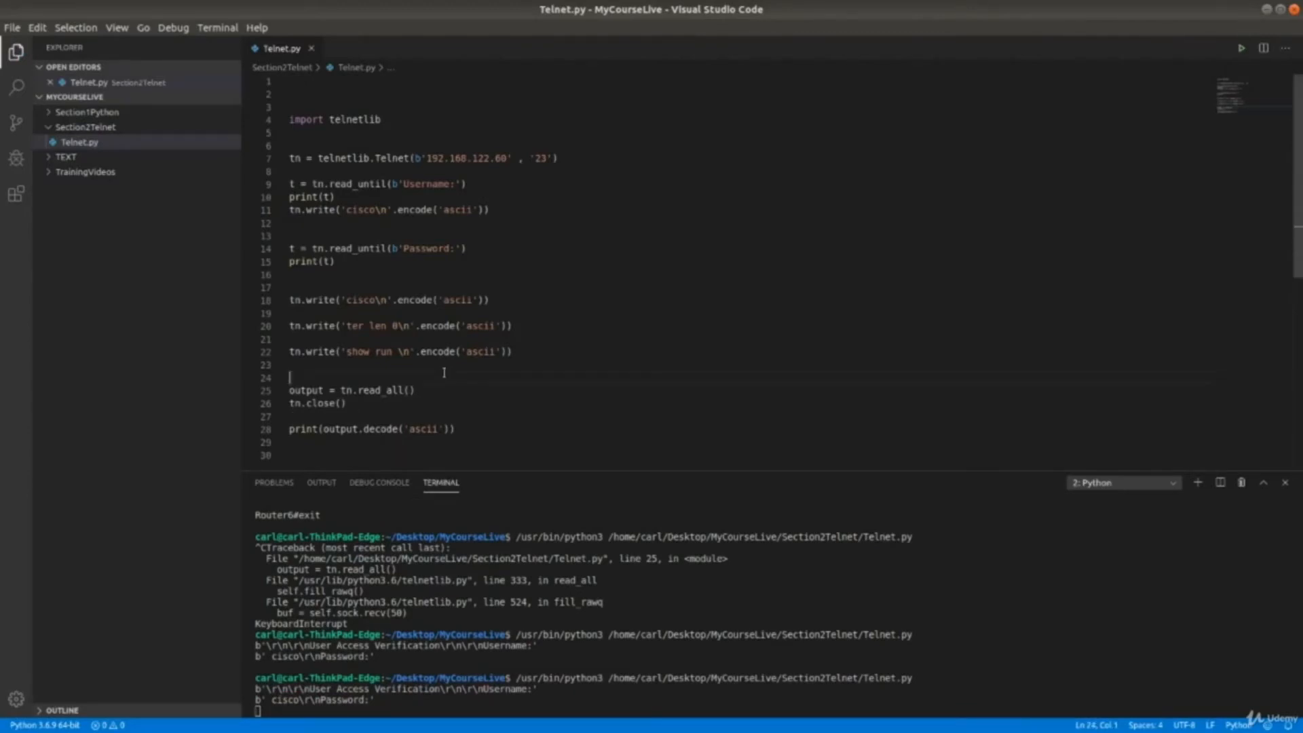
Add tn.write(b'exit') above the output line and run for the full router output.
type("tn")
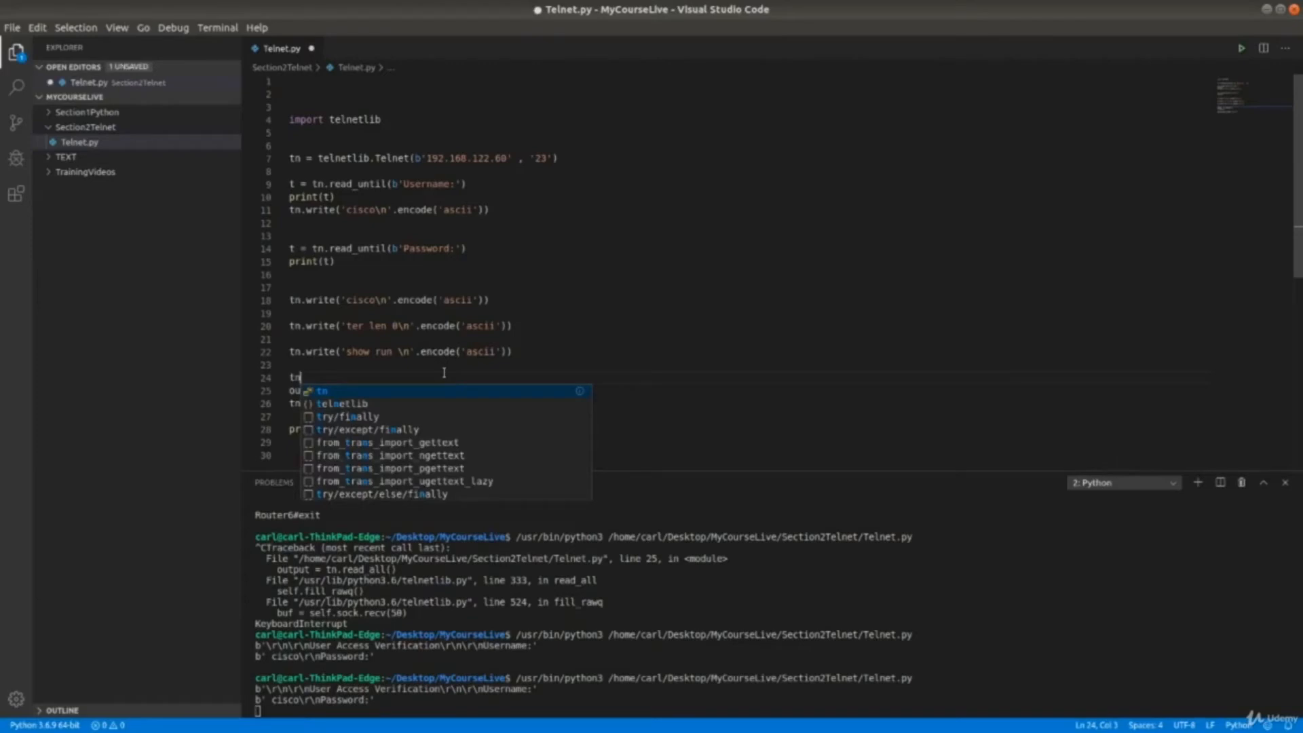
type(".write(b'exit")
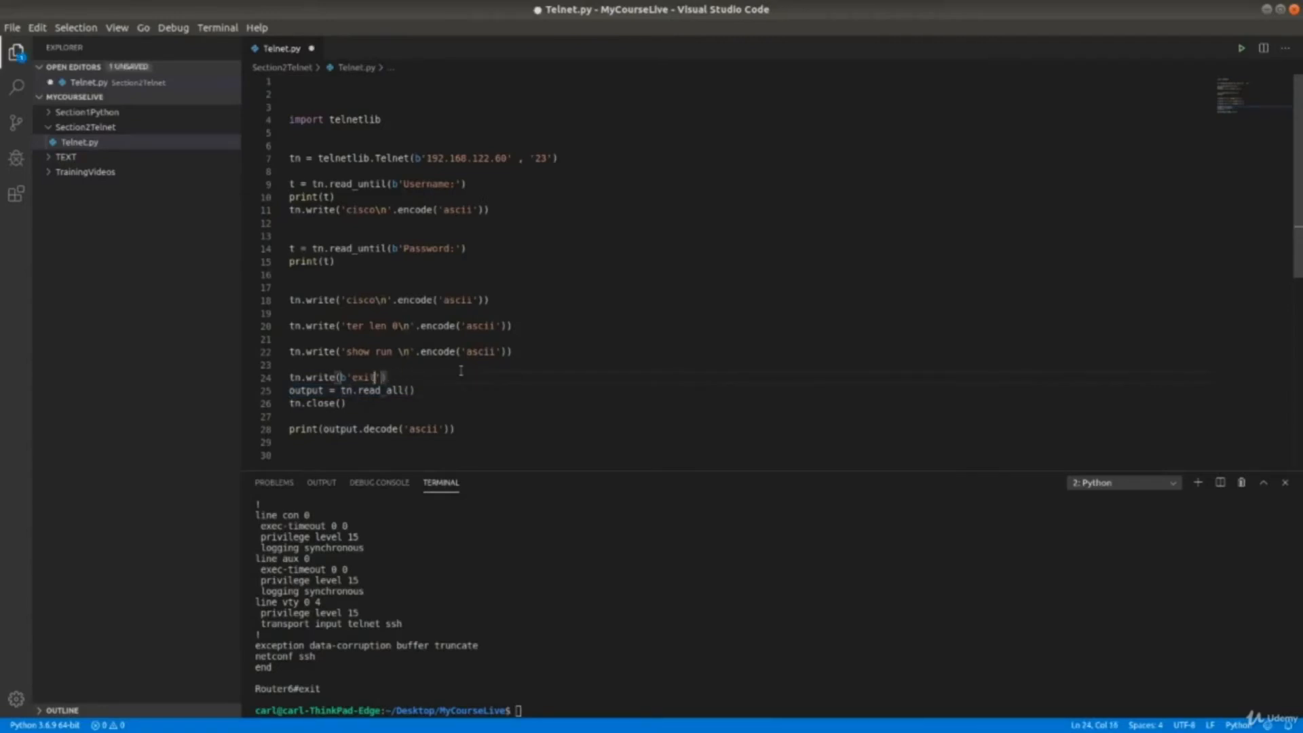
double_click(305, 389)
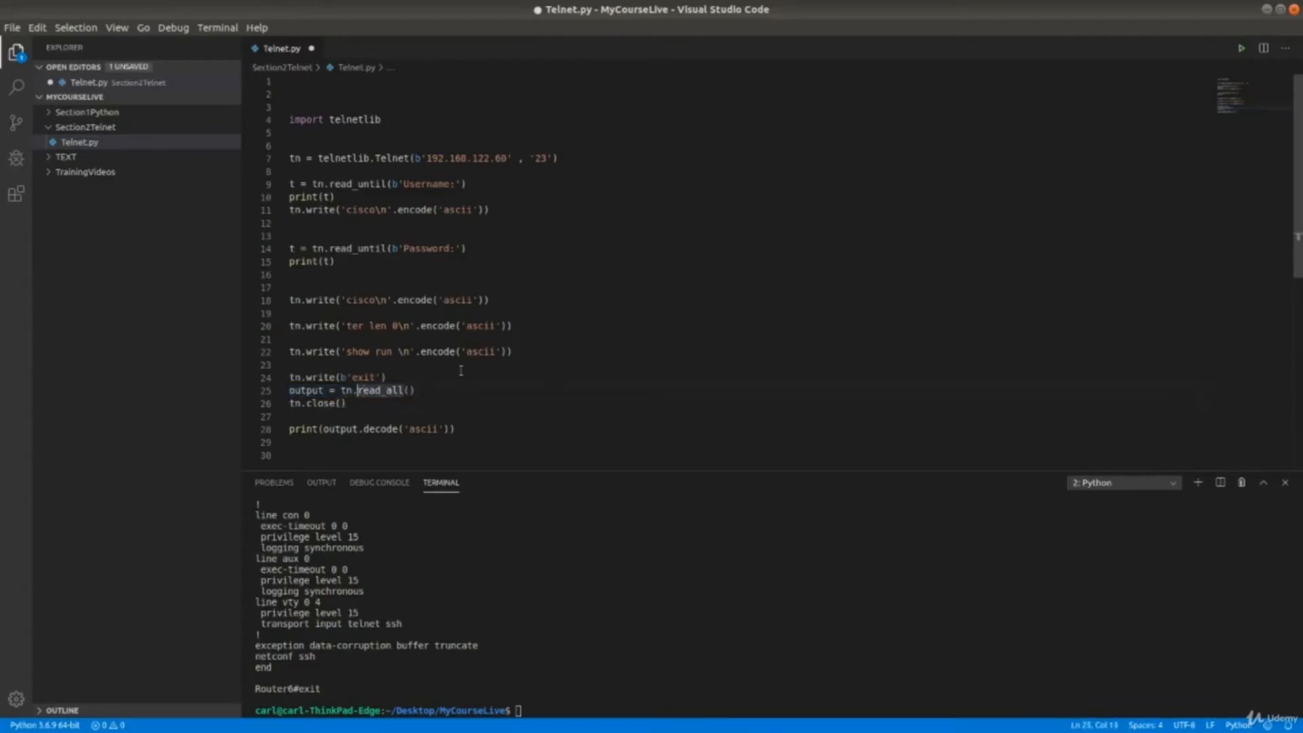
Replace read_all with read_until(b'exit'), remove the tn.close() line, and save.
double_click(380, 391)
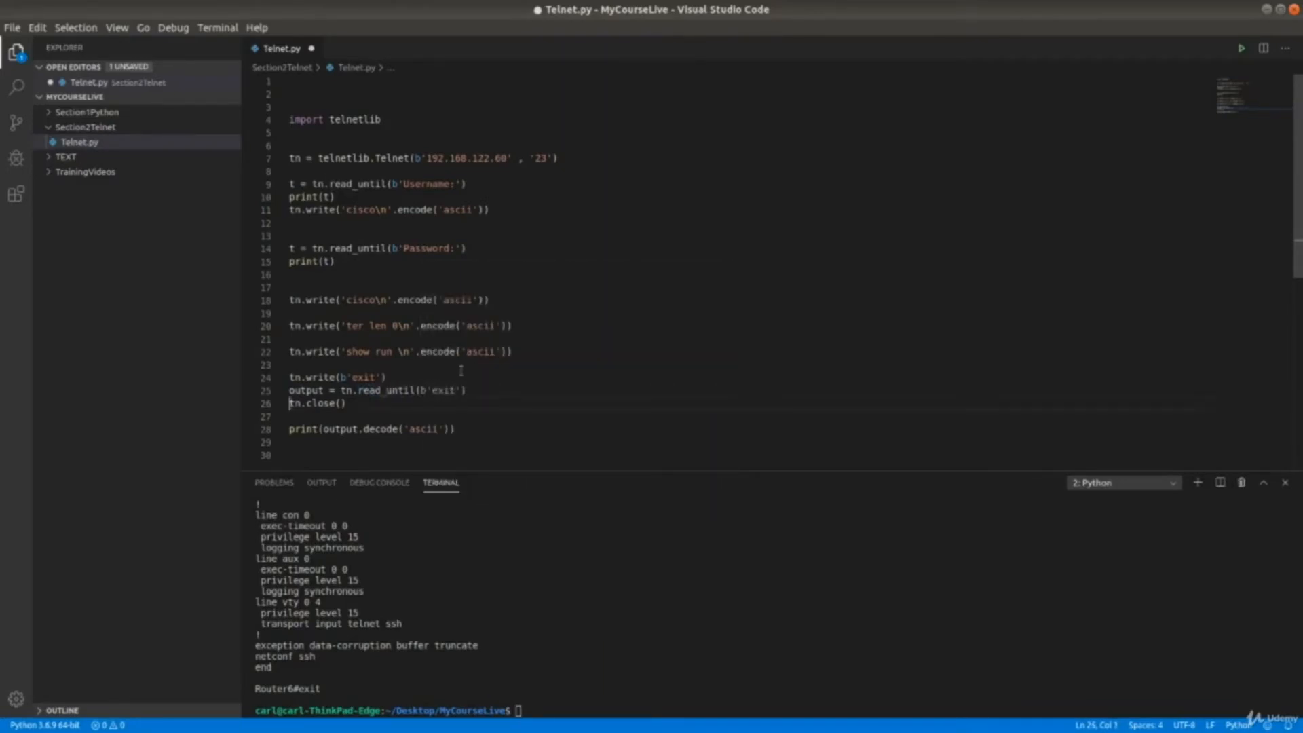
triple_click(318, 403)
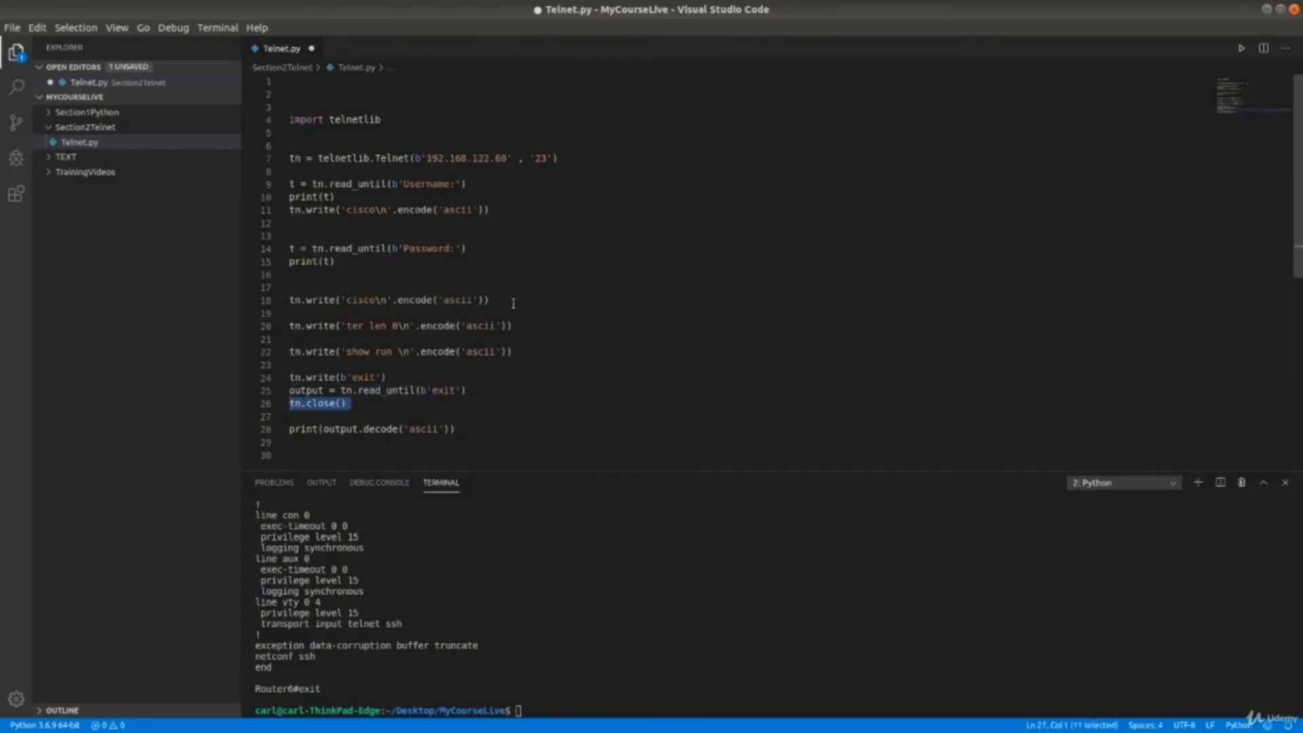
key("ctrl+s")
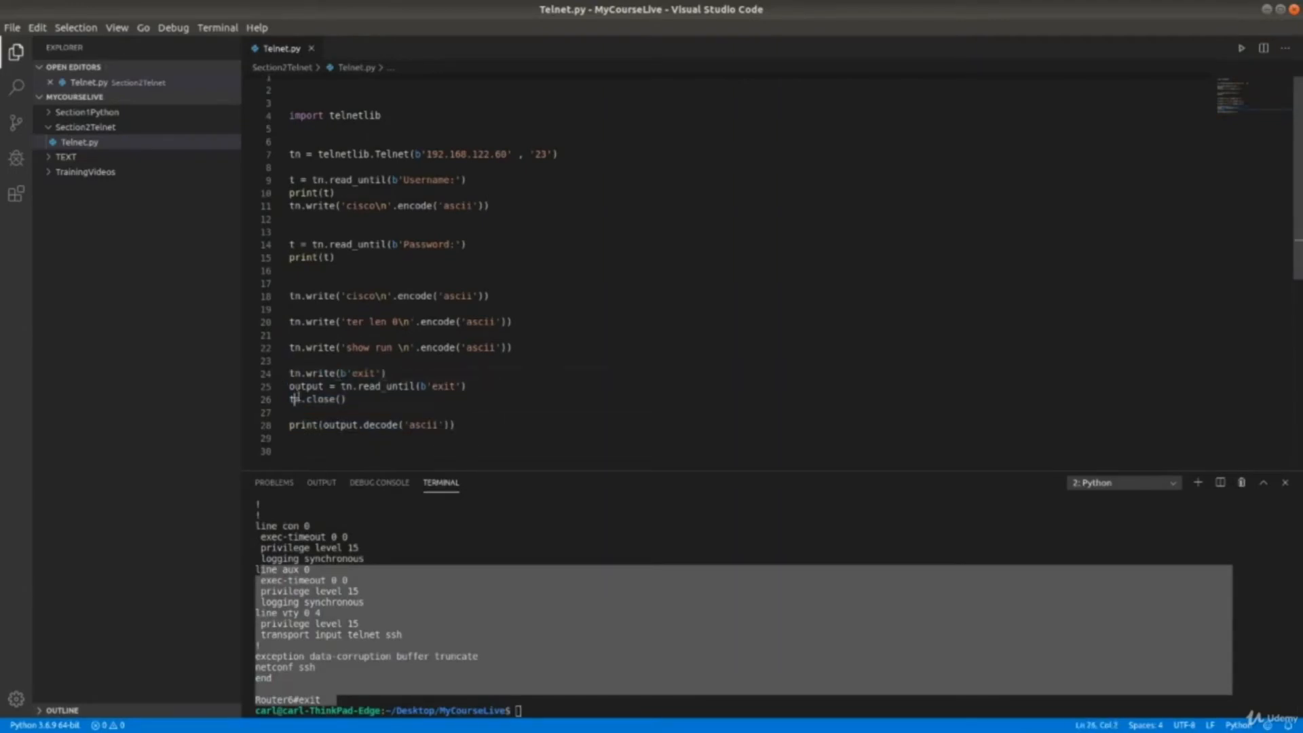
Switch the read back to read_all() and delete the blank lines into a compact 19-line script.
left_click(344, 400)
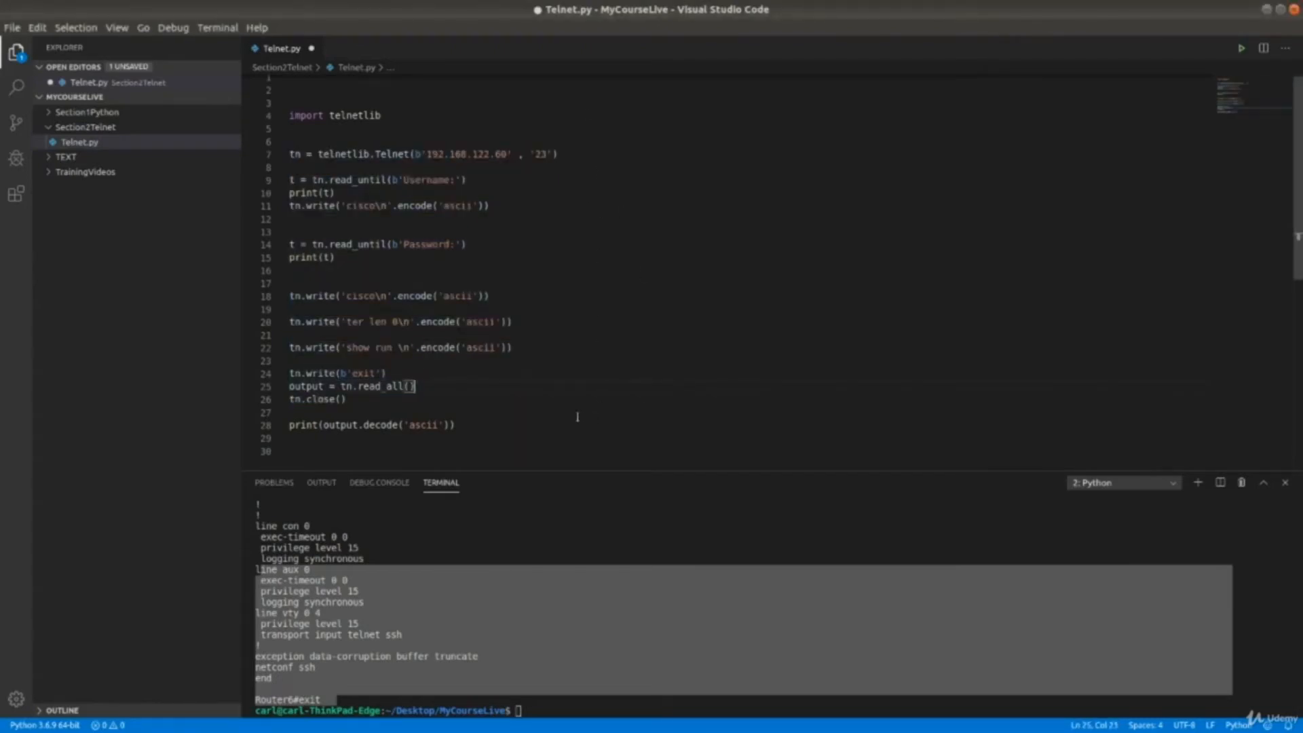
left_click(289, 142)
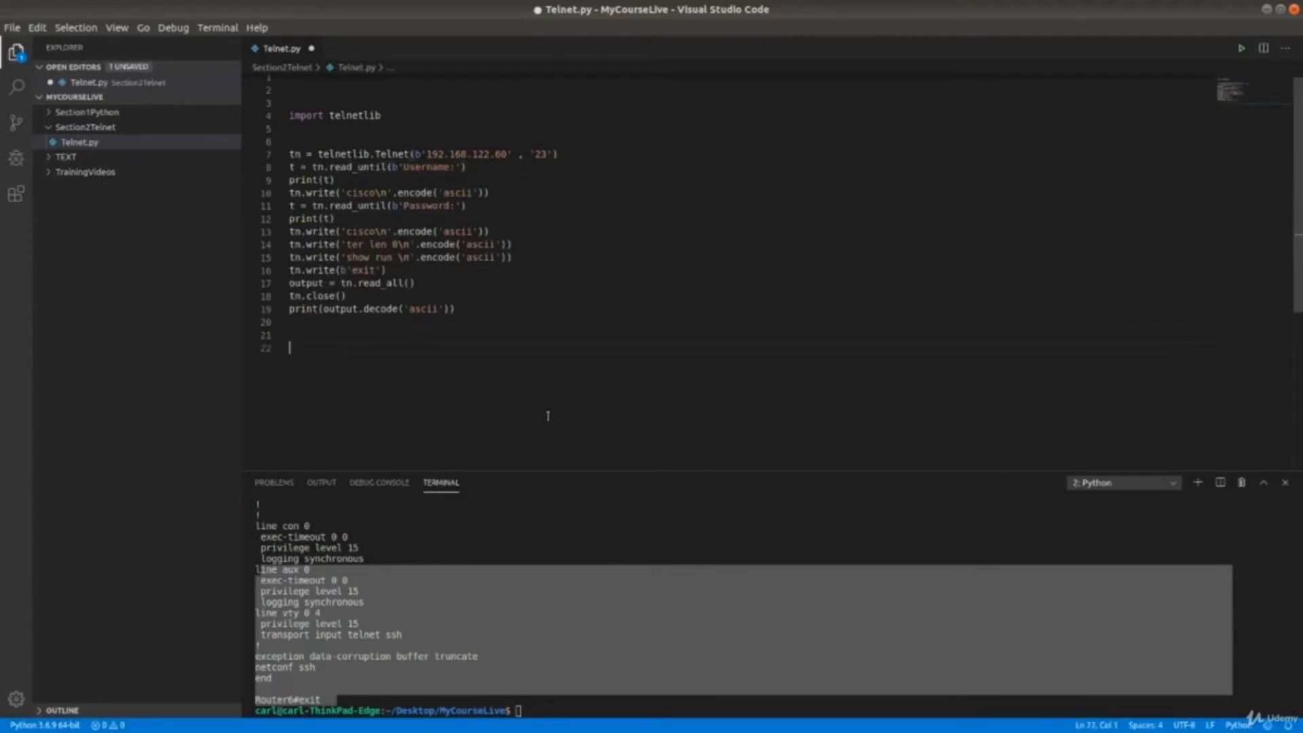
Start def telnetGetOutputs below the script.
type("def")
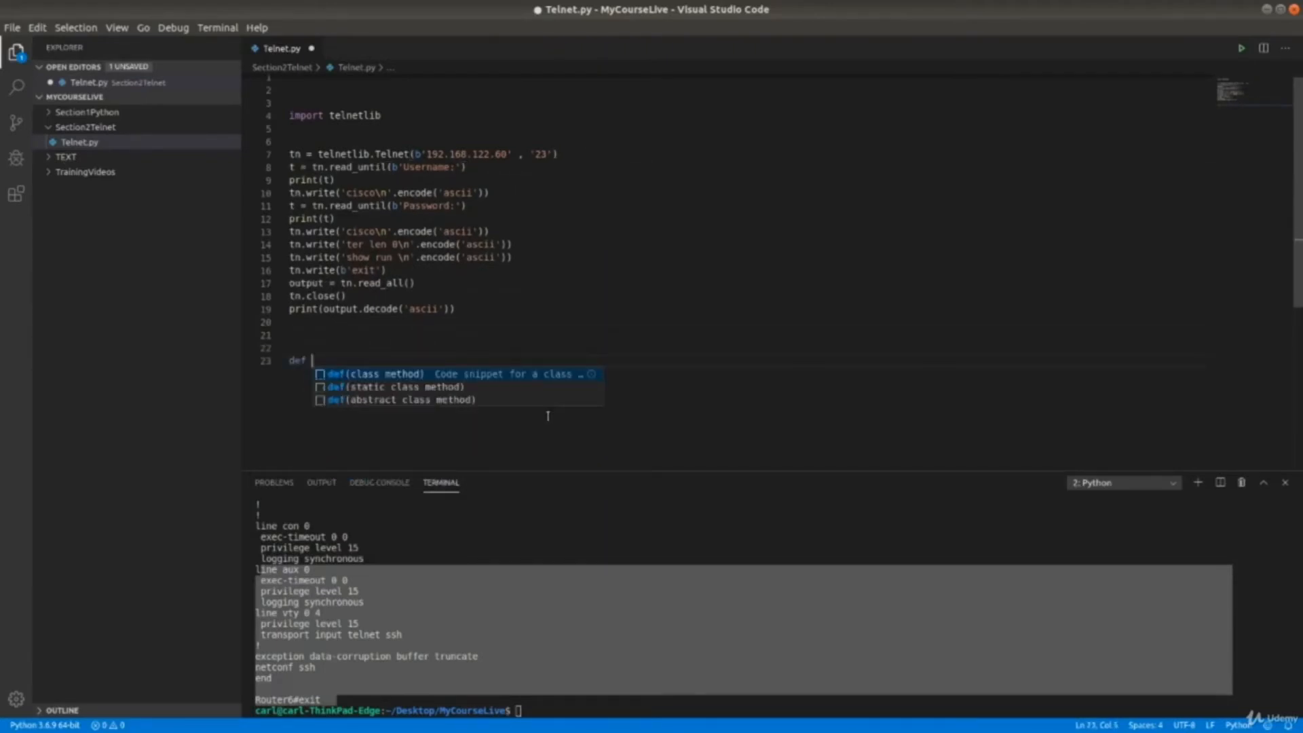
type("telnet")
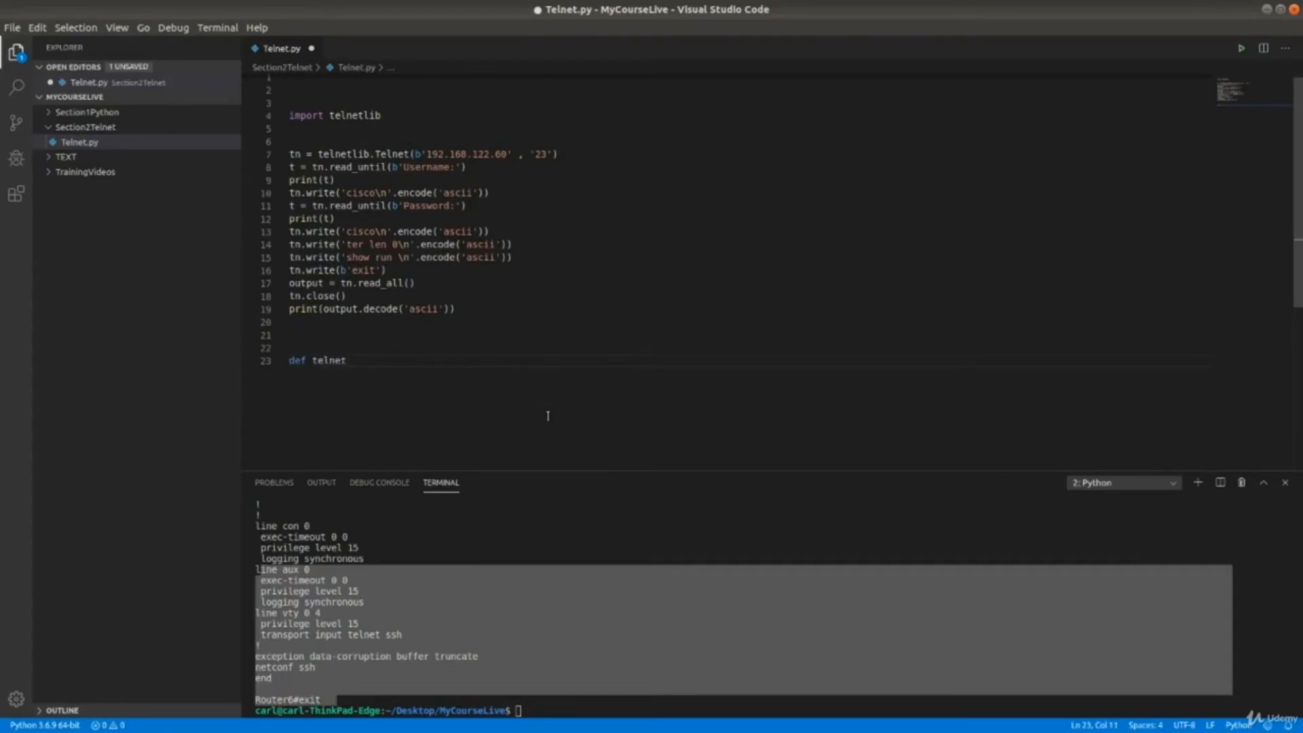
type("get")
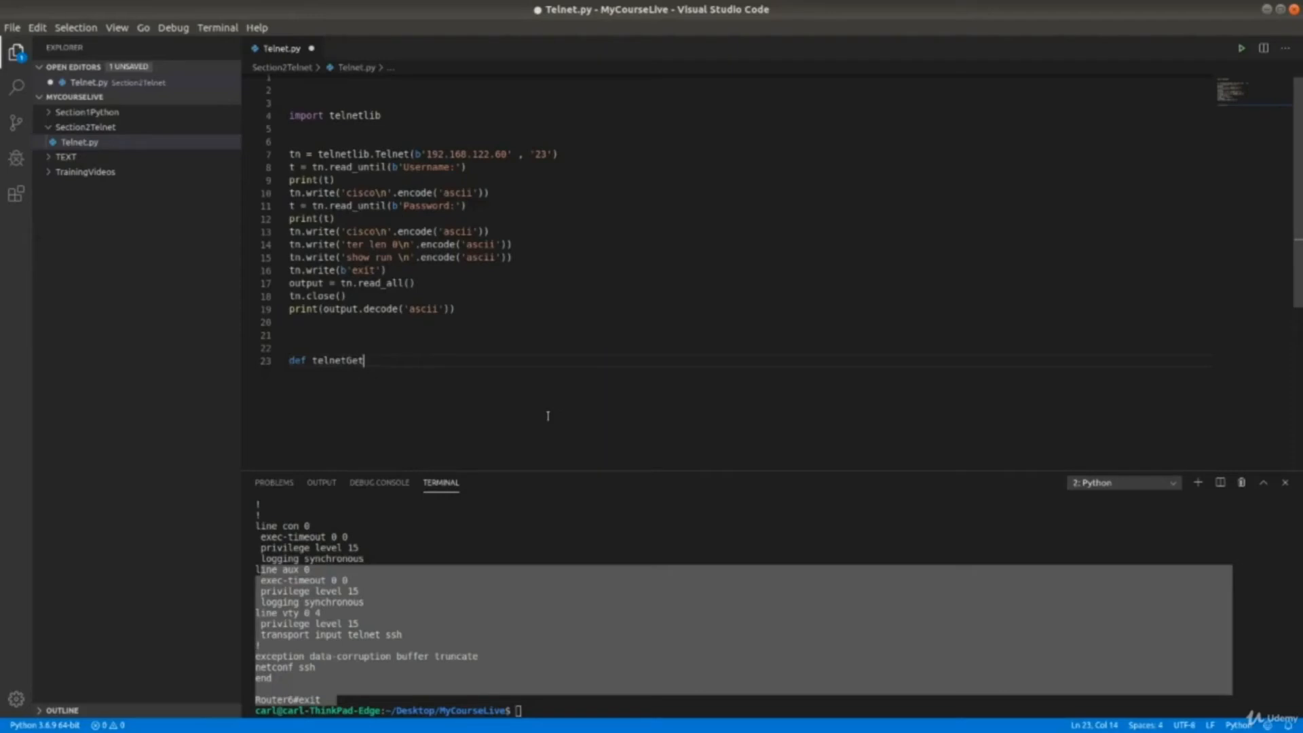
type("Outputs(")
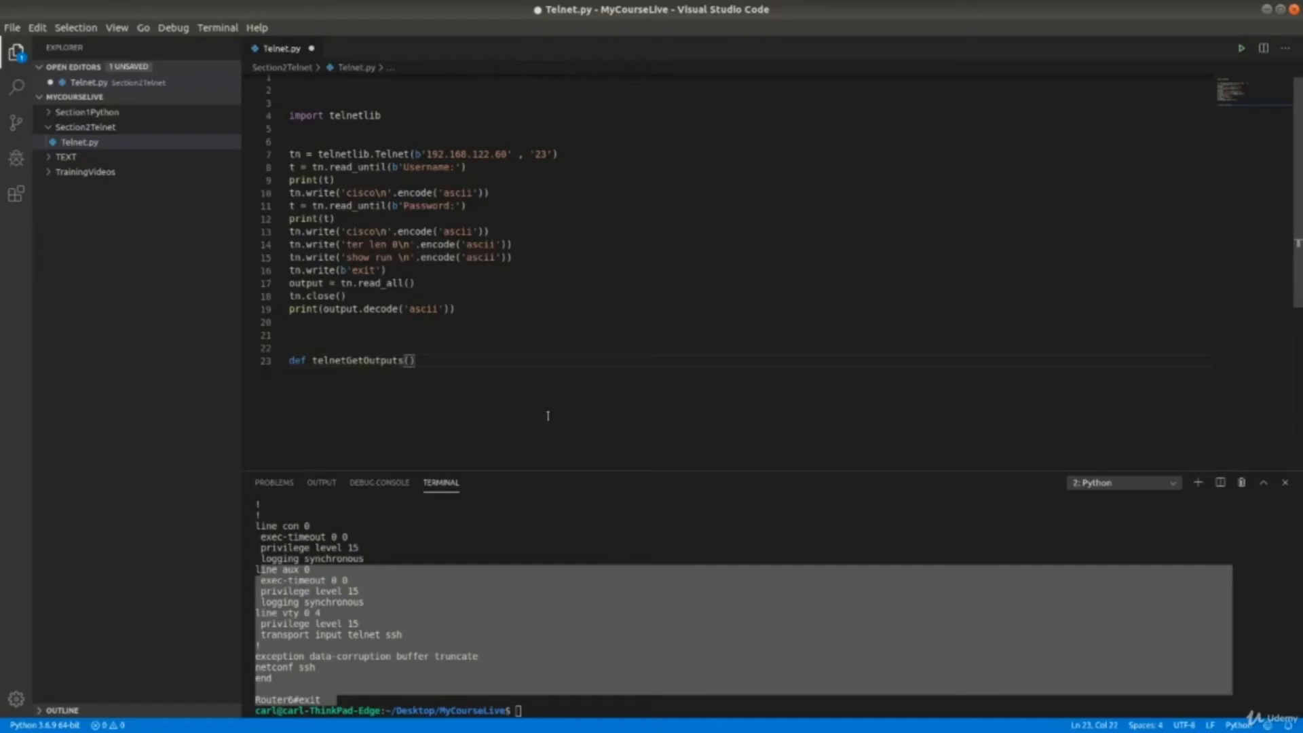
Give it parameters hostname, username, password, enablePass, showList and end the header with a colon.
type("hostname,")
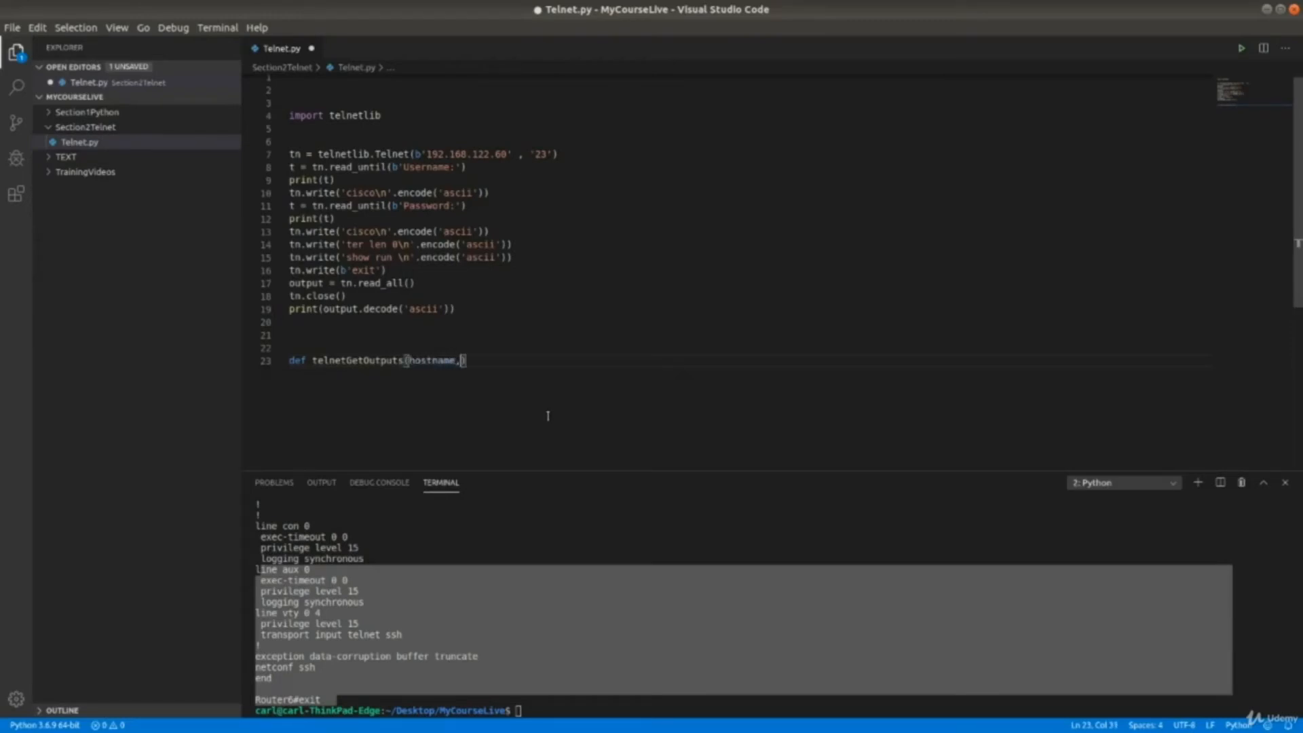
type("username")
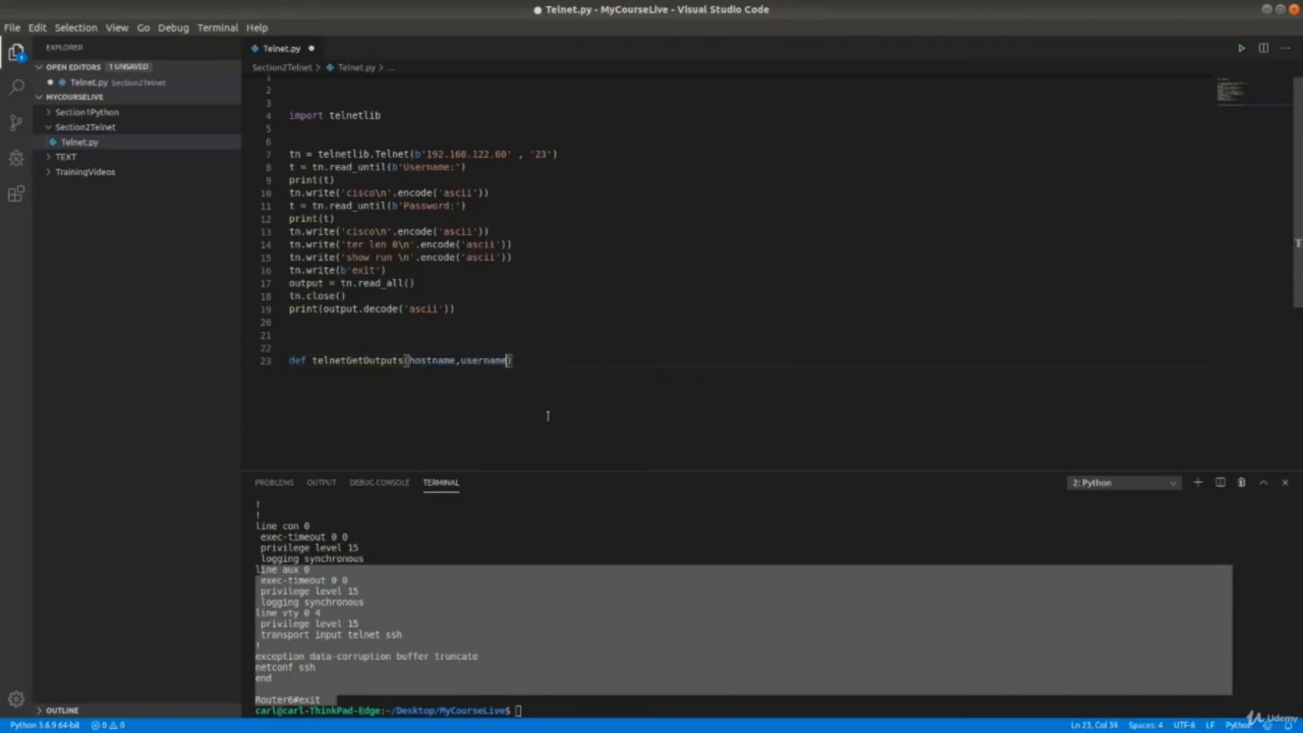
type(",password")
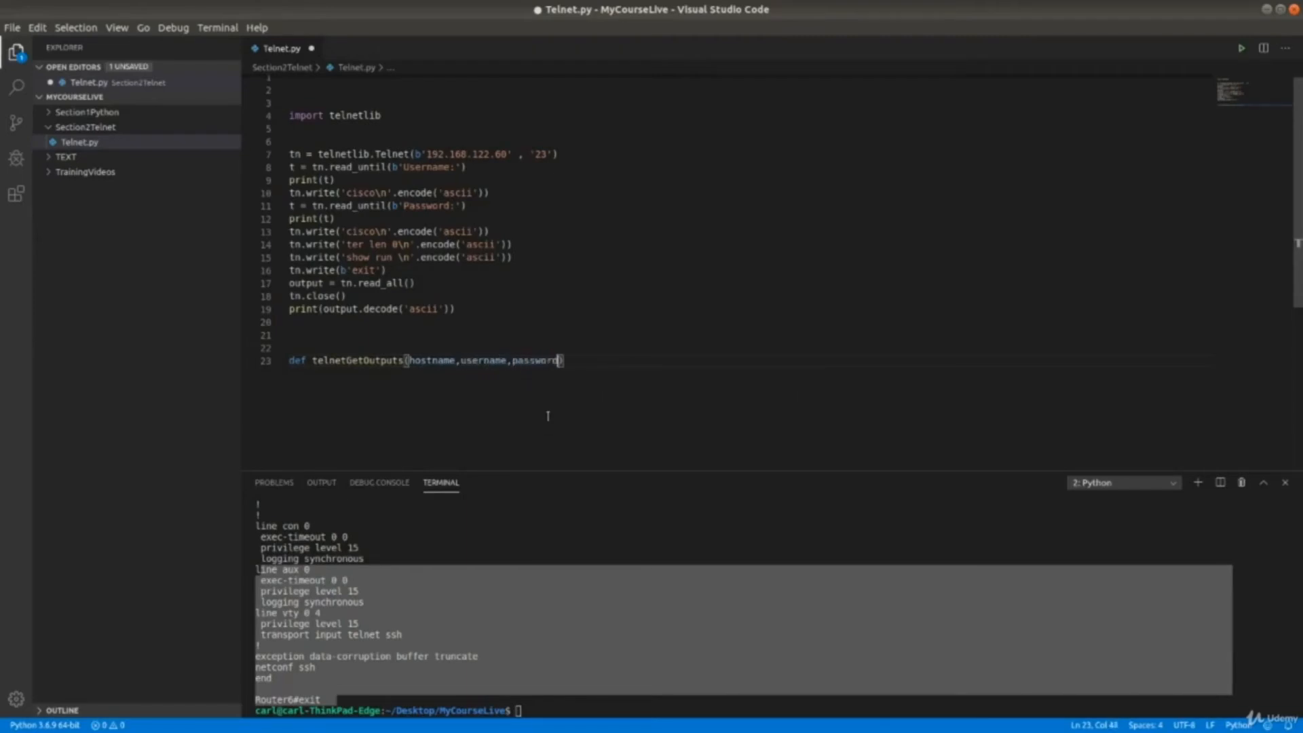
type("enablePass,")
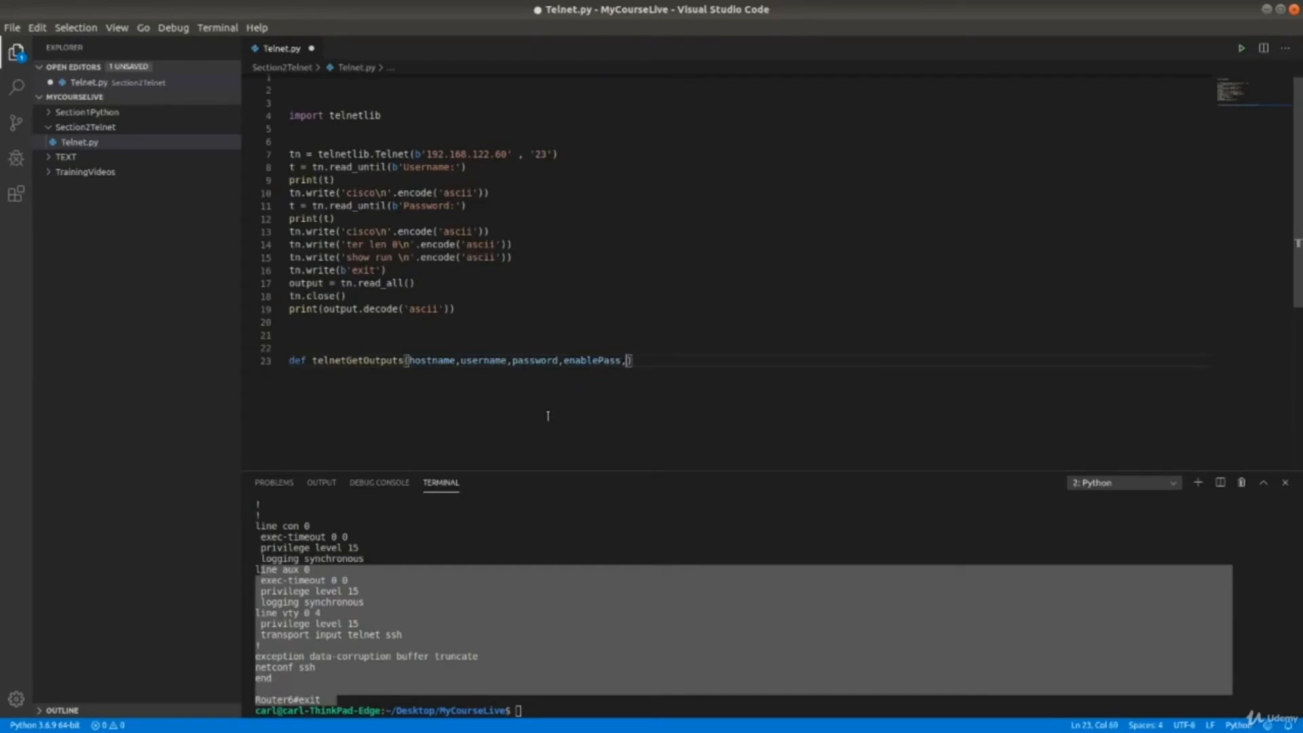
type("showList")
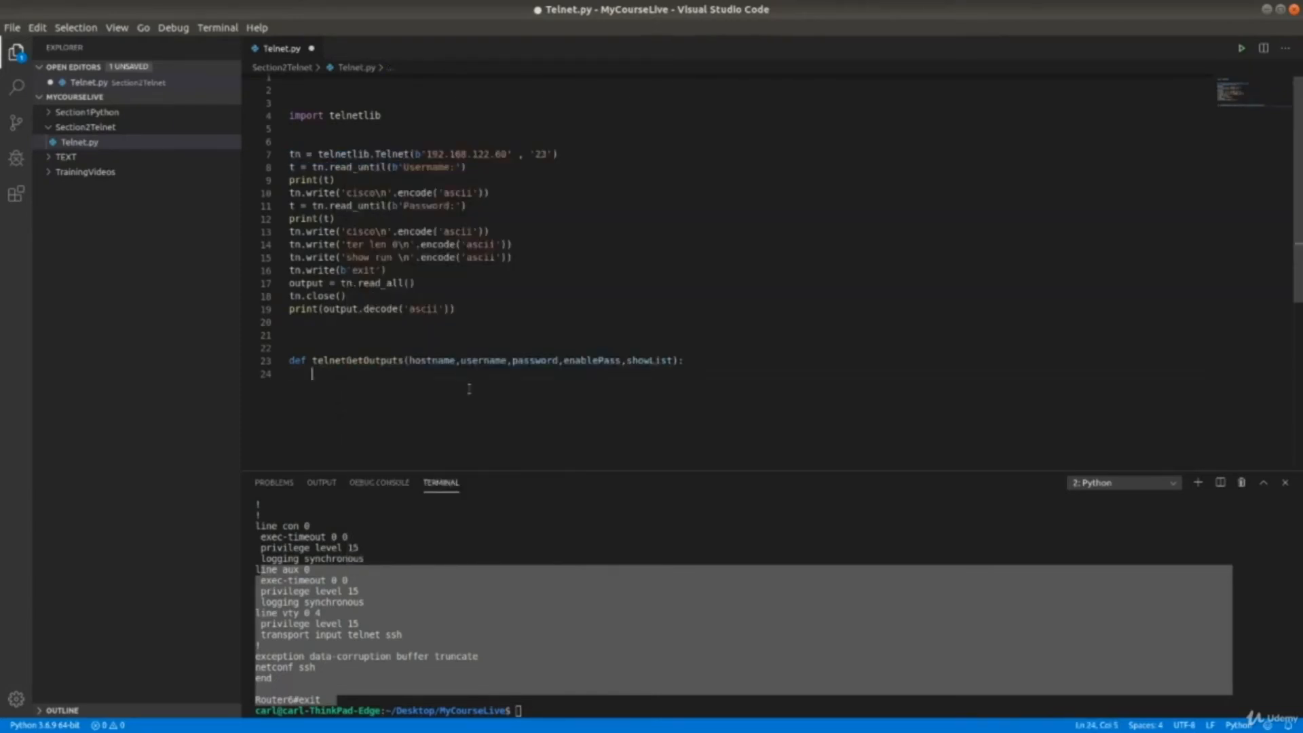
Connect with telnetlib.Telnet(hostname.encode('ascii'), '23') and bring the login exchange lines into the function body.
type("tn = telnetlib.Telnet(b'192.168.122.60' , '23')")
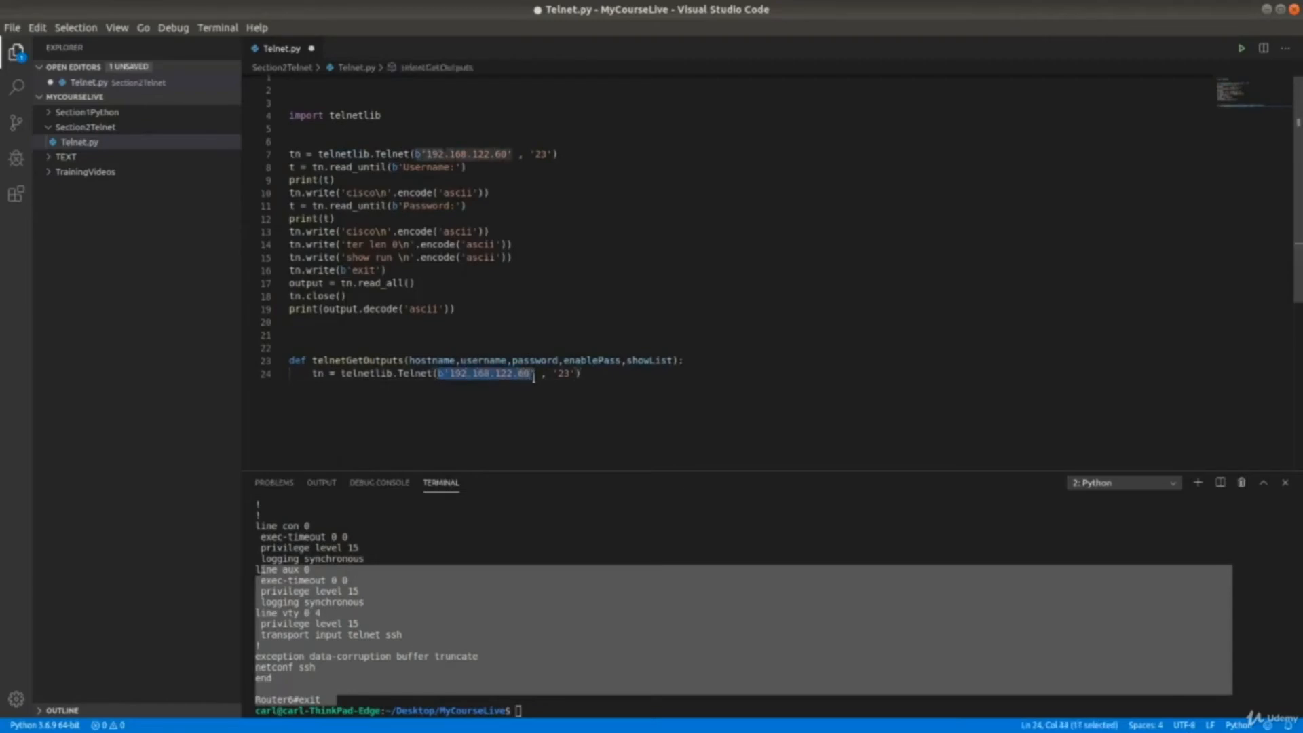
type("hostname")
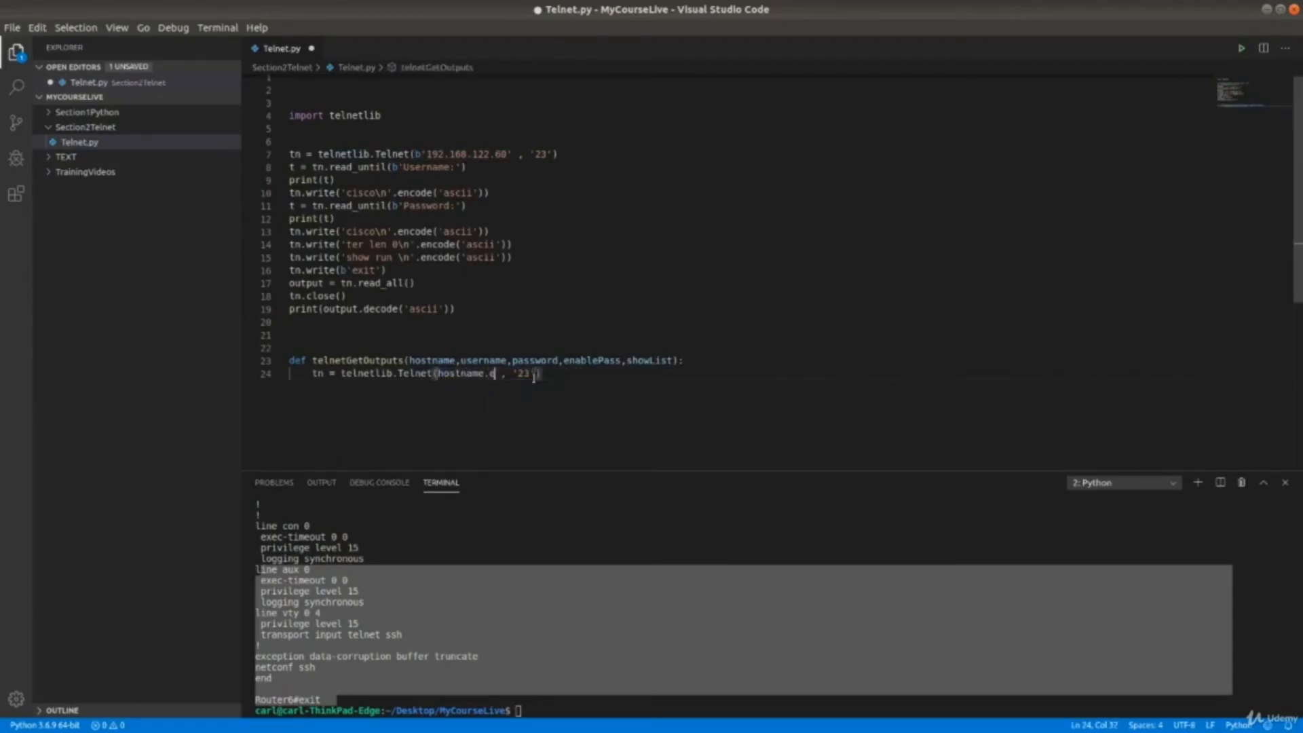
type("e('ascii")
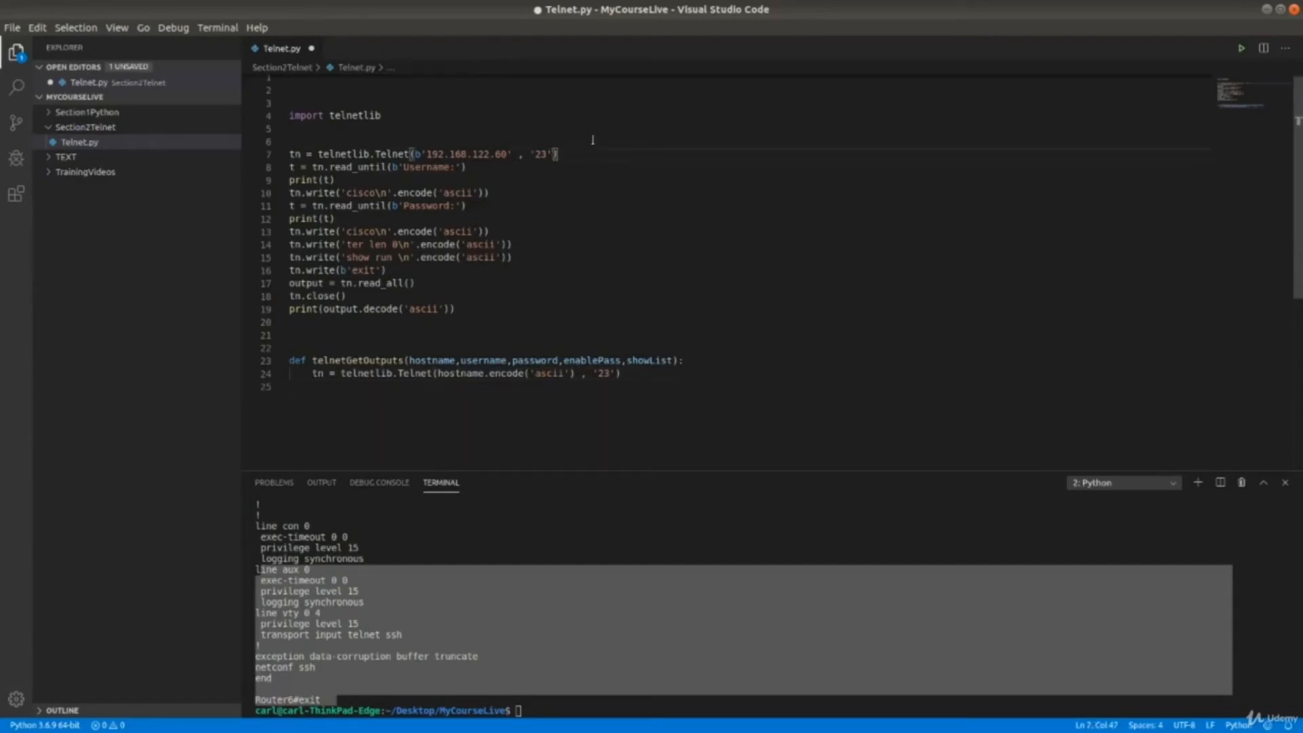
left_click_drag(288, 166, 301, 205)
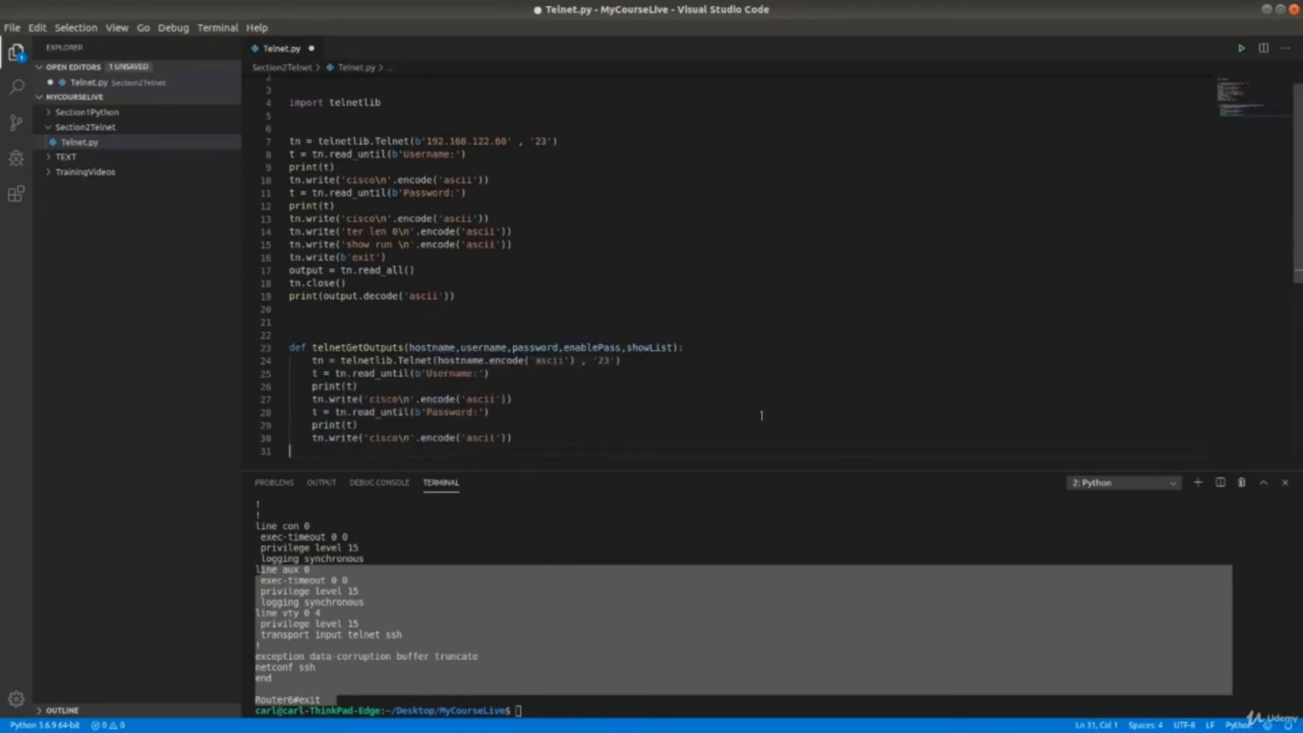
right_click(474, 347)
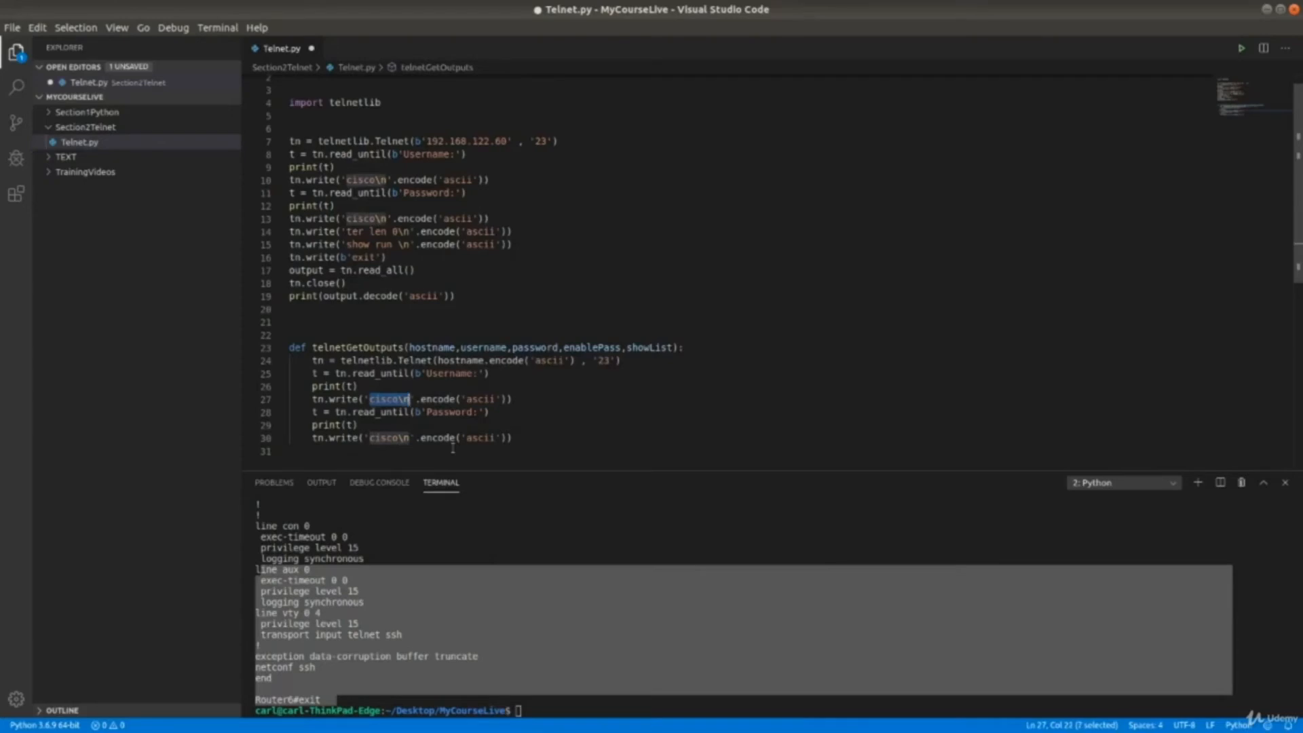
type("username")
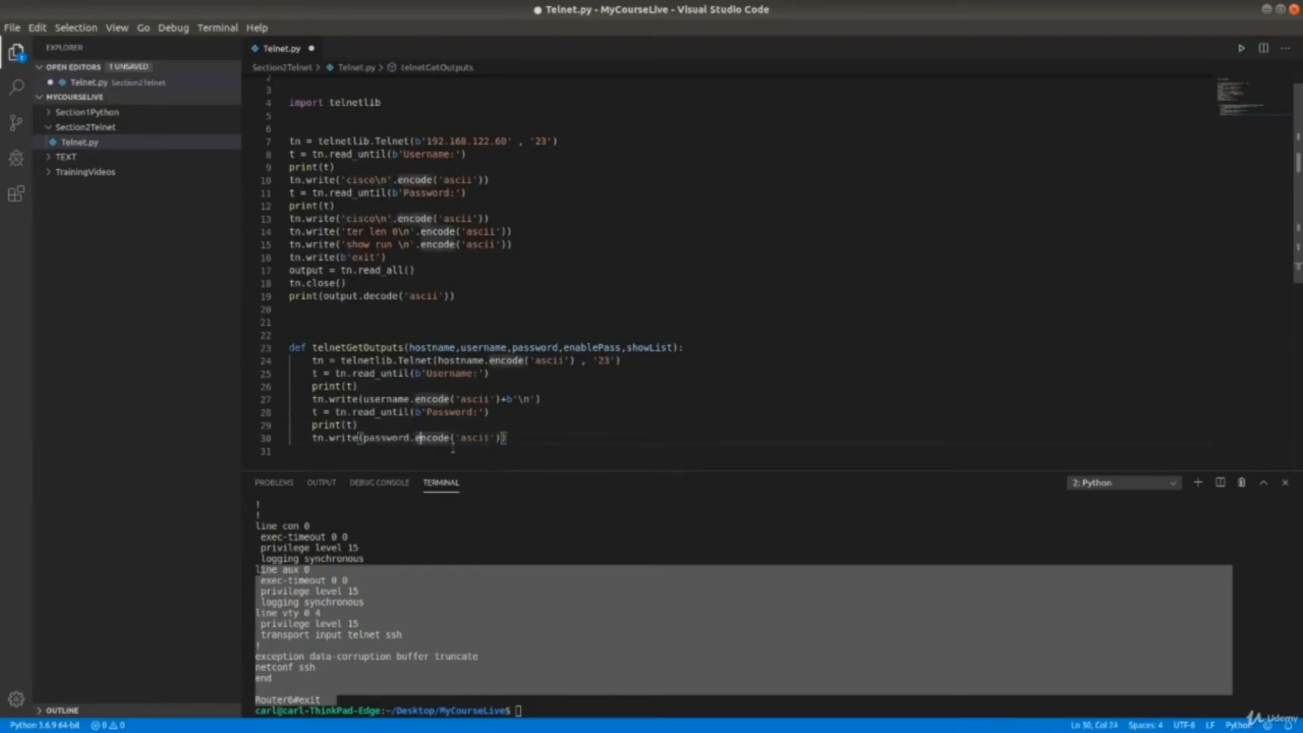
type("+")
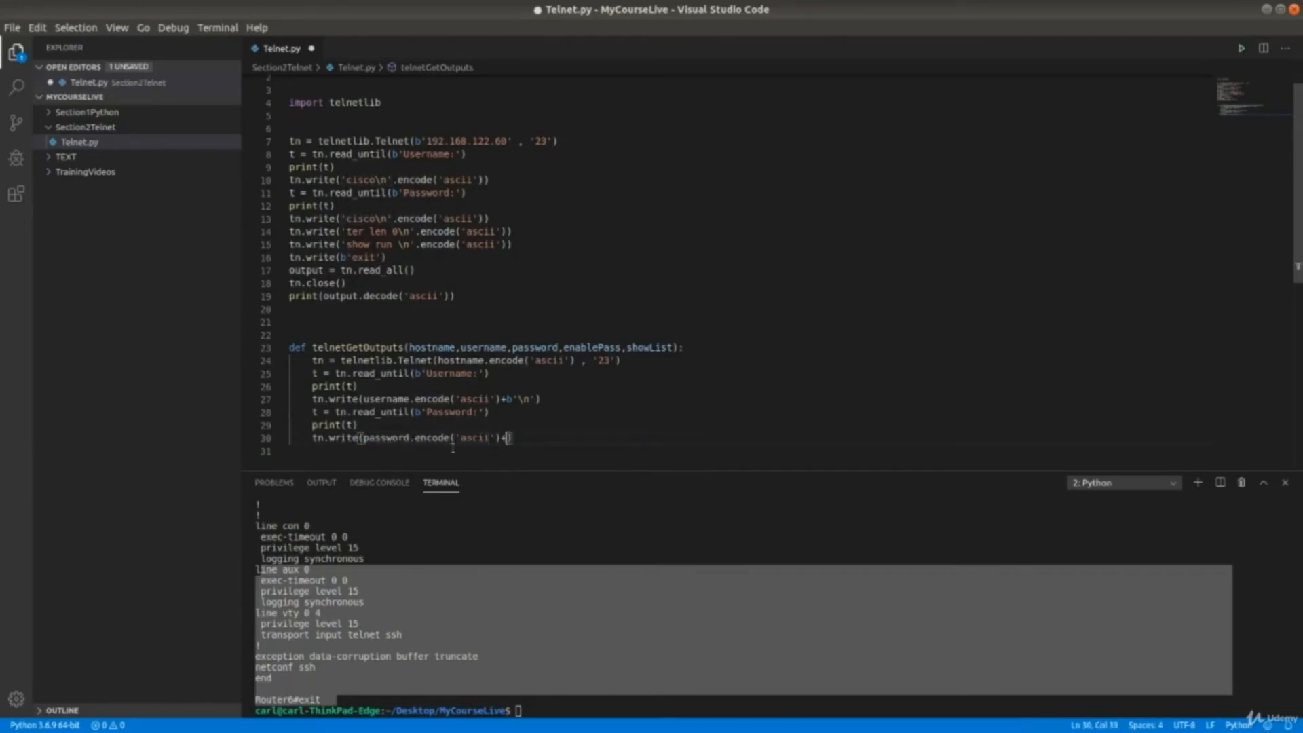
type("b\\n")
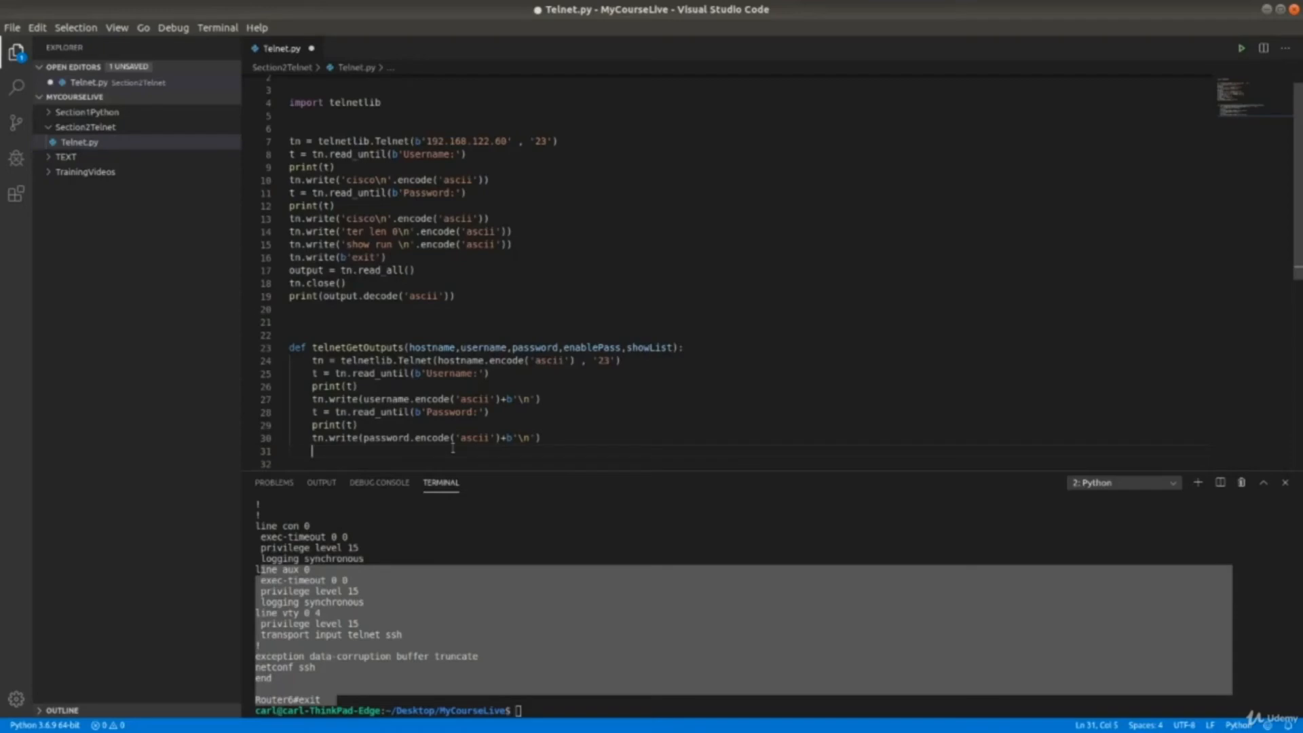
Write an if enablePass: block that reads until '>', writes 'en \n' and reads until 'Password:'.
type("if enablePass")
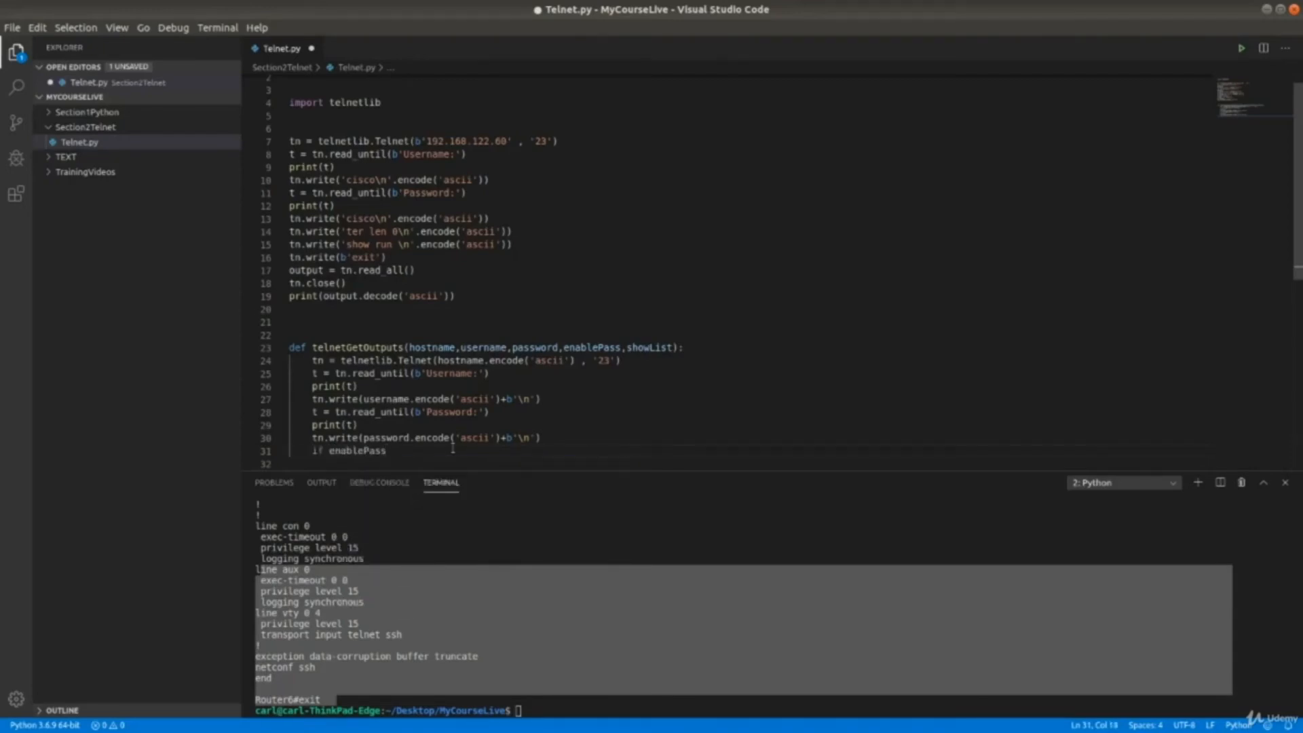
left_click(384, 450)
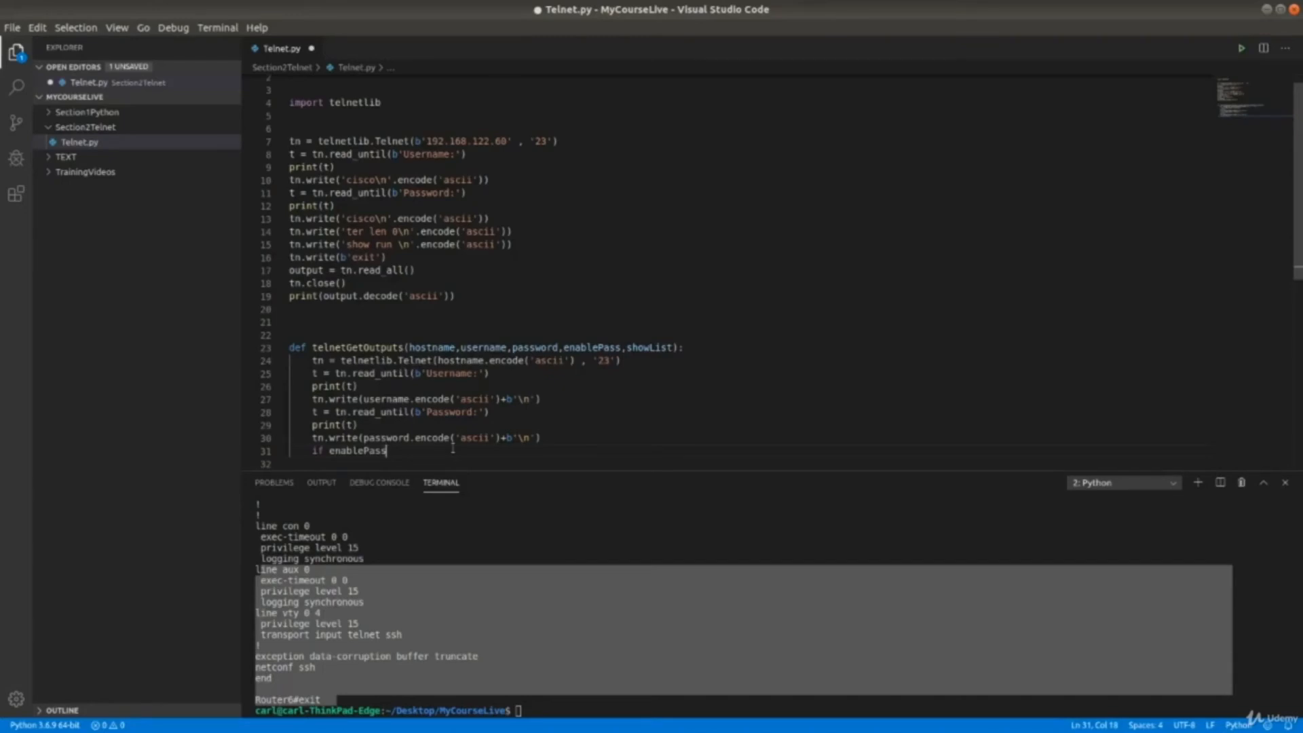
type(":")
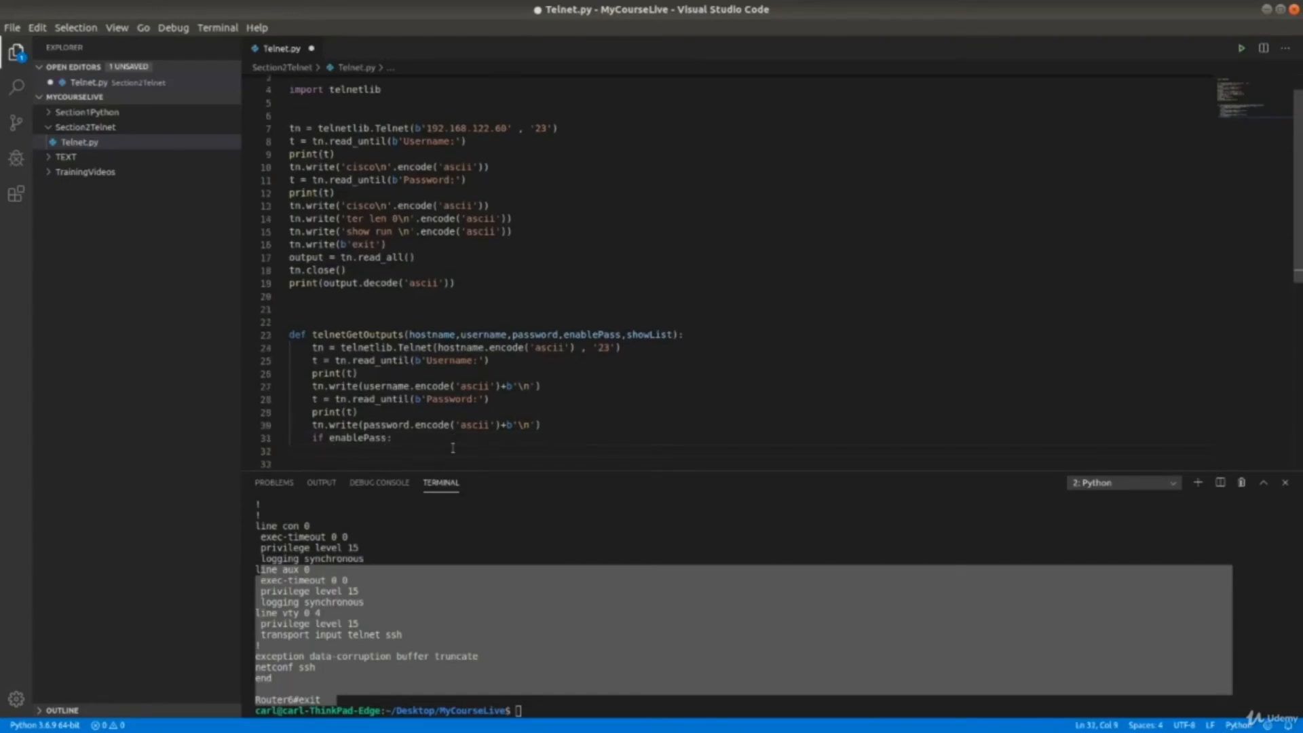
type("tn.read_until(b'>")
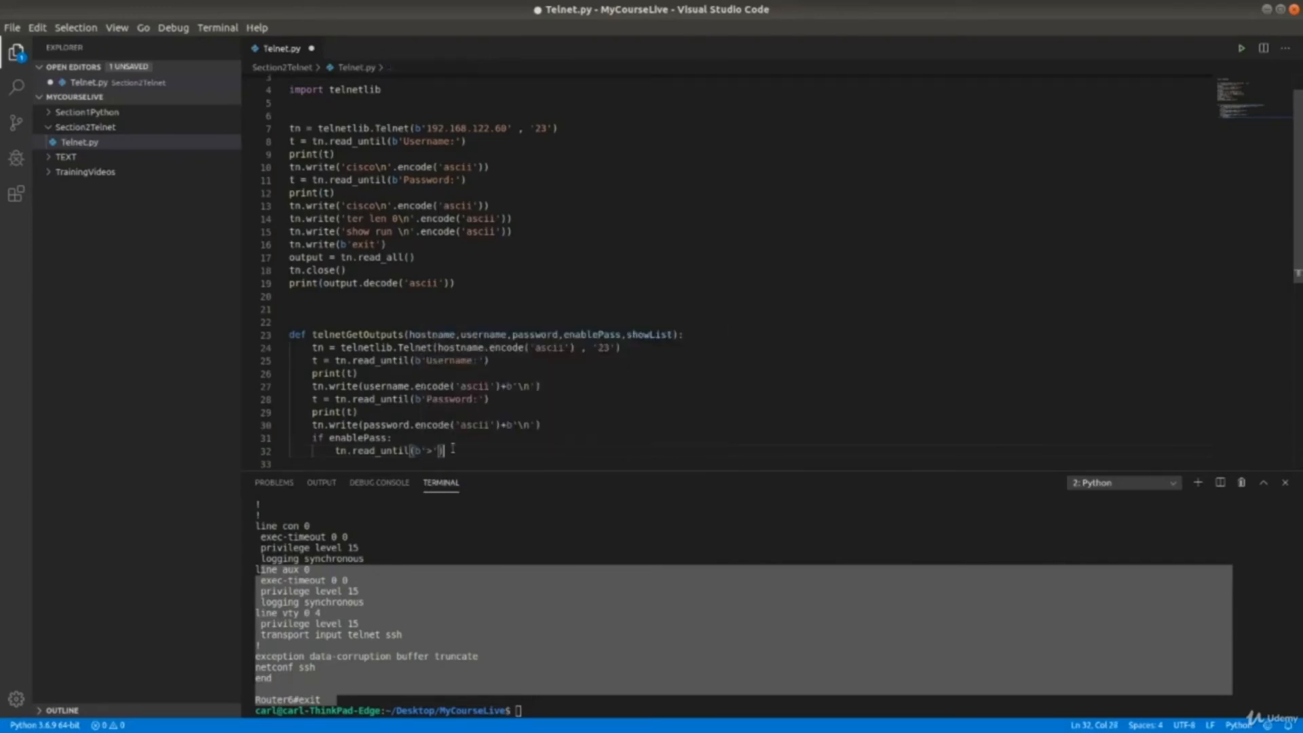
key("enter")
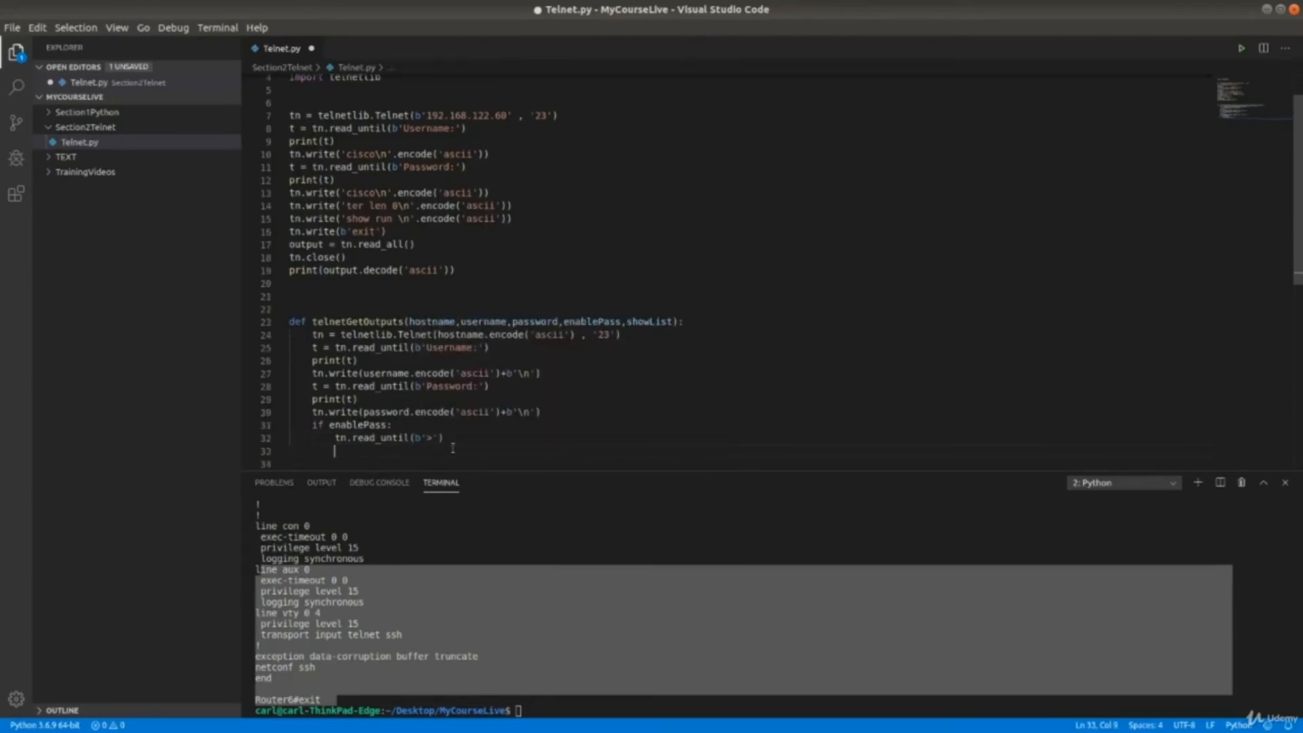
type("tn.write")
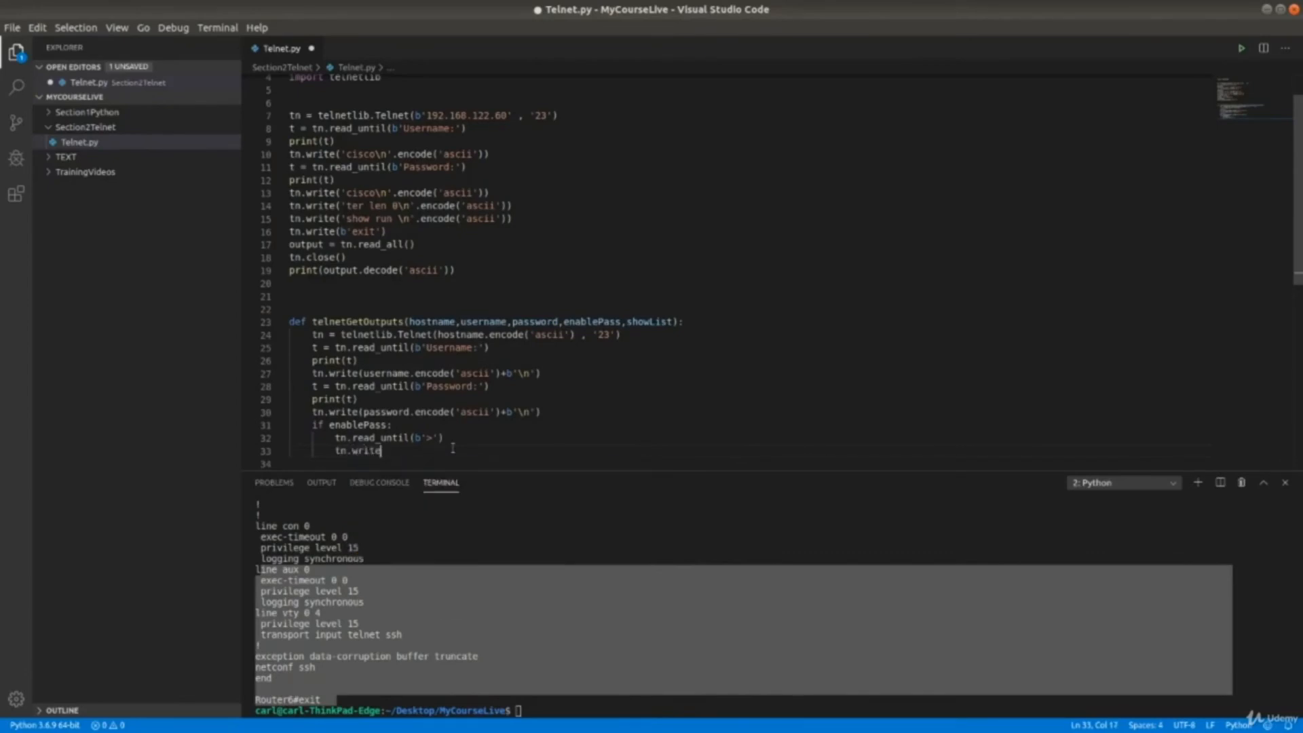
type("(b'")
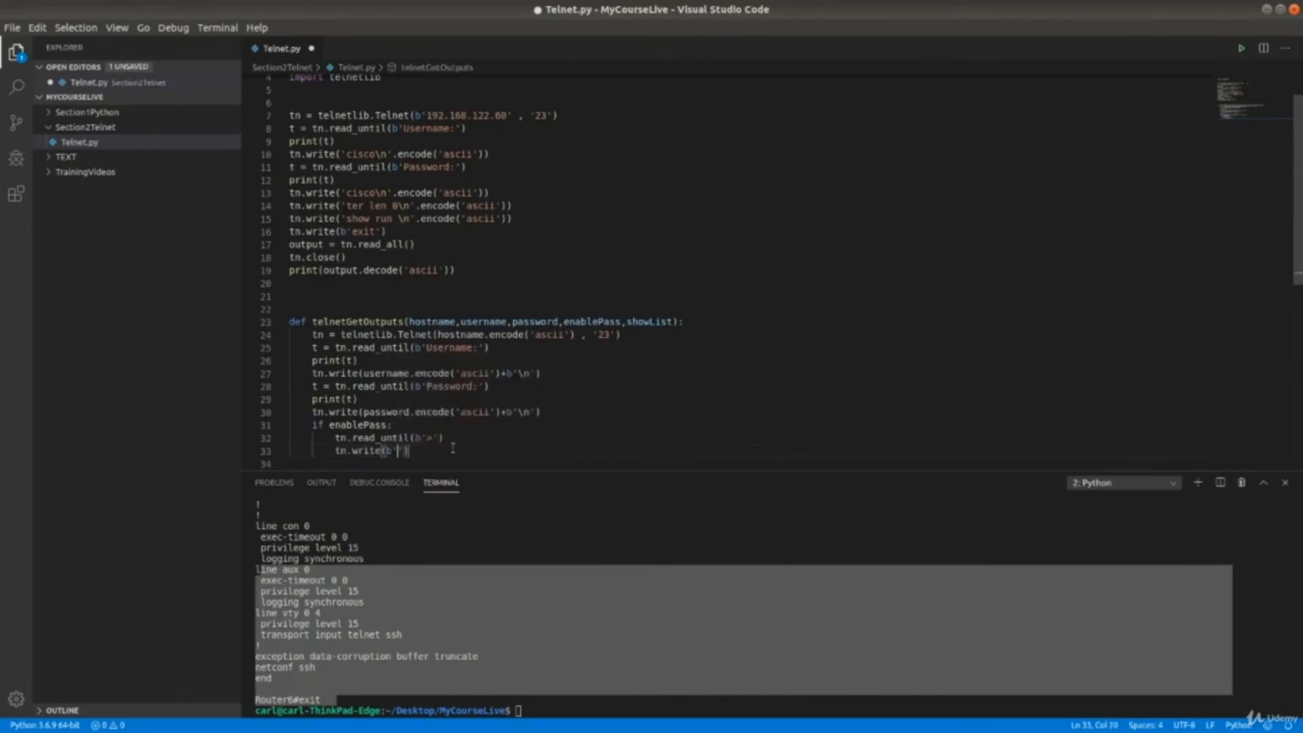
type("en \\n")
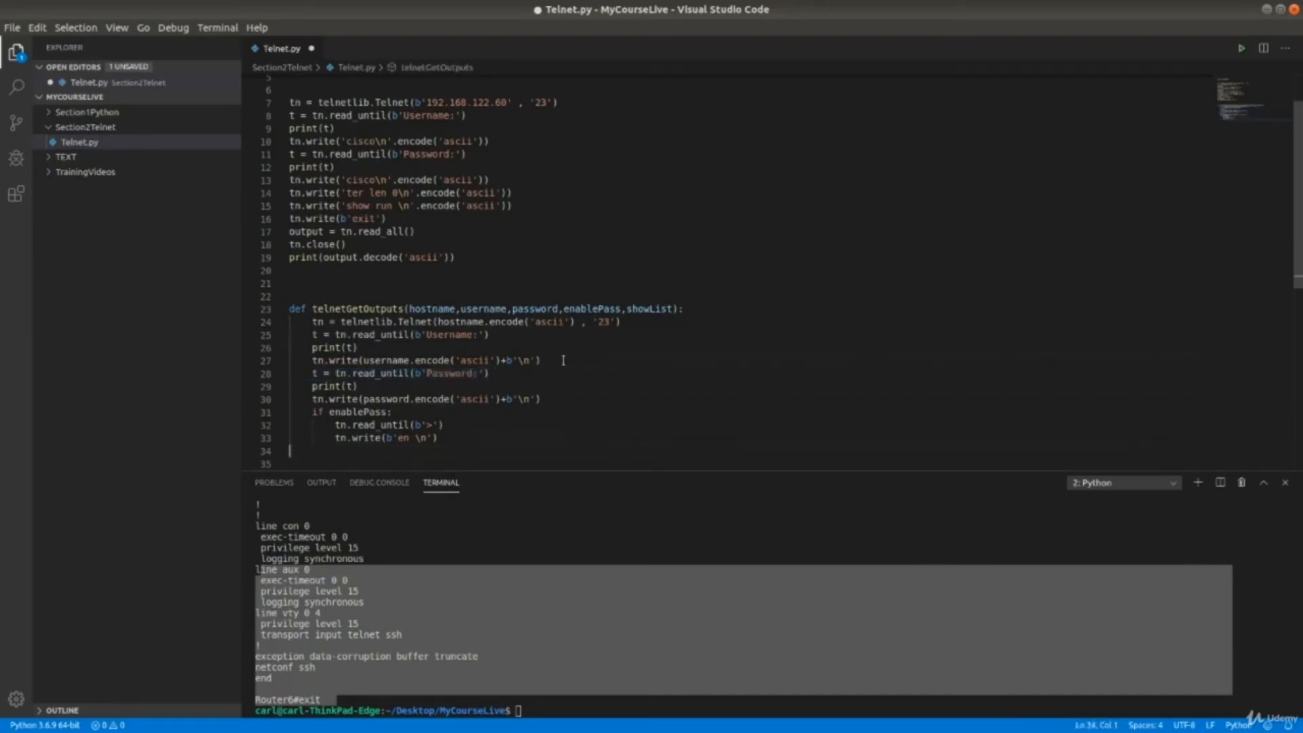
type("t = tn.read_until(b'Password:')")
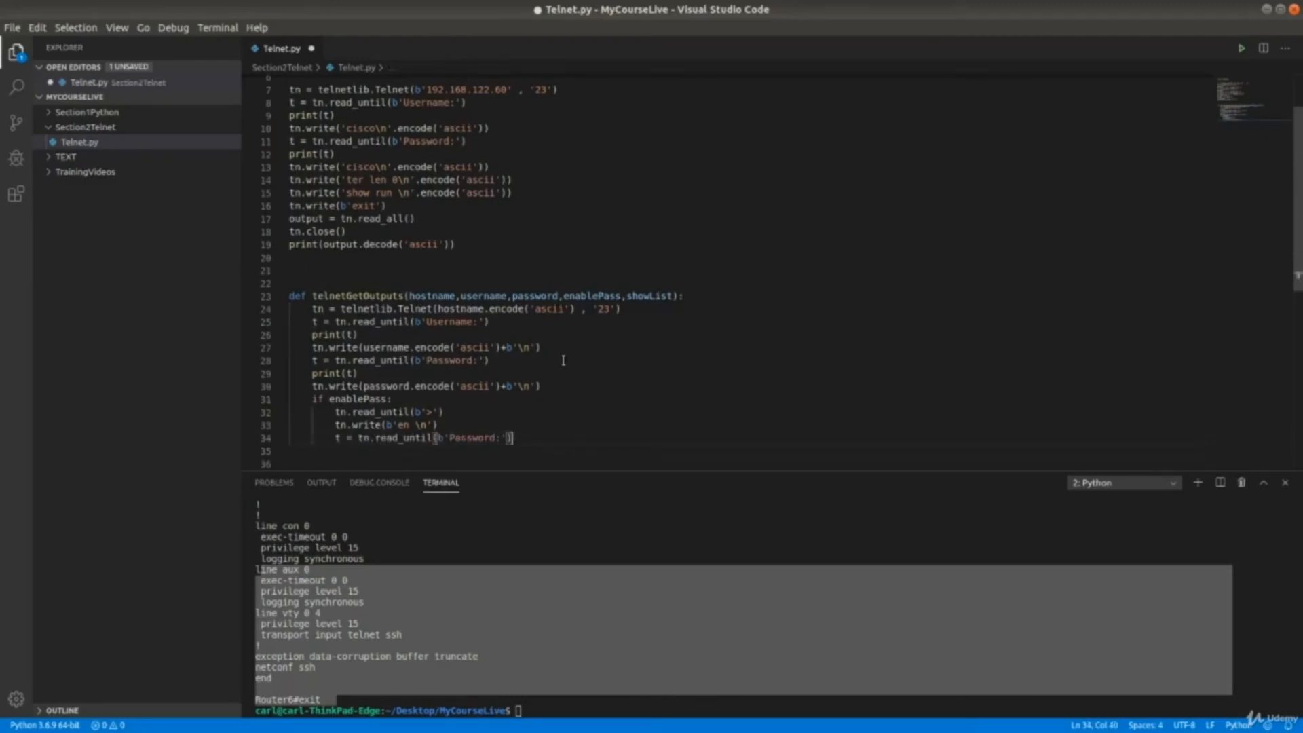
Copy the password write line into the block and change it to send enablePass encoded as ASCII.
triple_click(415, 386)
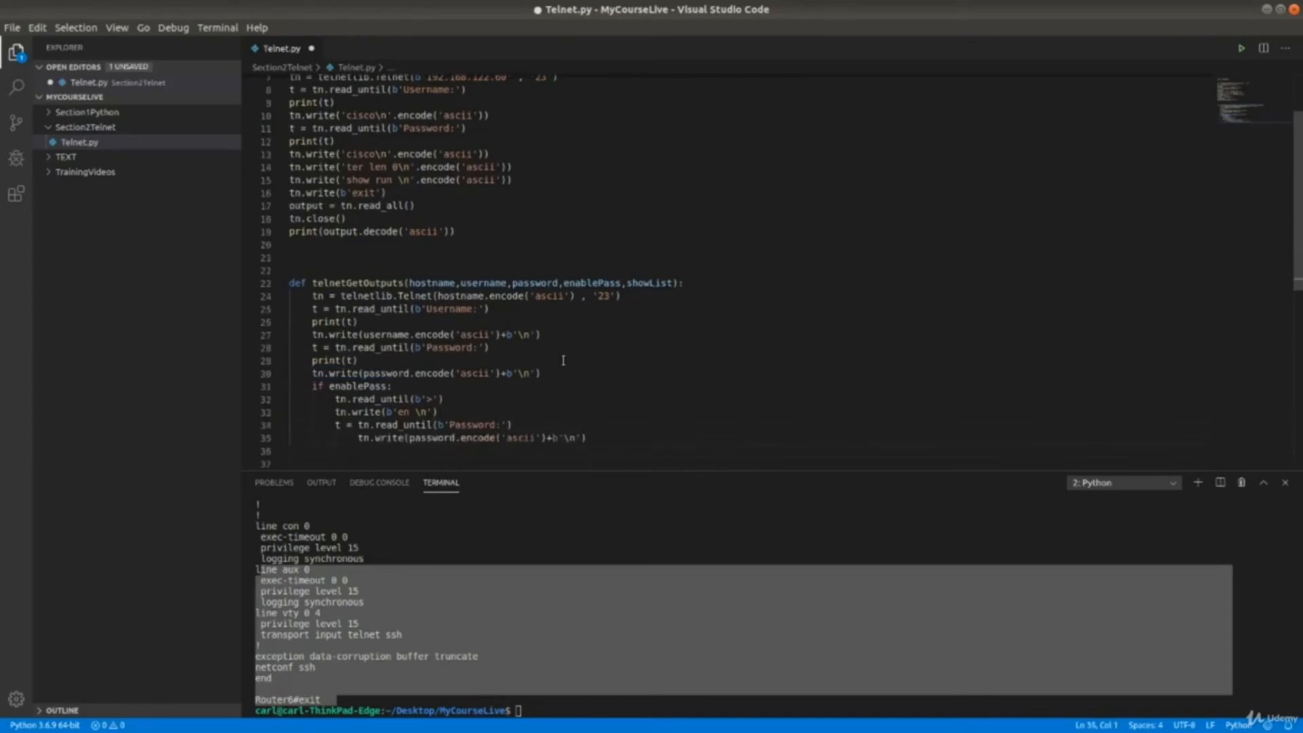
double_click(592, 283)
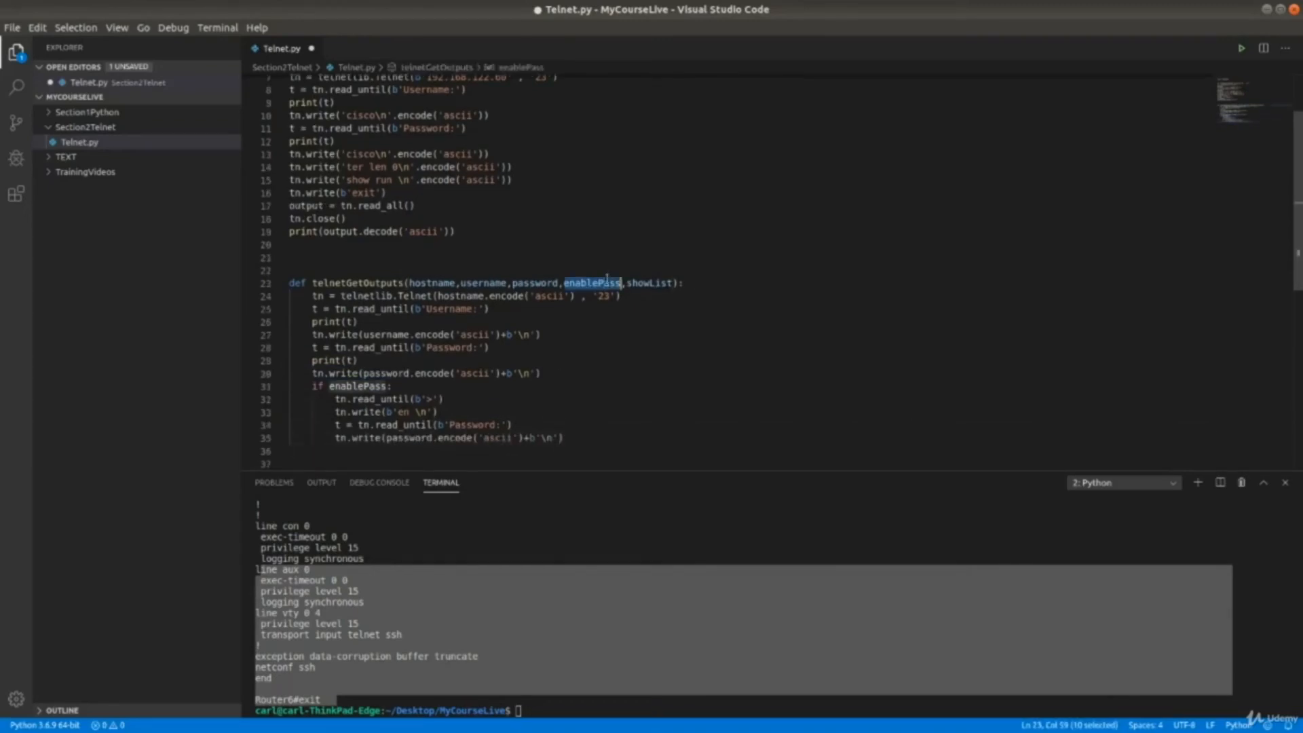
double_click(408, 438)
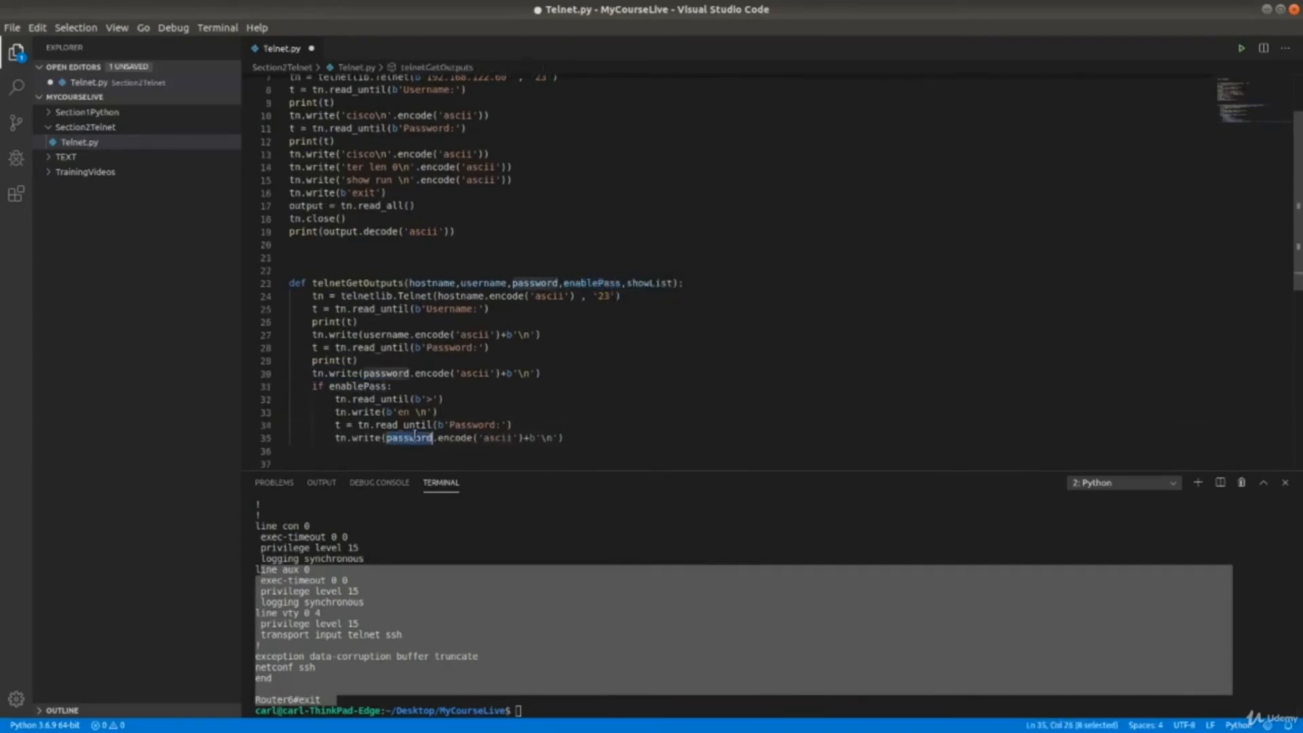
type("enablePass")
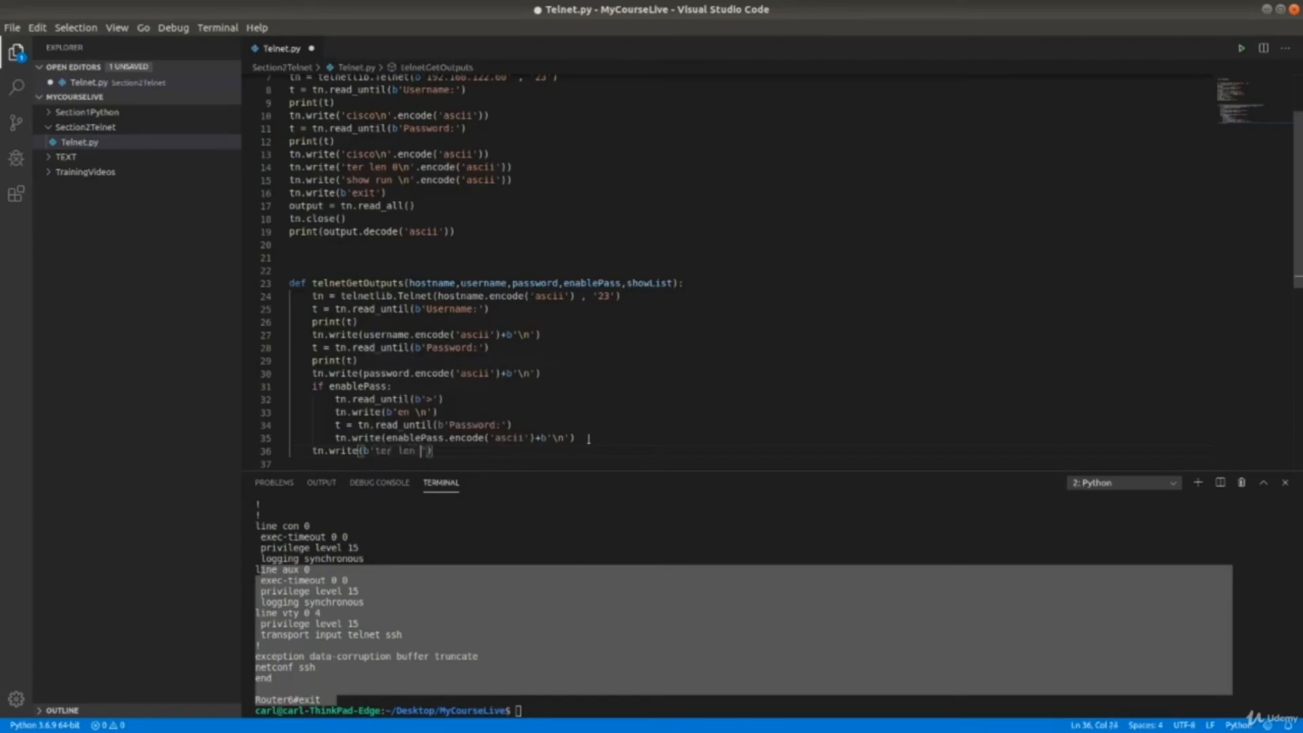
Send 'ter len 0' and write each showList command as i.encode('ascii')+b'\n' inside the for loop.
type("0 \\n")
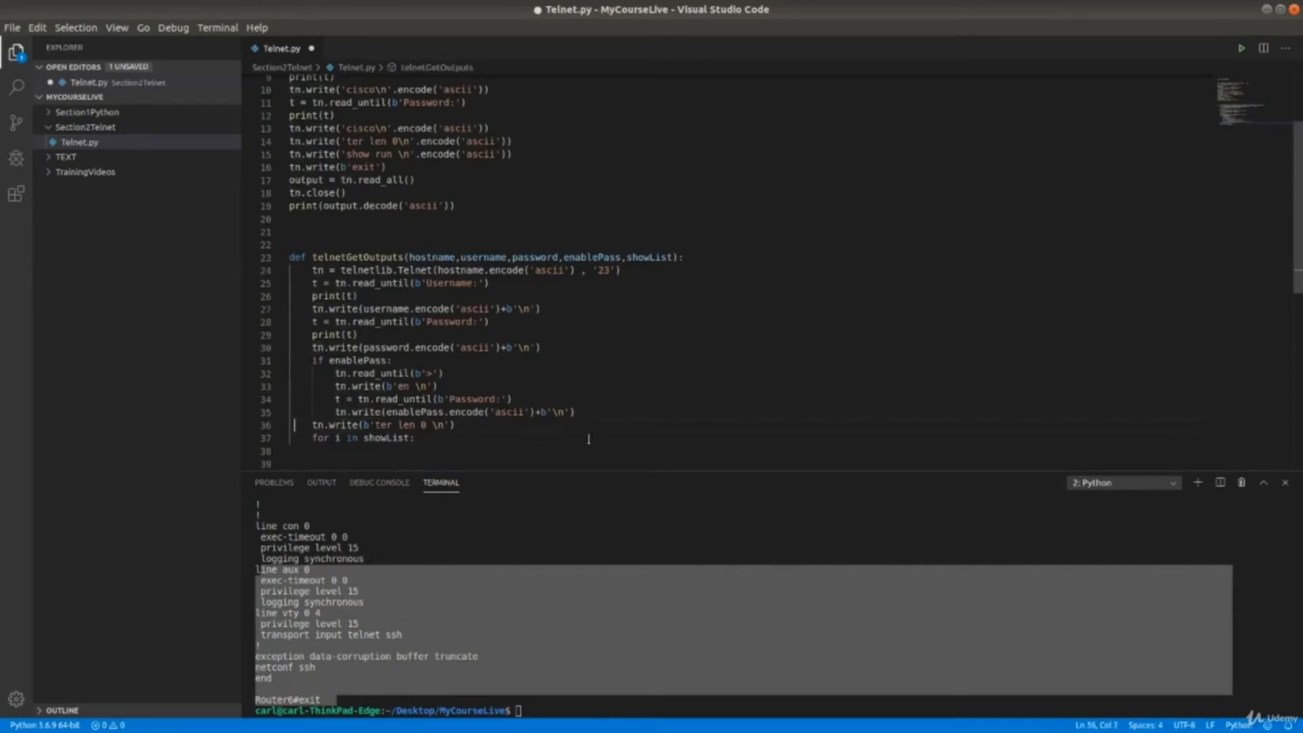
left_click_drag(313, 425, 455, 438)
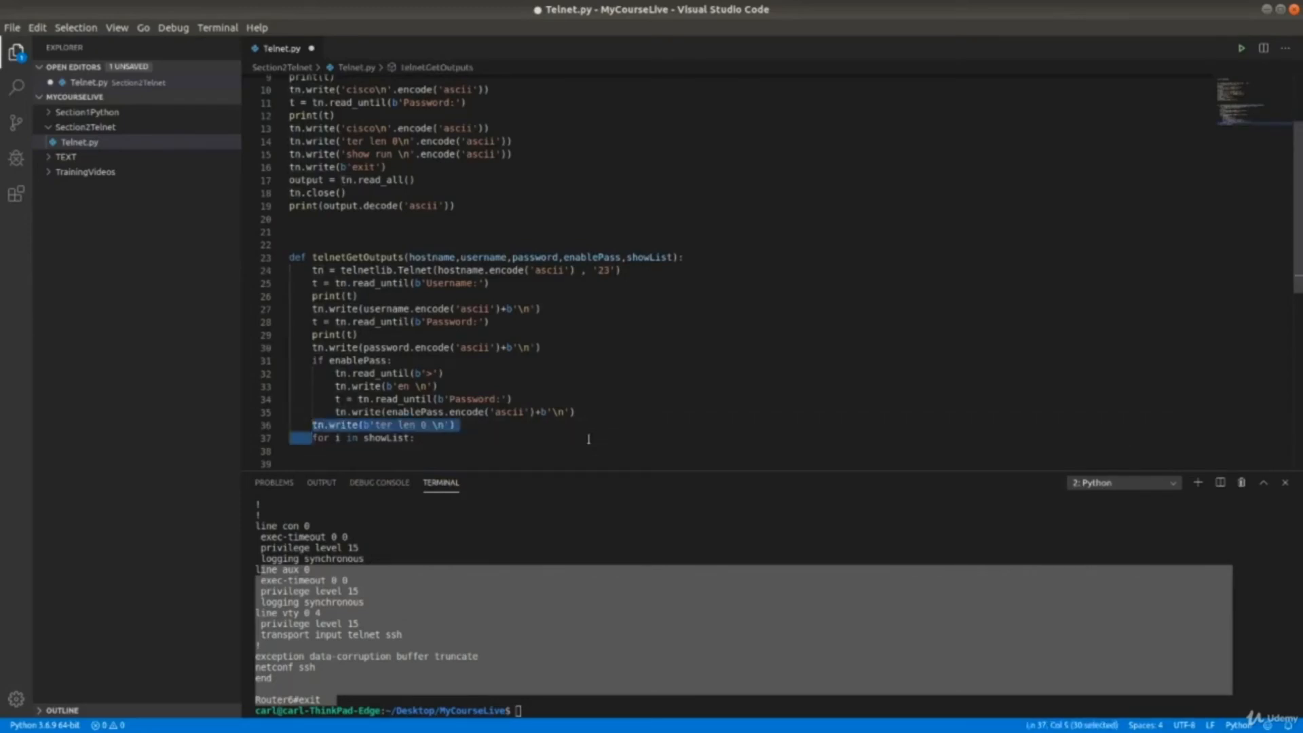
type("tn.write(i.encode")
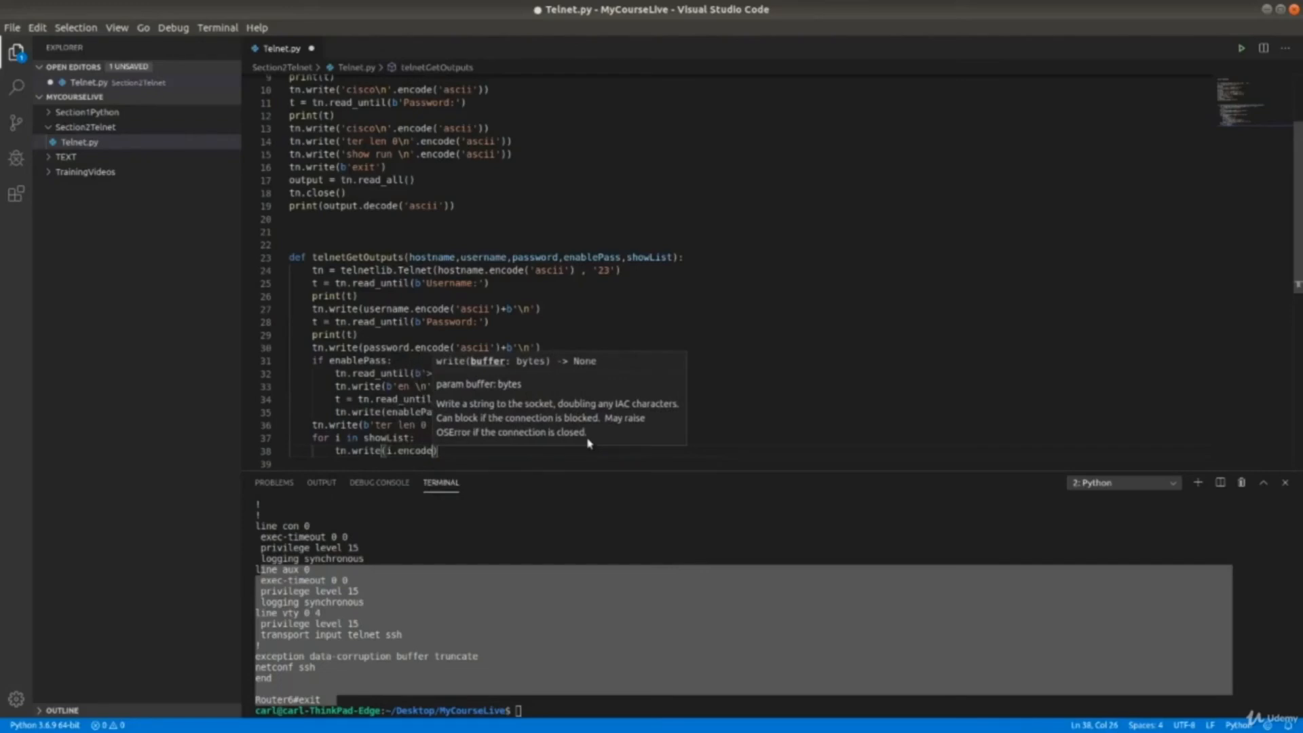
type("asic")
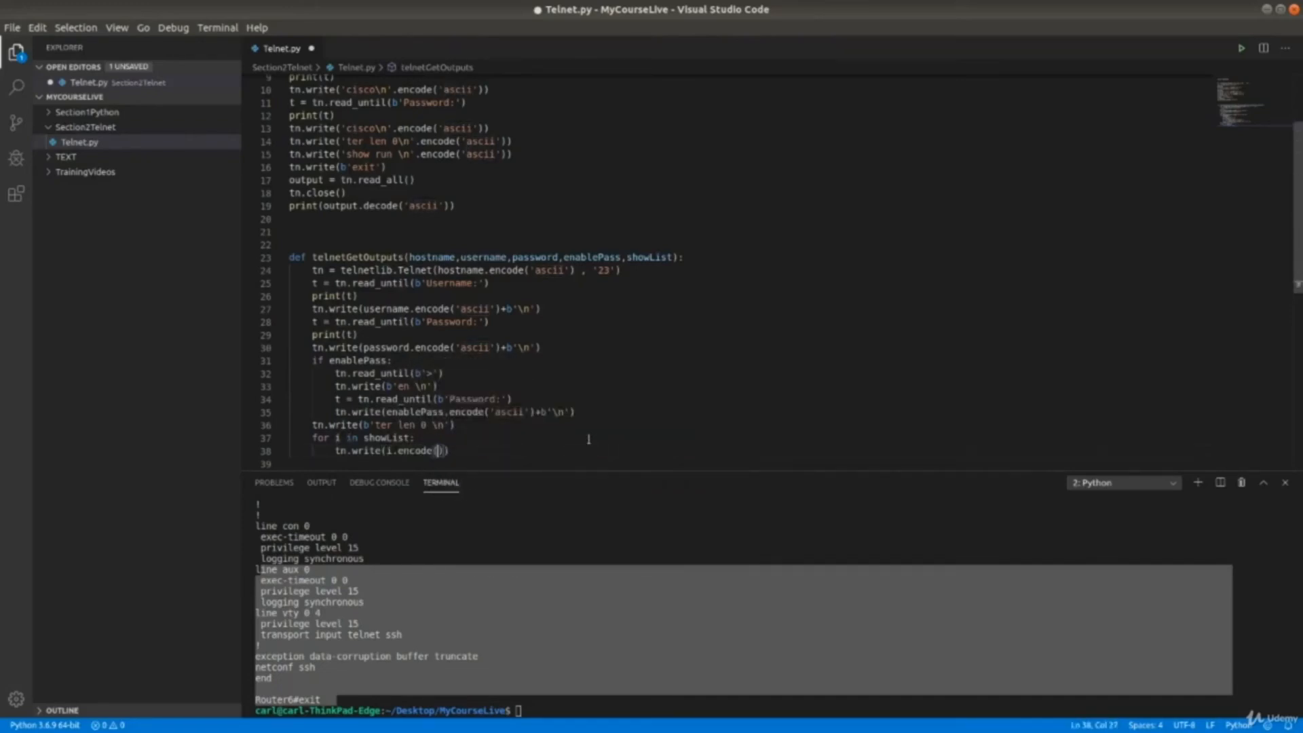
type("'ascii'")
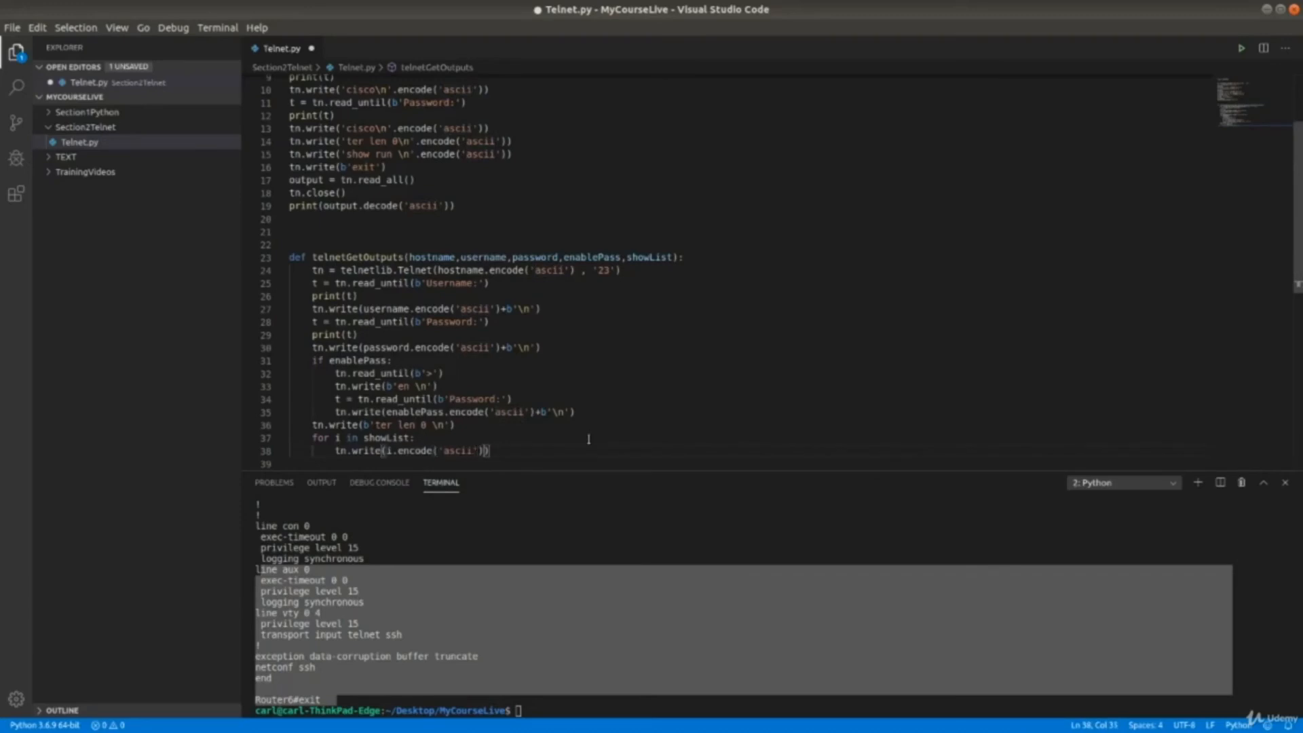
type("+b")
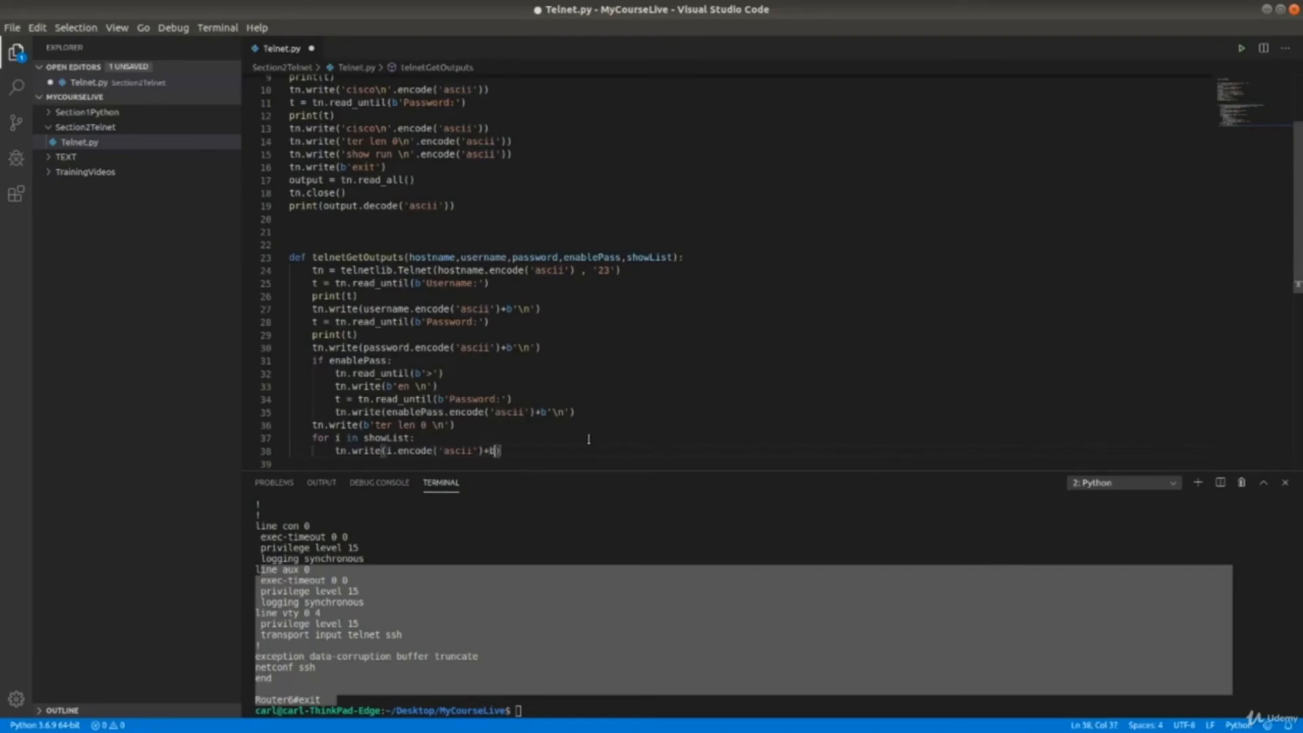
type("'\\n')")
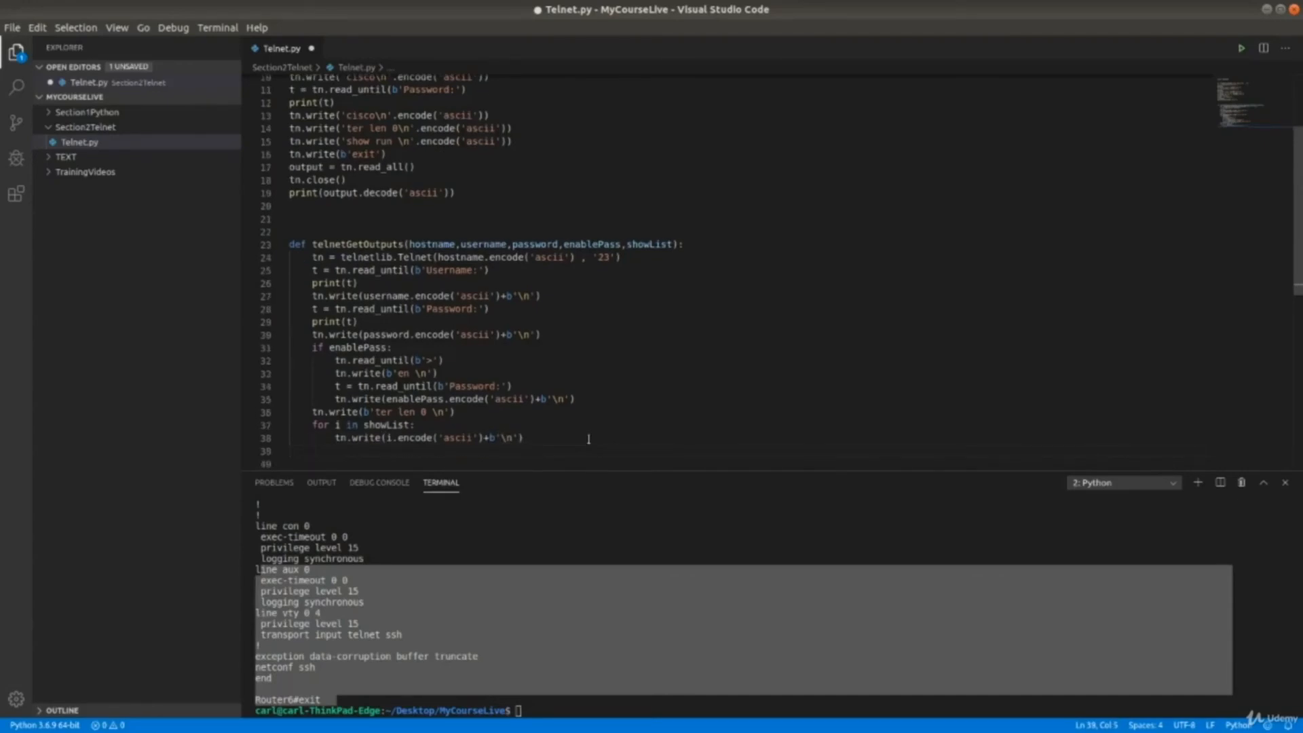
Add tn.write(b'exit \n\n') after the loop to leave the session.
type("tn.write")
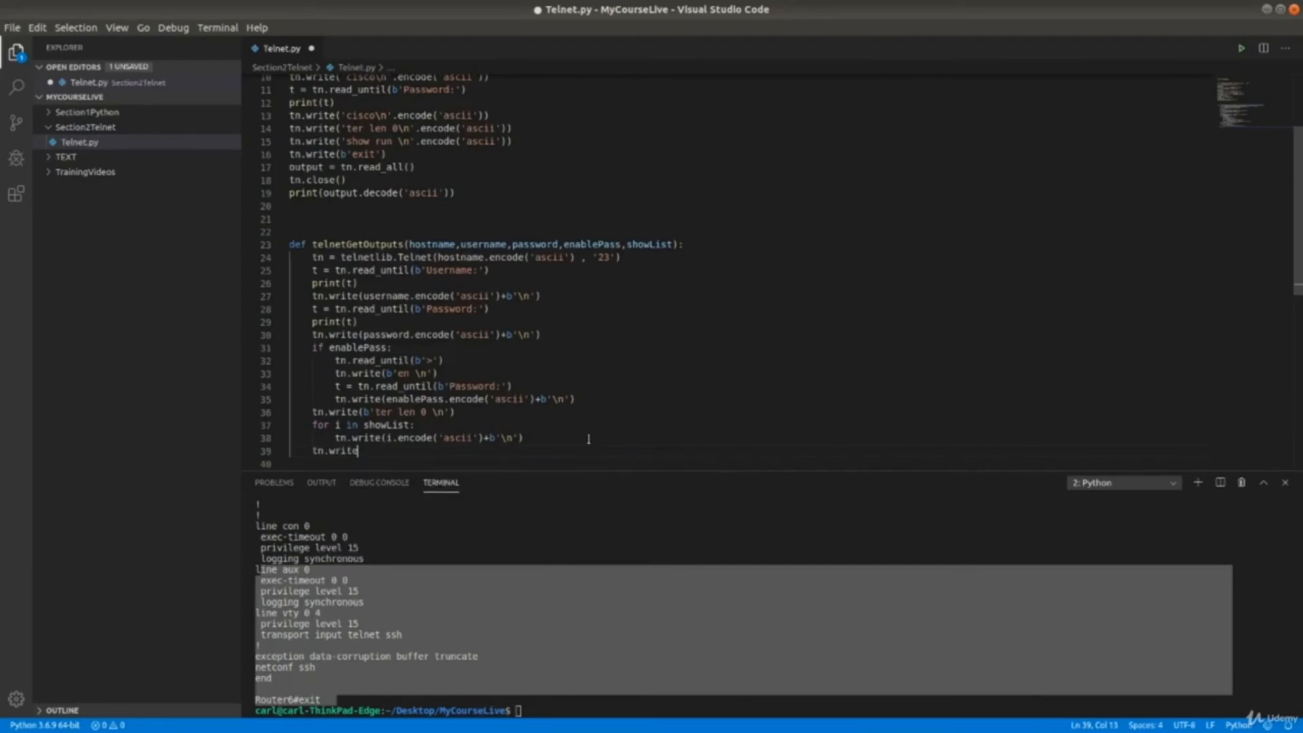
type("(b'exit \\n\\n')")
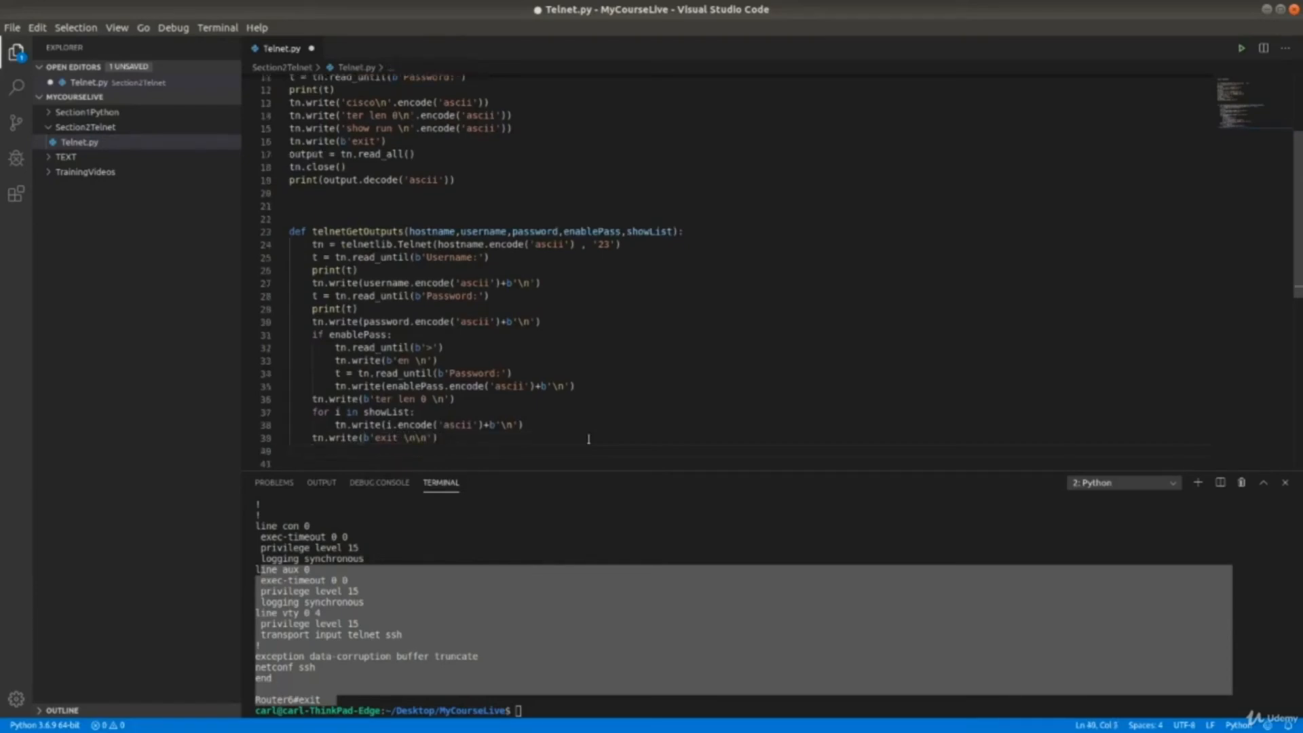
End the function with output = tn.read_all(), tn.close() and return output.
type("tr")
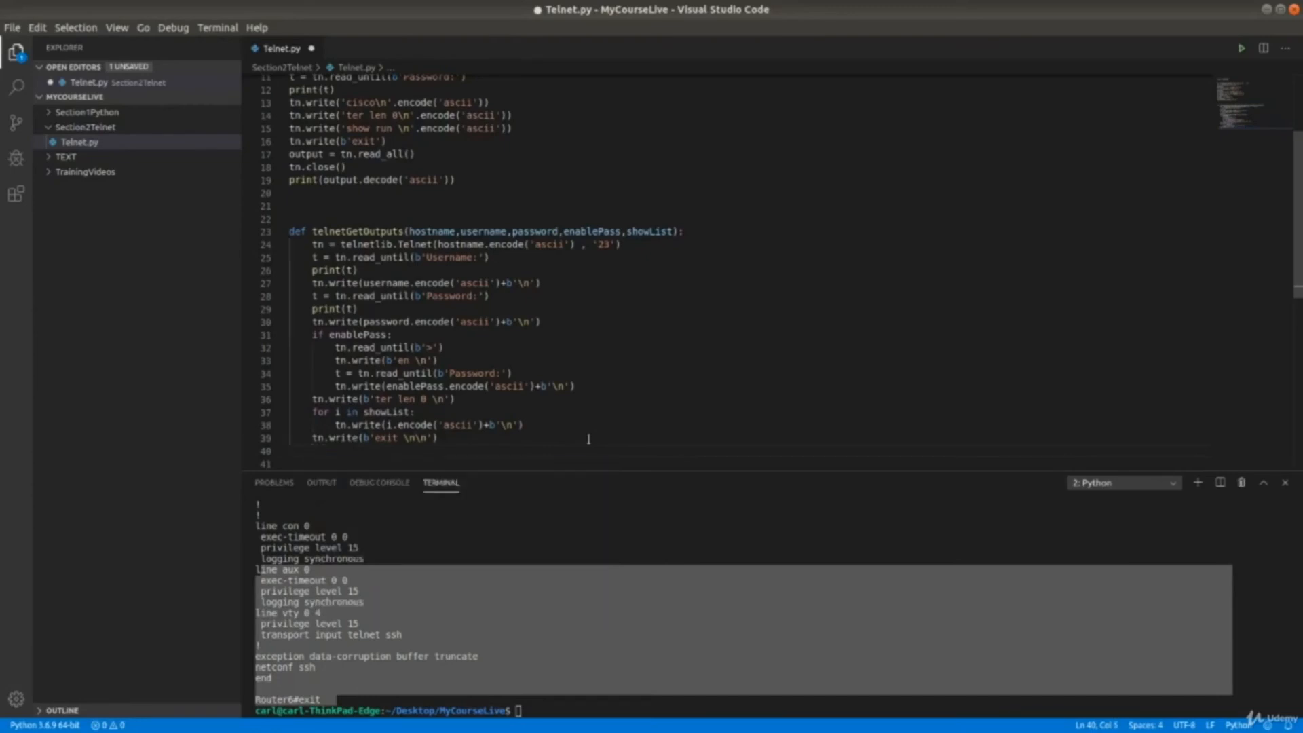
type("output = tn.read_all(")
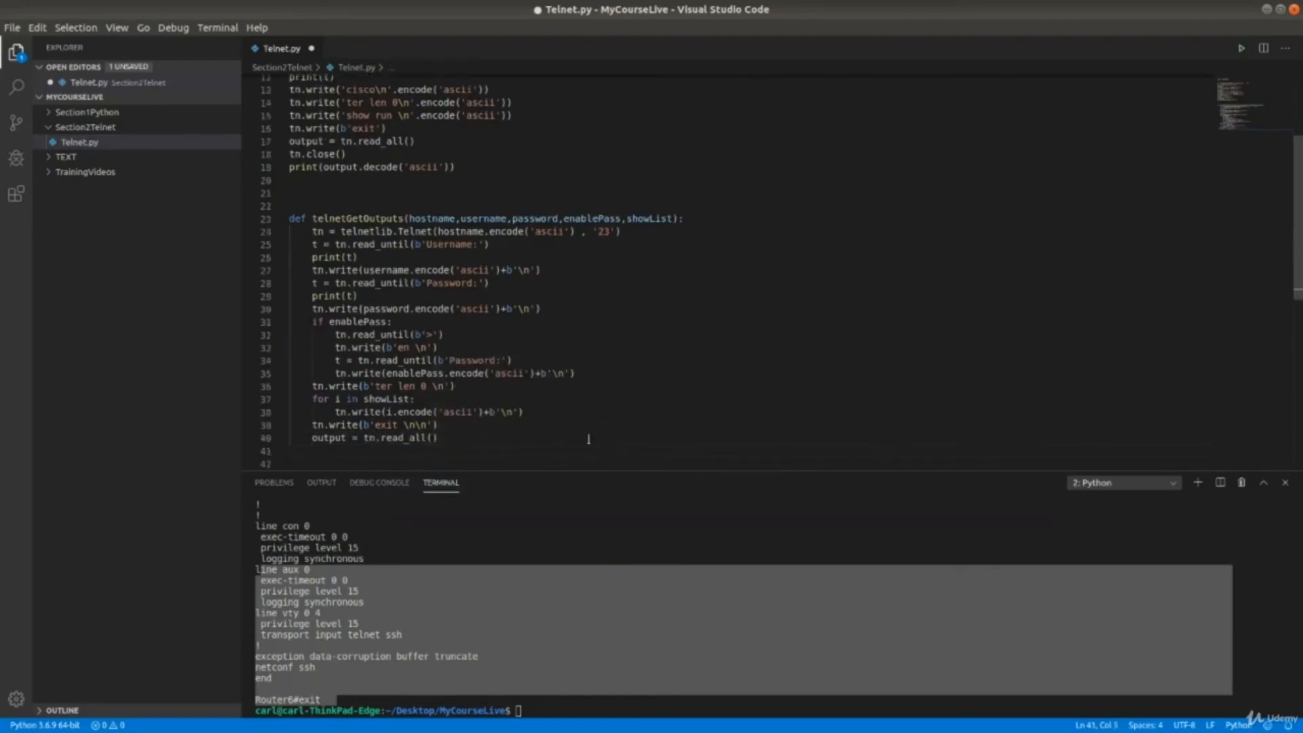
type("t")
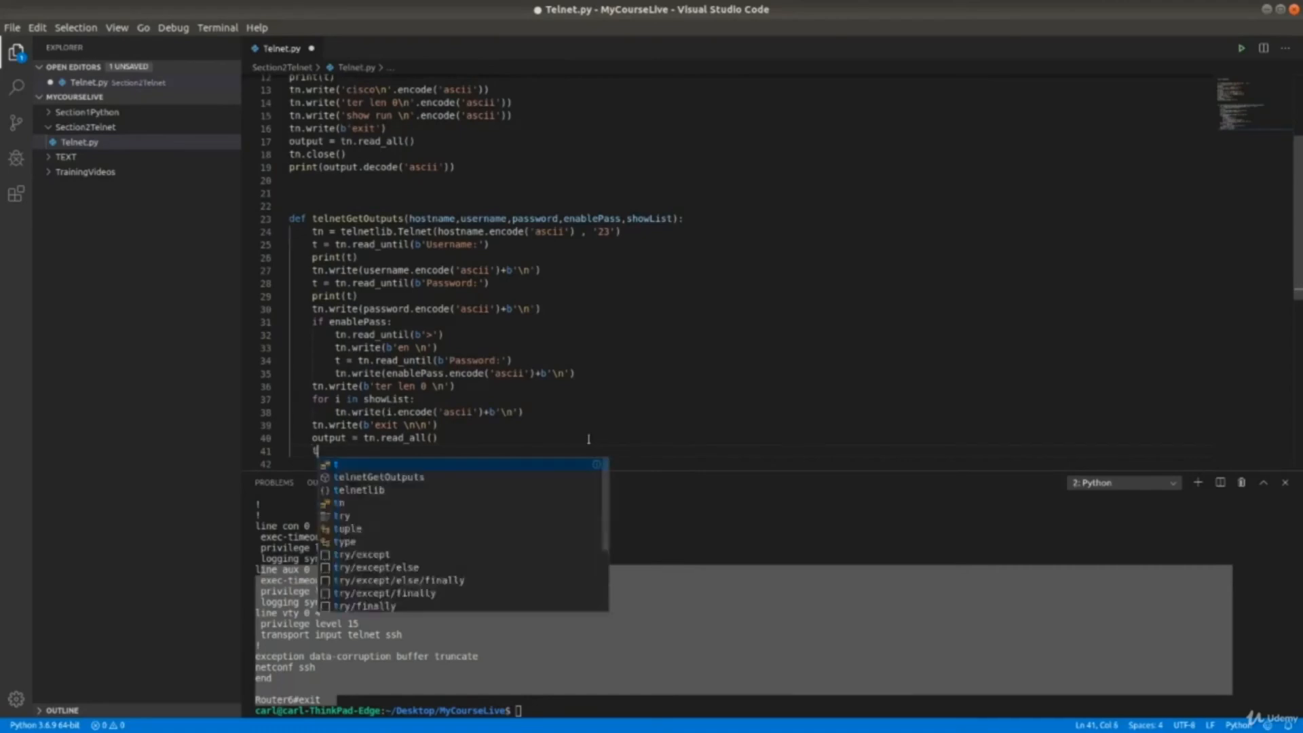
type("n.close")
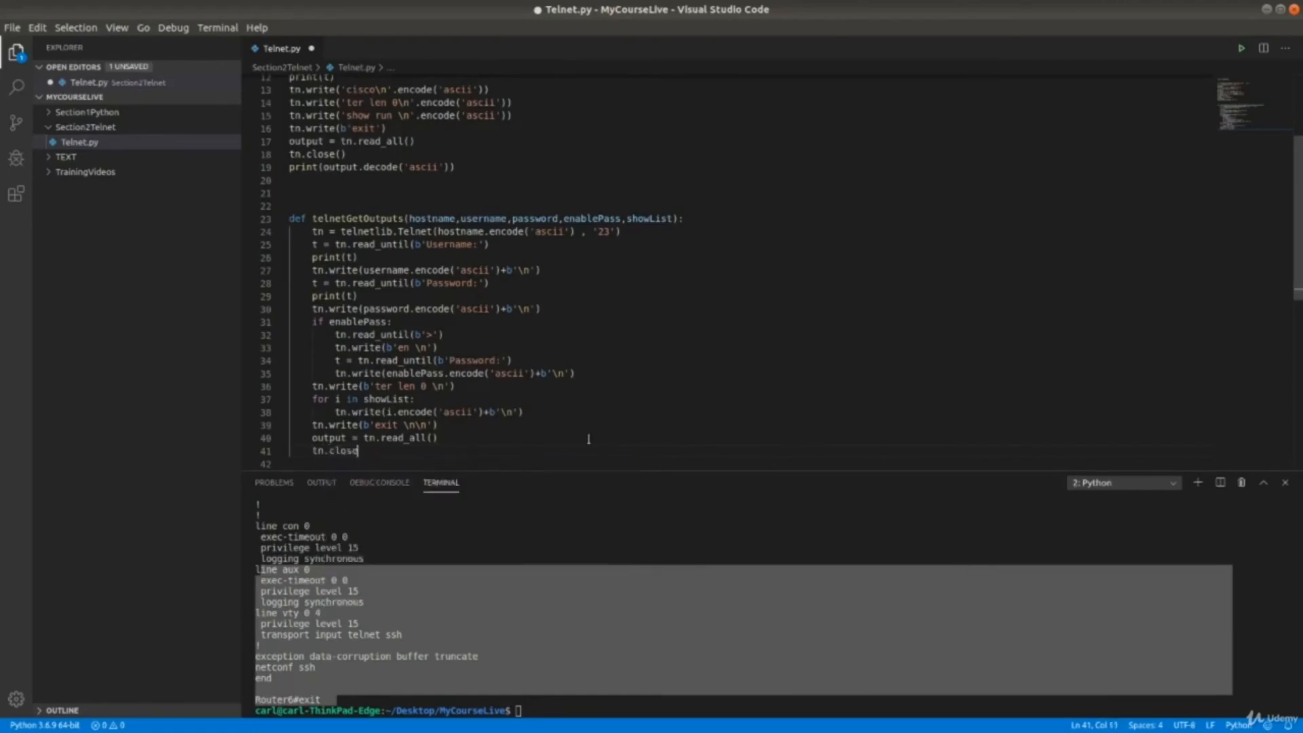
type("re")
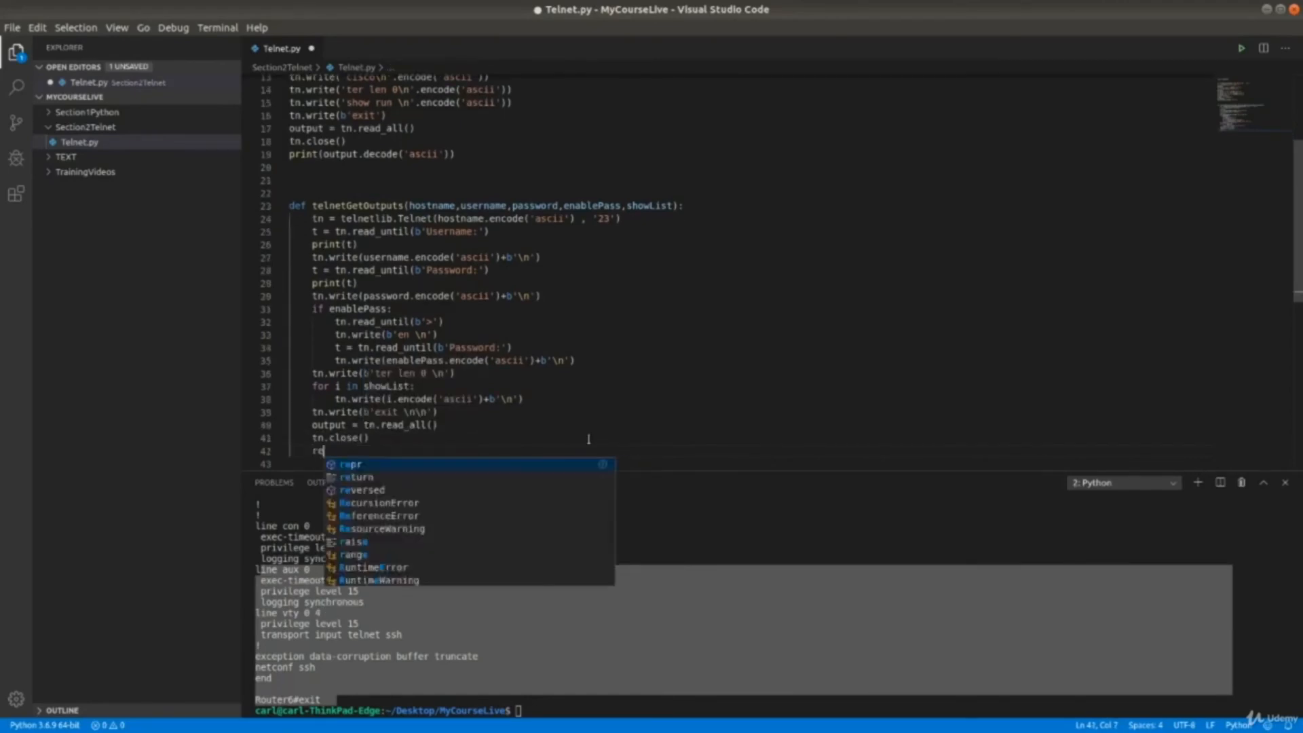
type("turn")
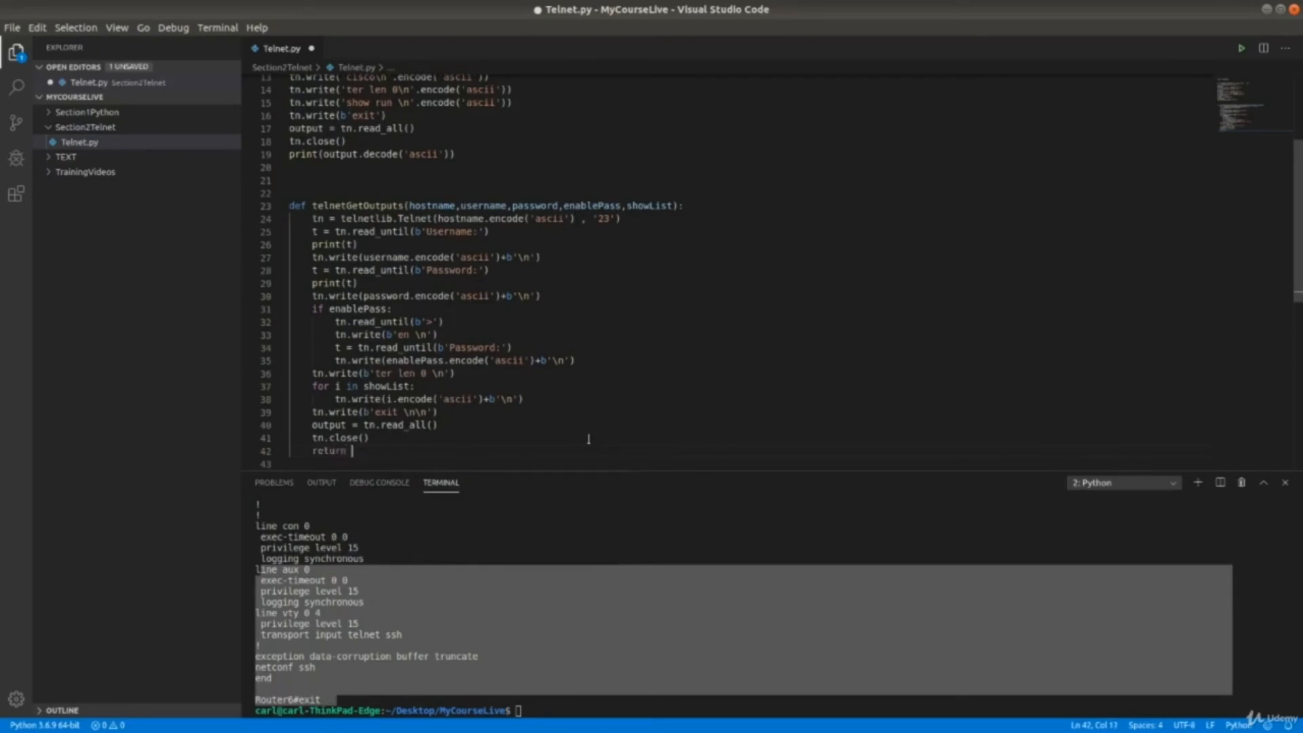
type("output")
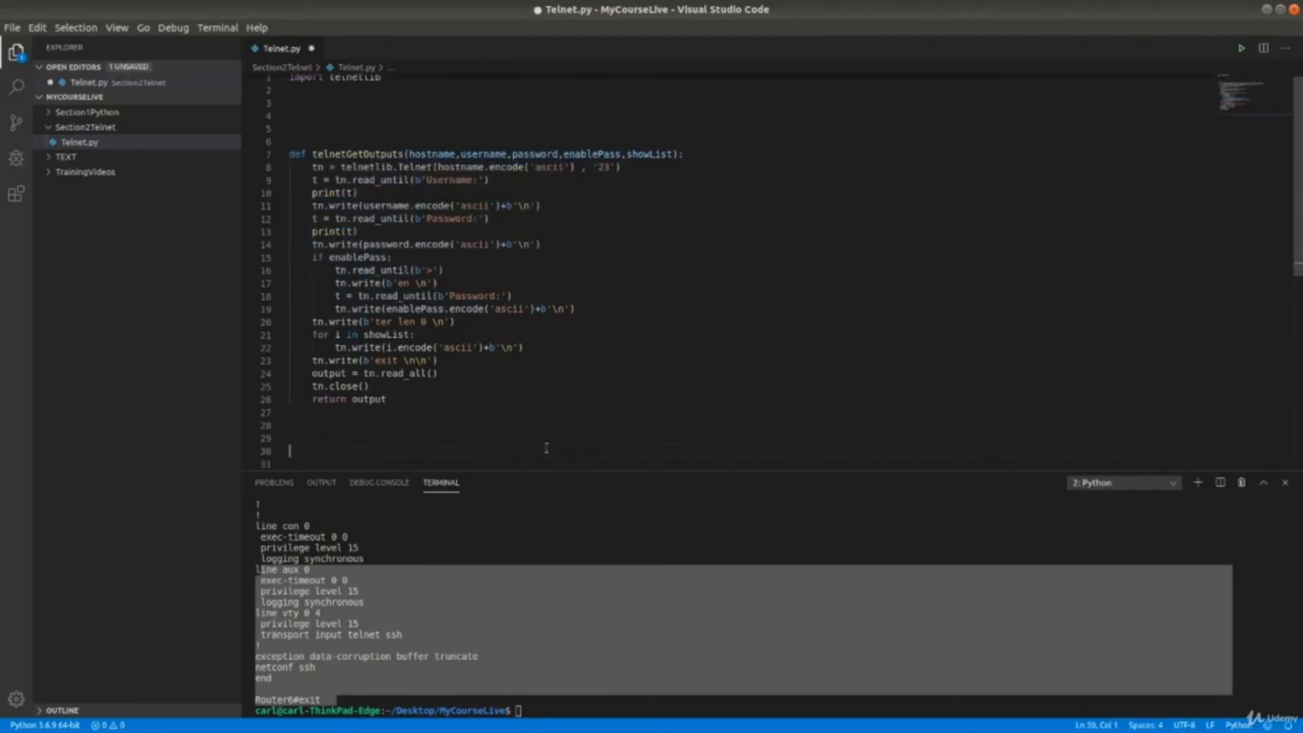
type("print")
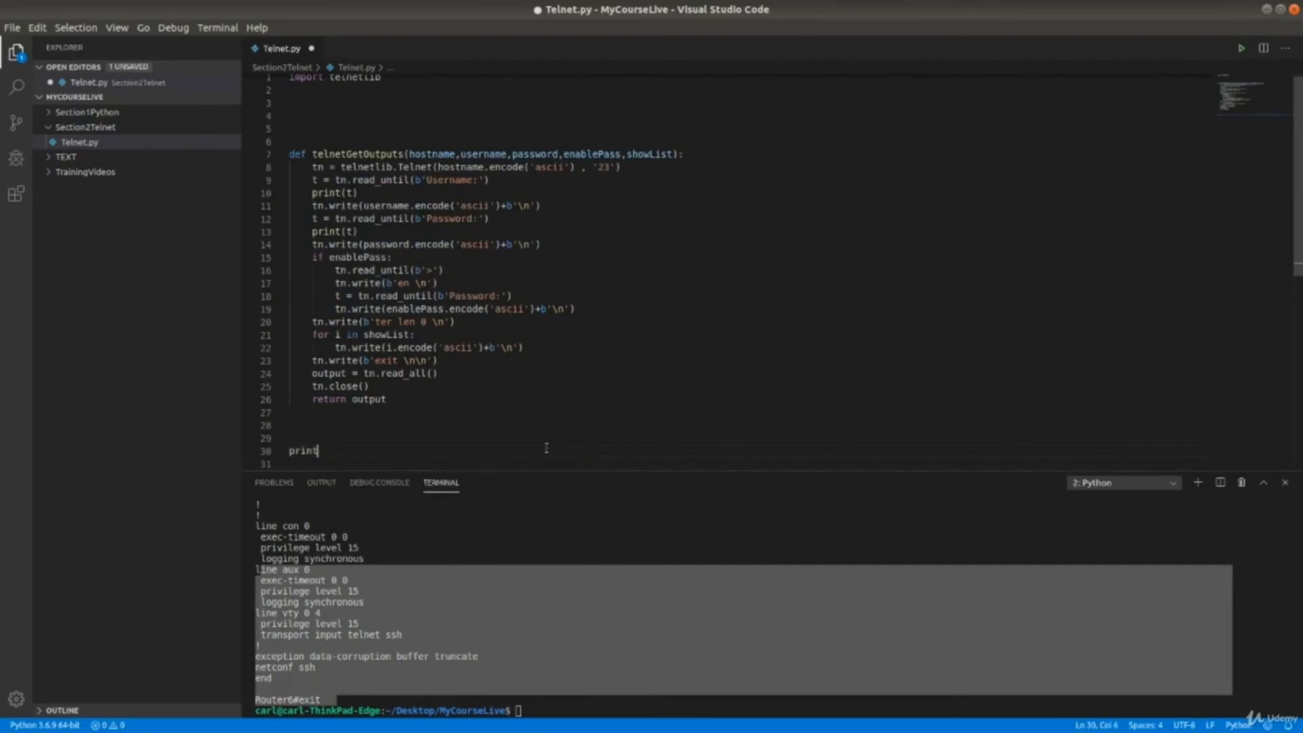
type("(telnetGetOutputs")
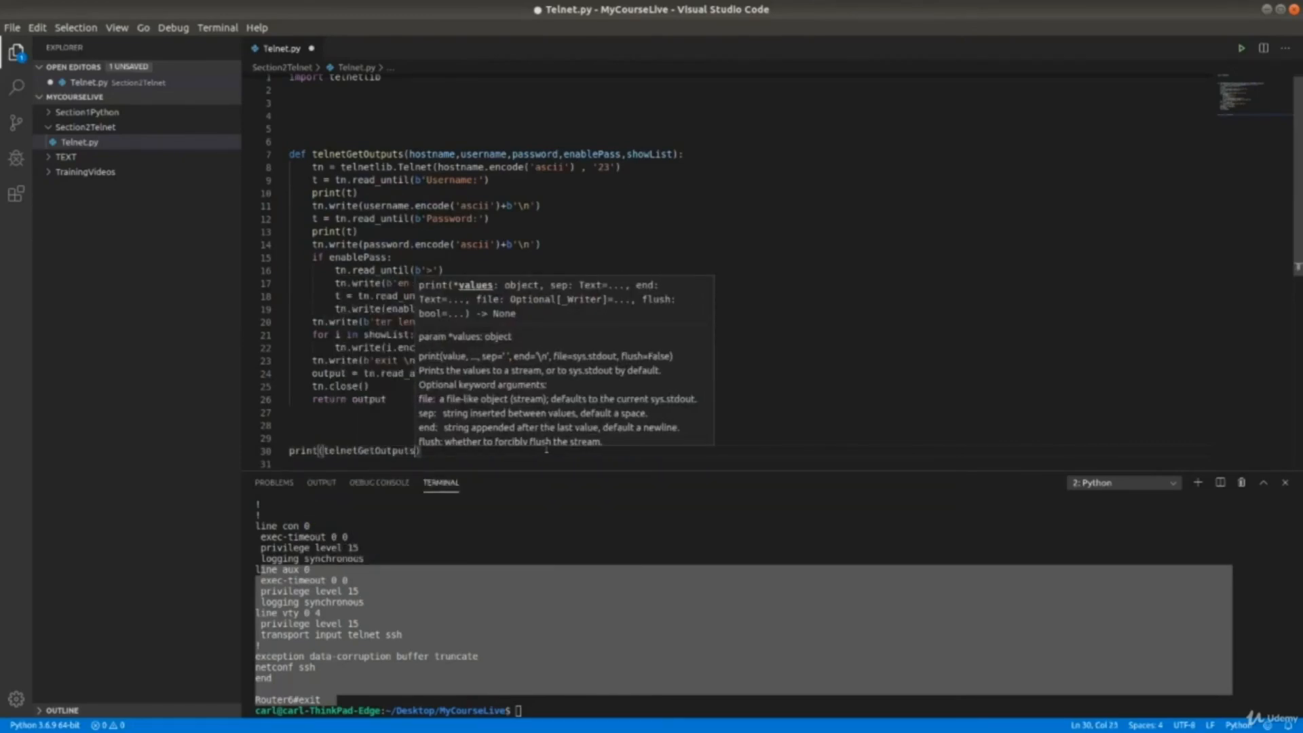
type("(")
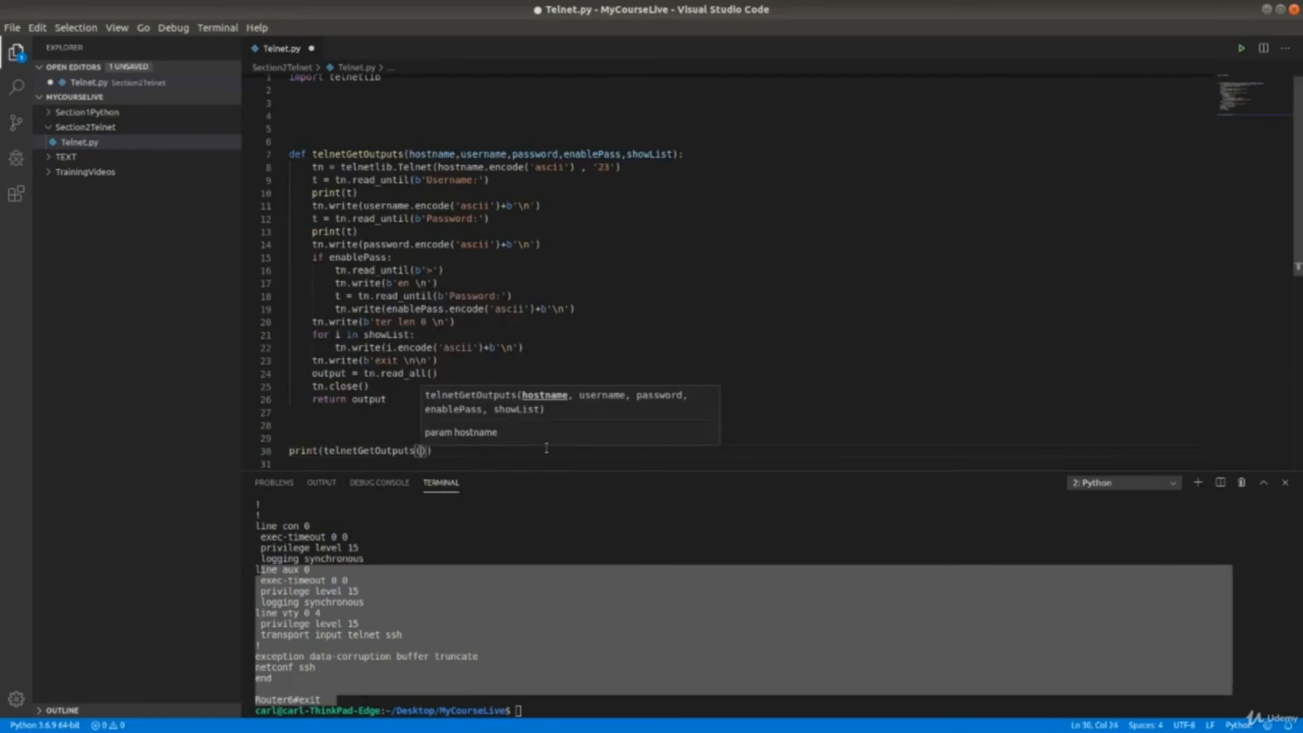
type("'192.168")
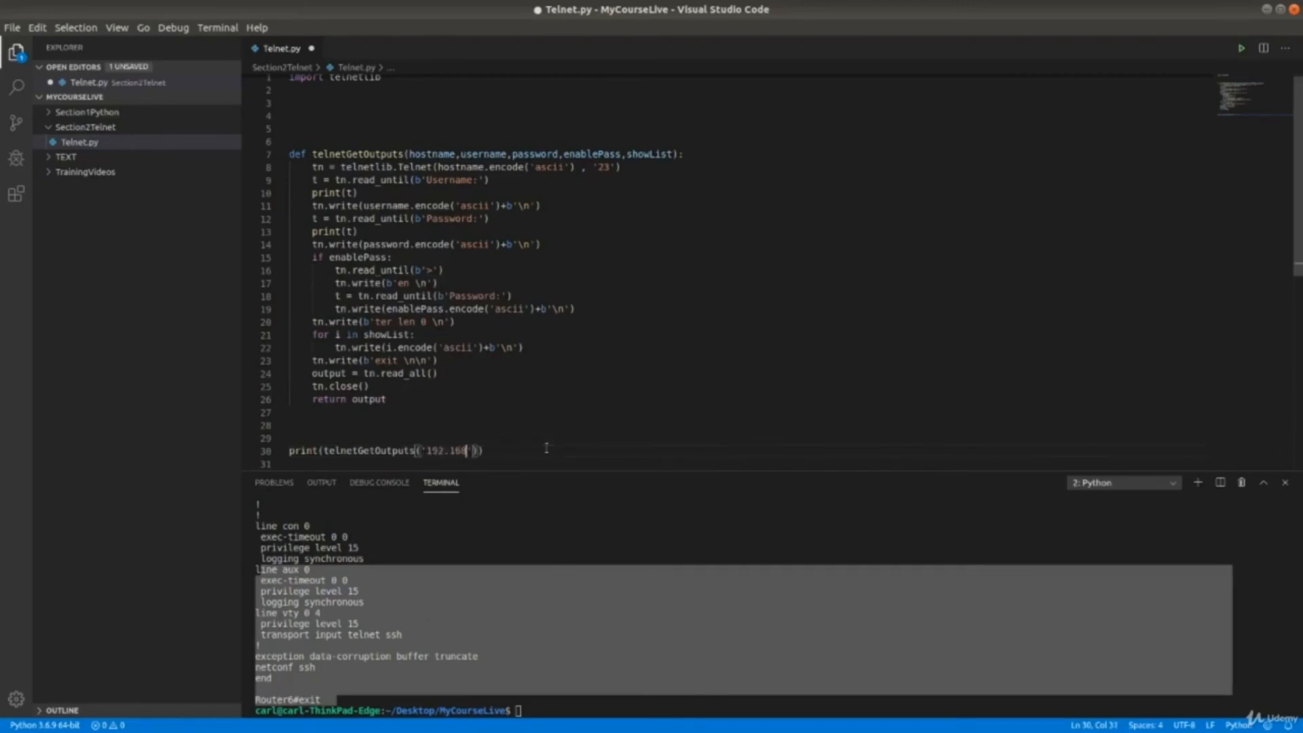
type(".122.0")
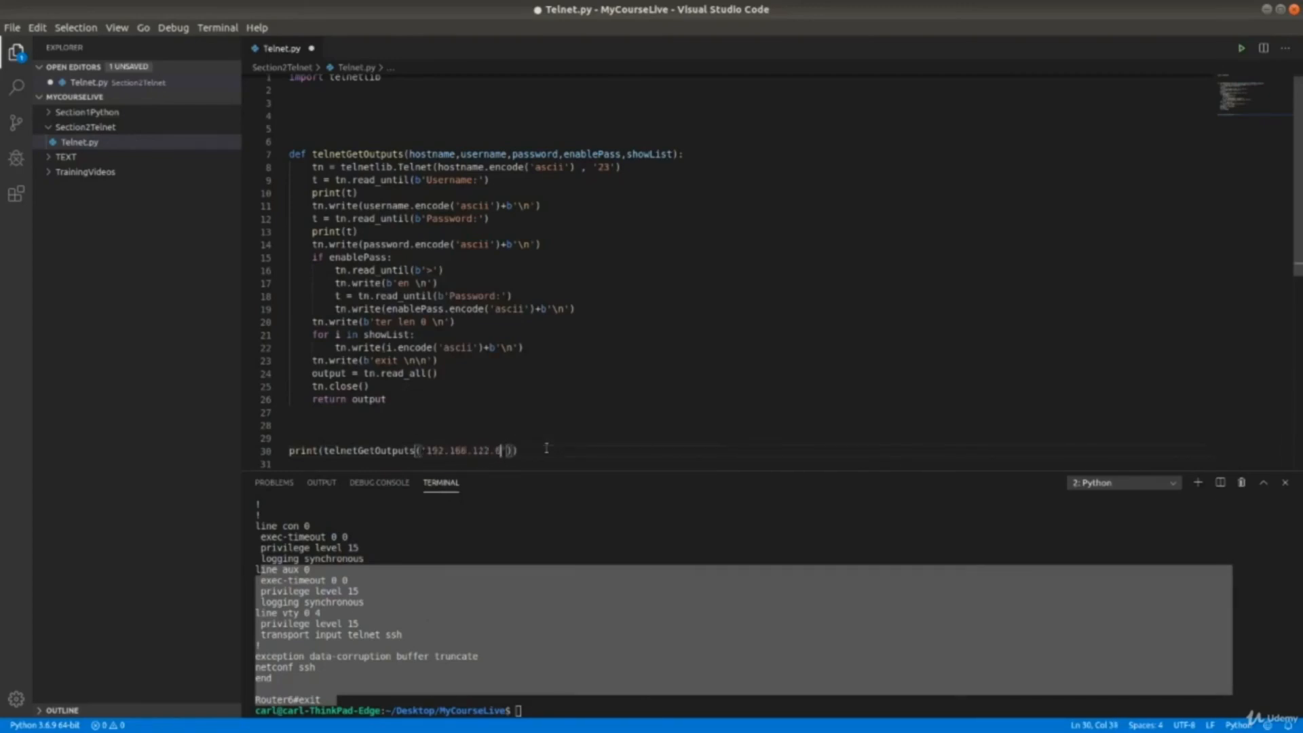
type("',")
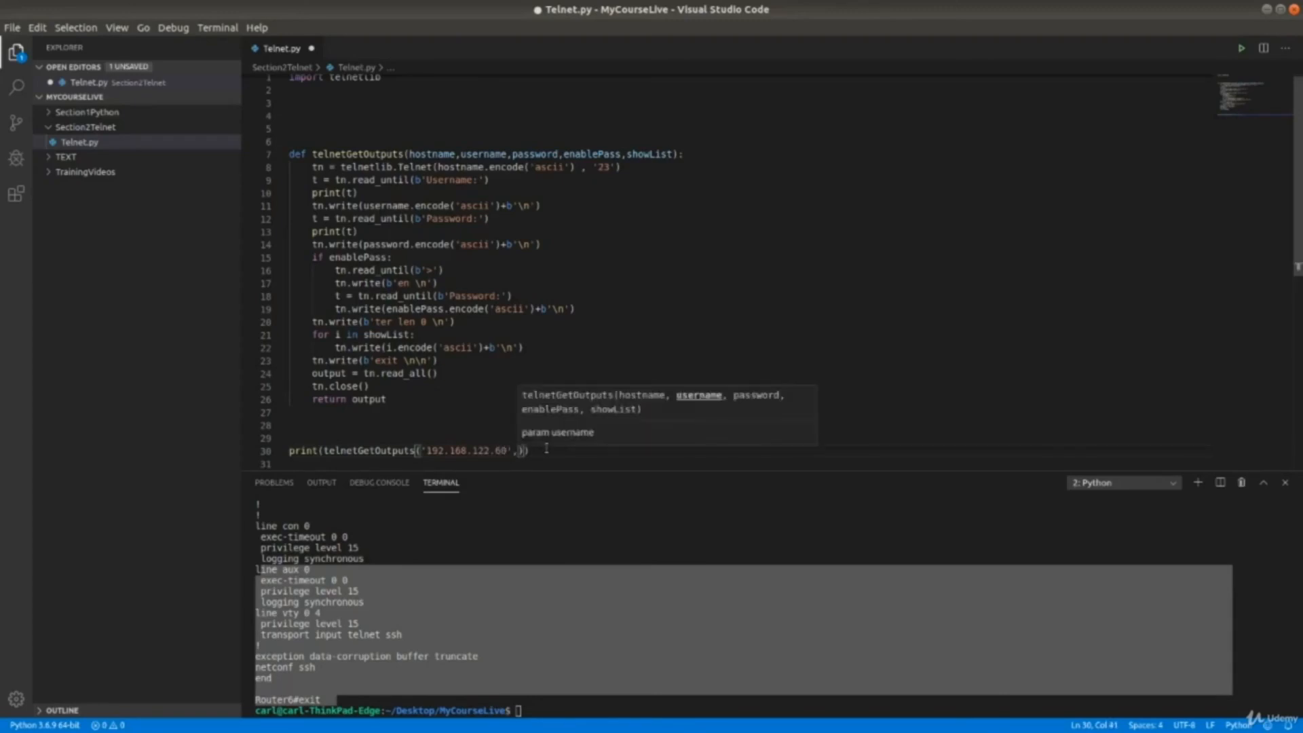
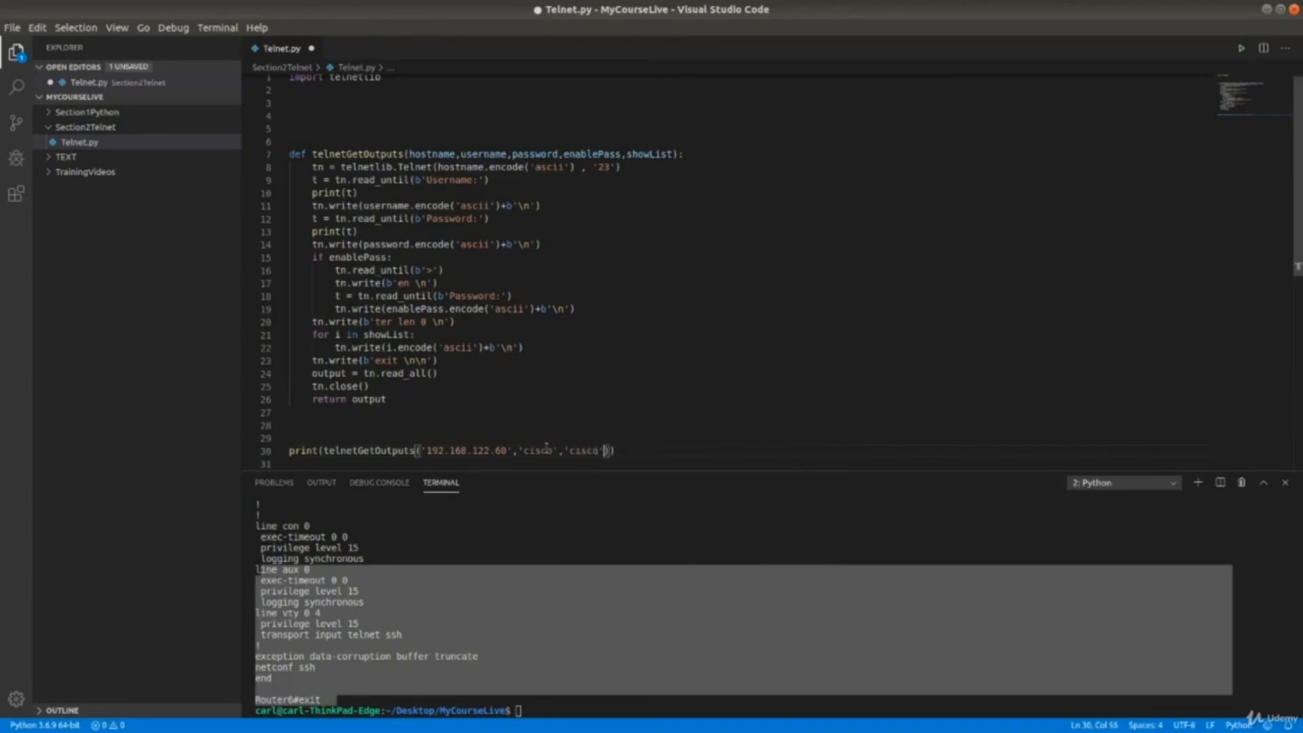
type(",")
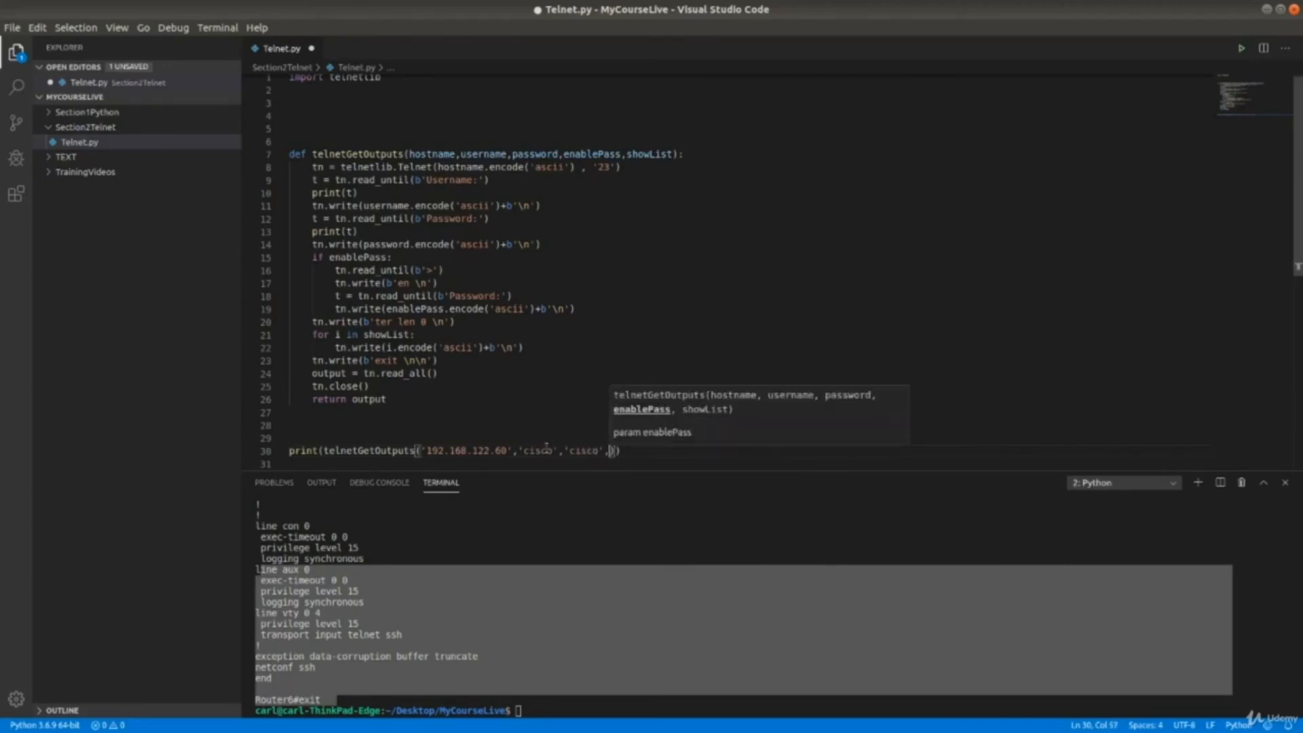
type("None")
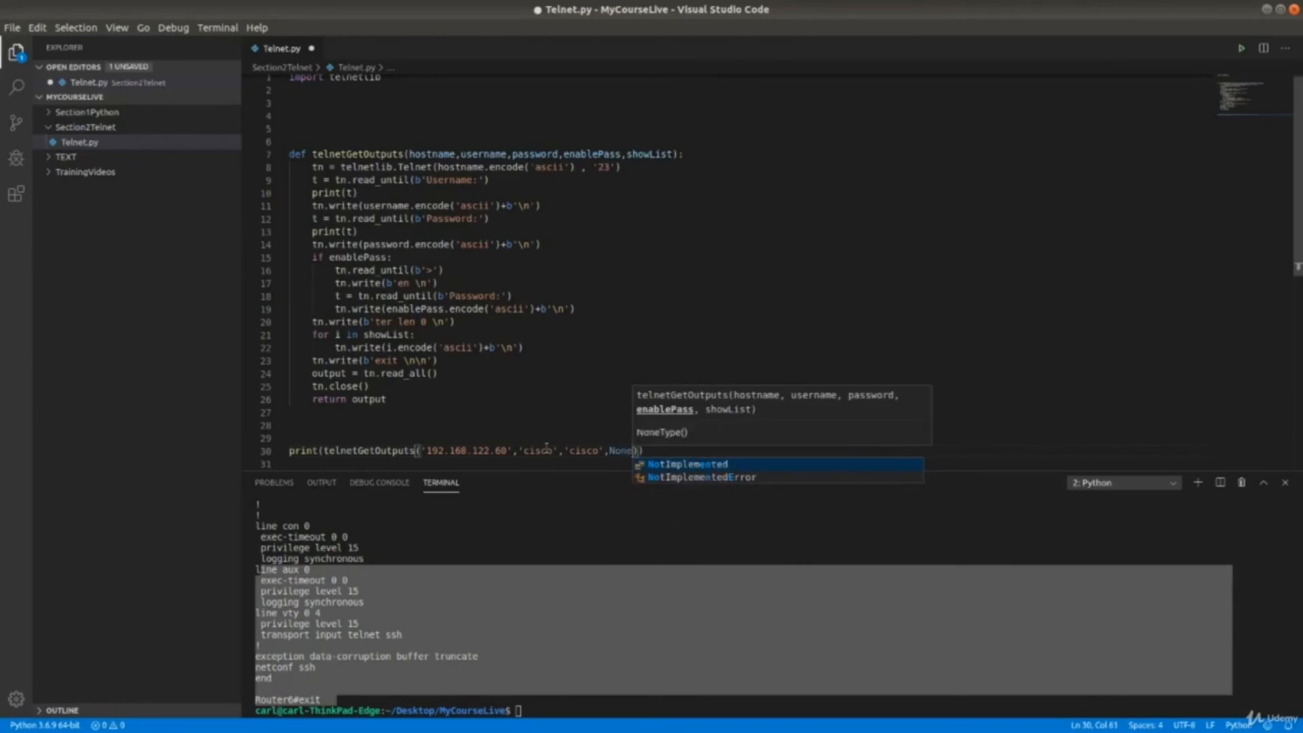
type(",[")
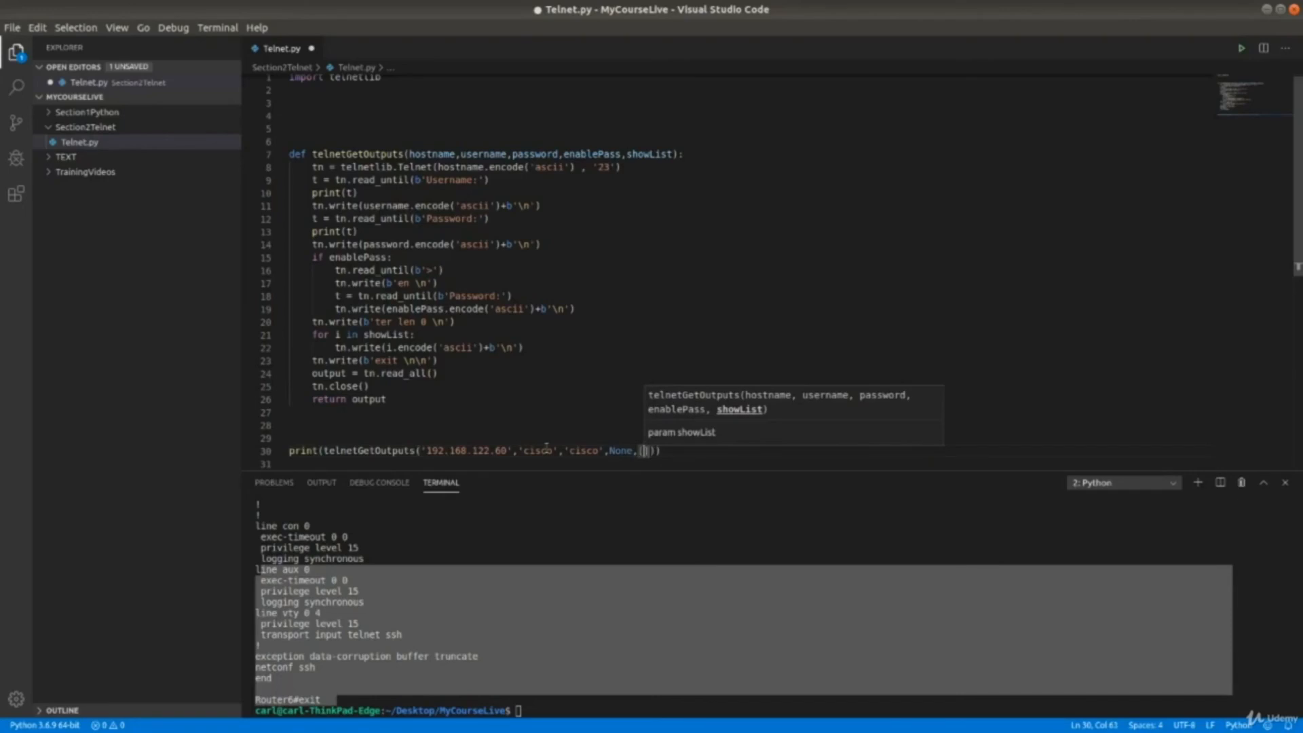
Pass the command list ['show ip inte bri','show process memory','show run '] as the last argument.
type("show")
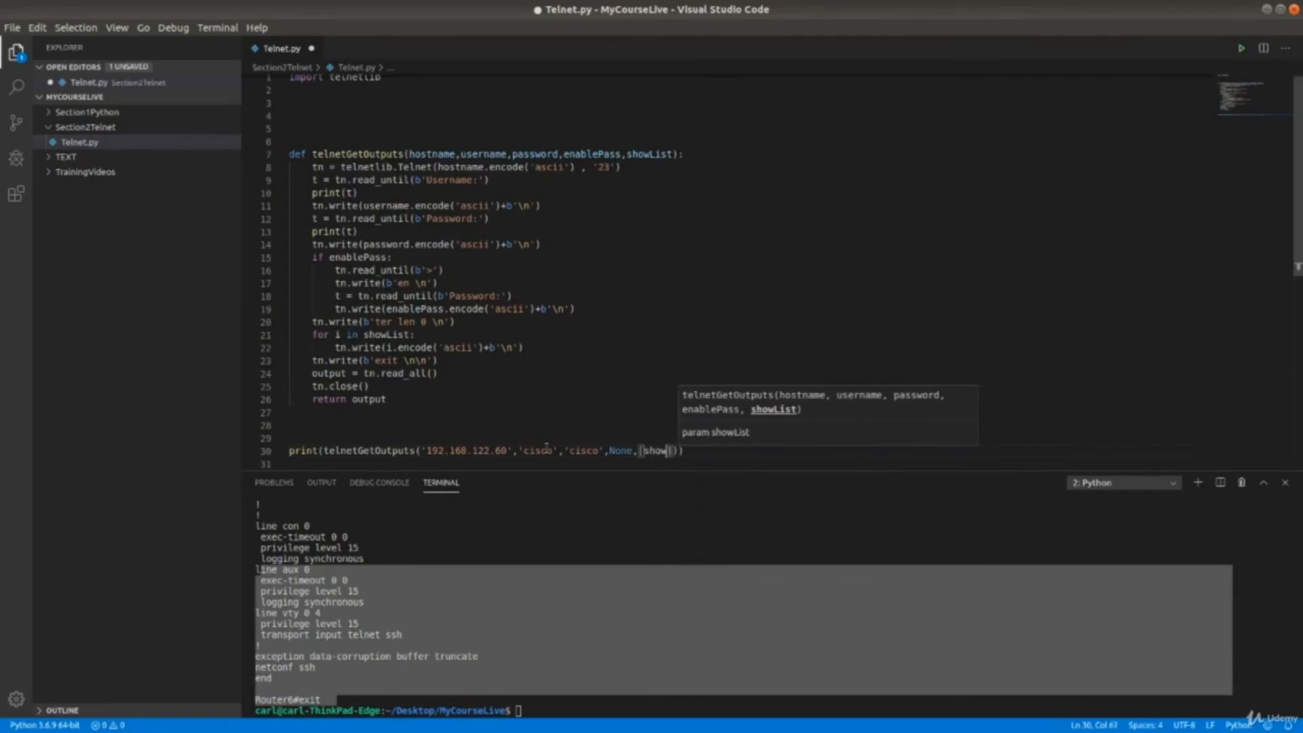
type("show")
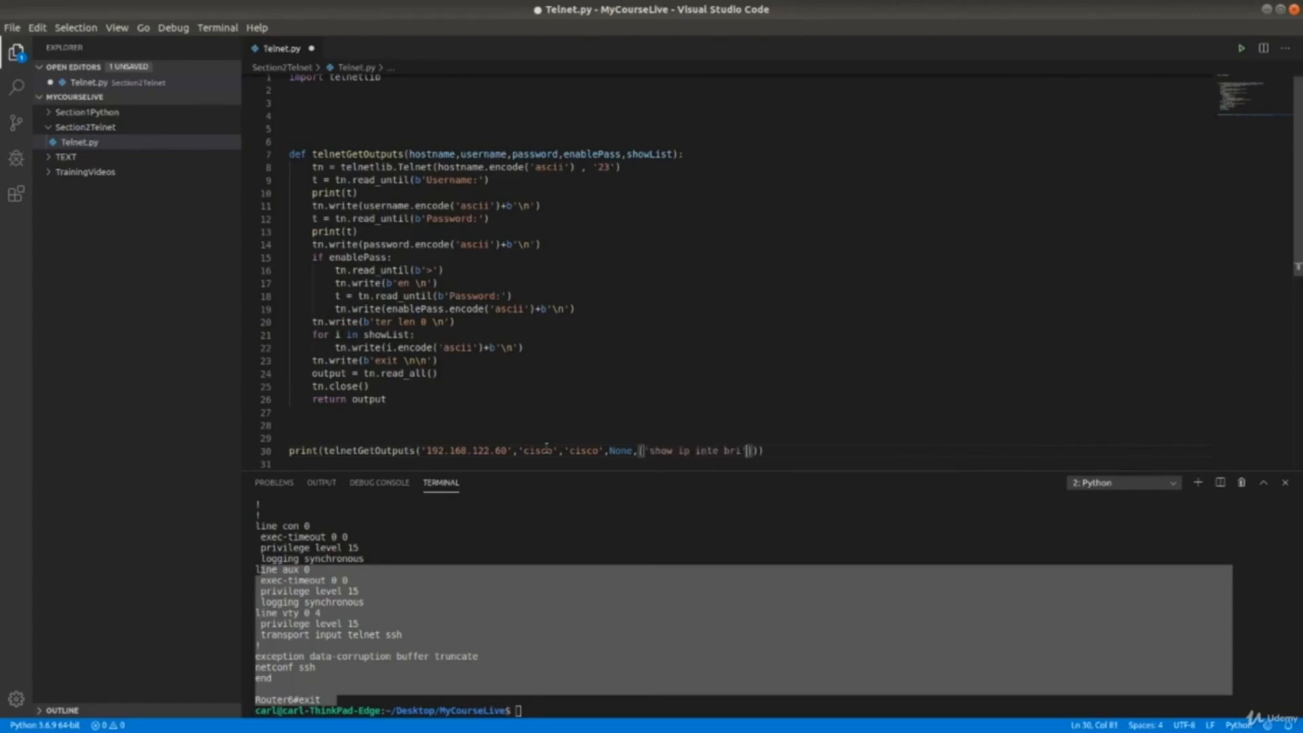
type(",'show '")
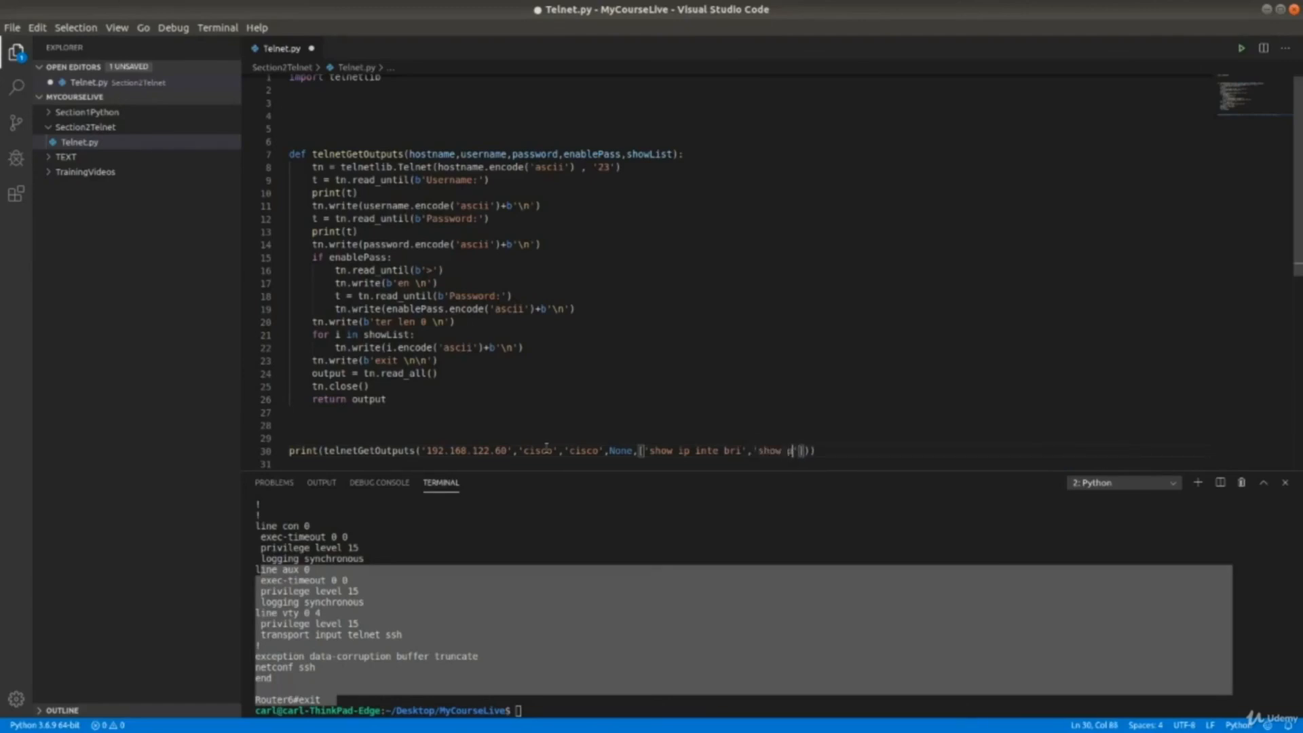
type("rocess")
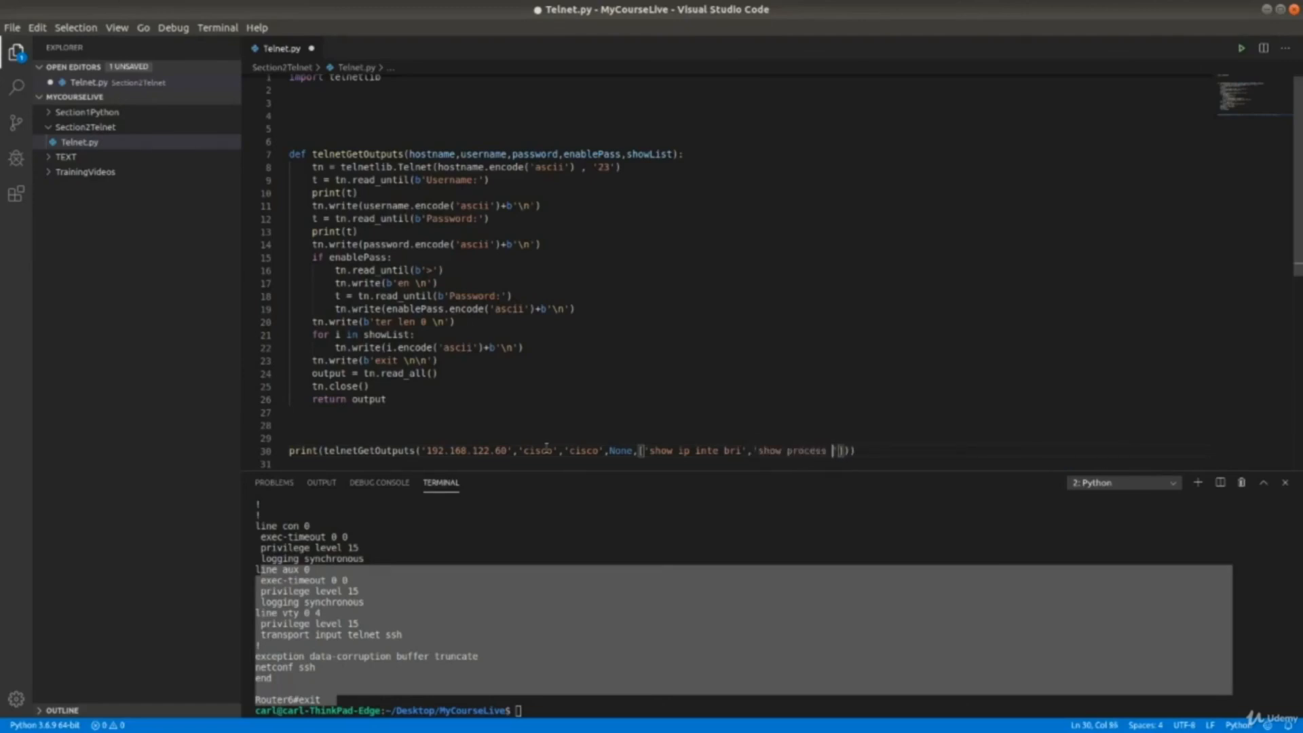
type("memory")
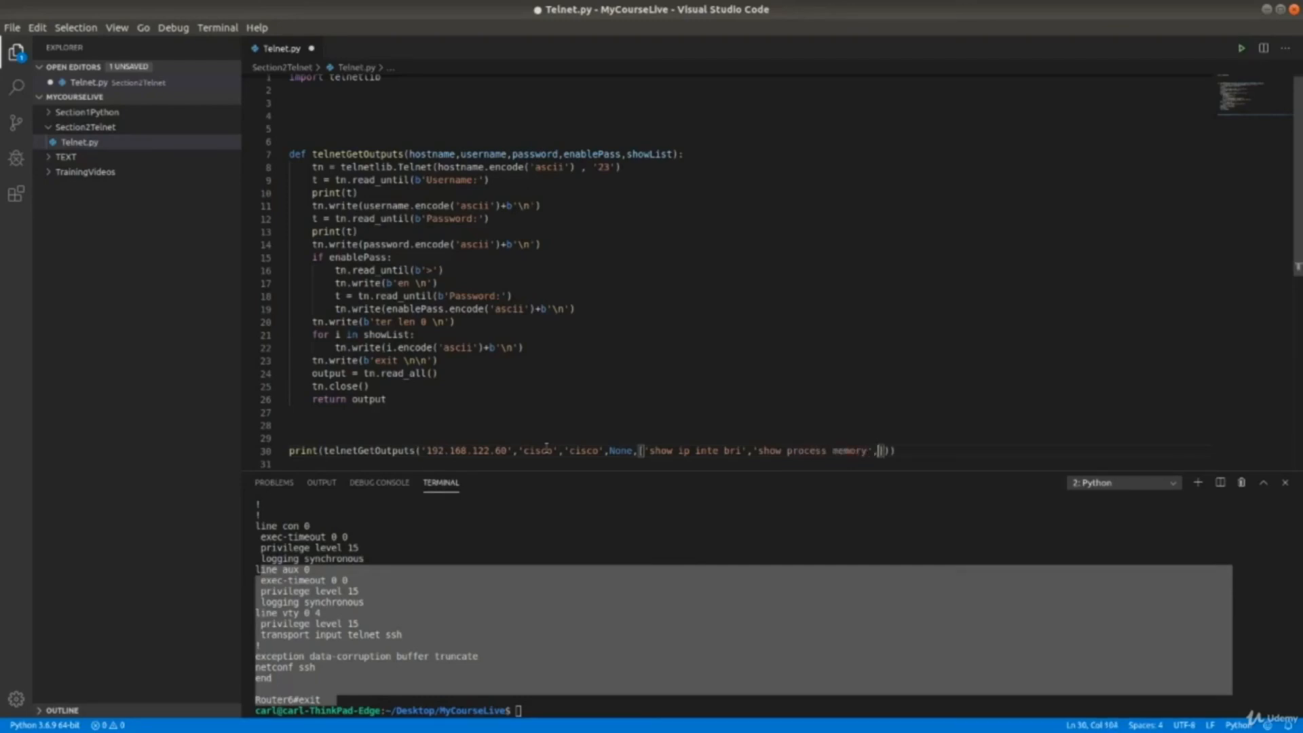
type("'show'")
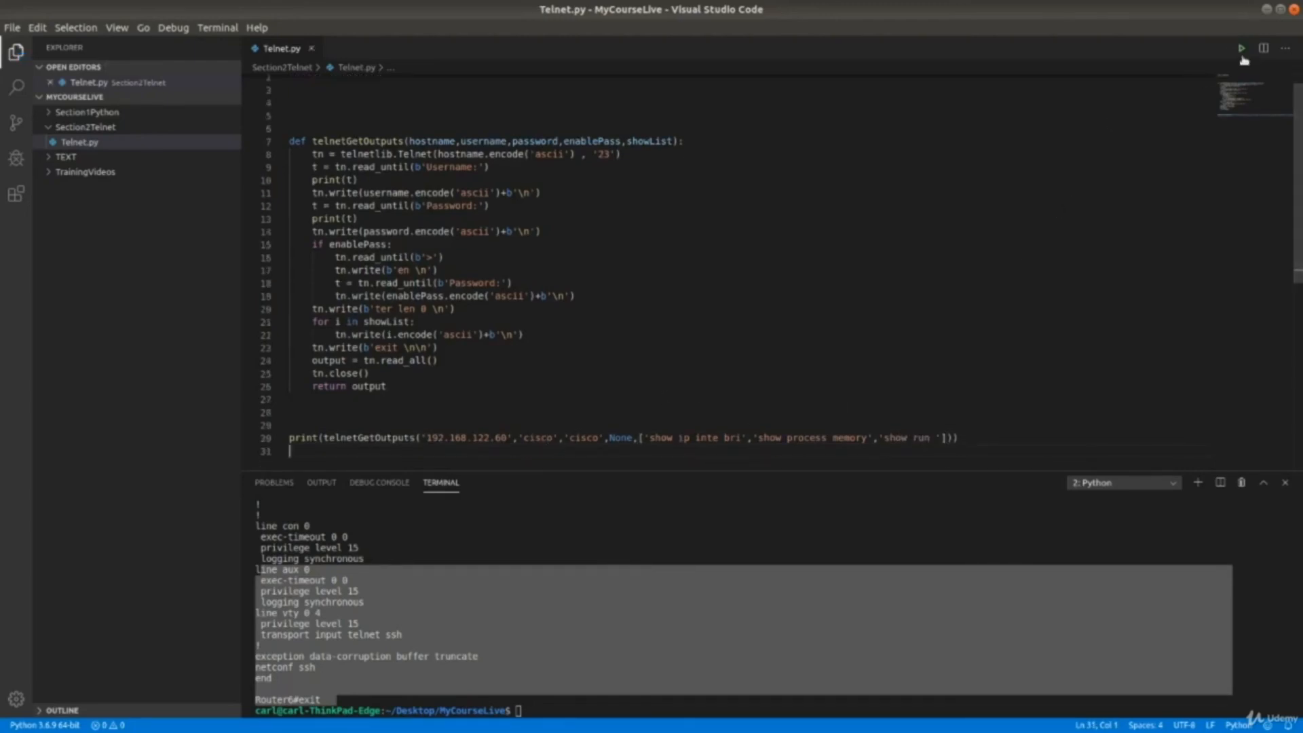
Run the script to see the raw byte output, then change the return to output.decode('ascii').
left_click(1242, 48)
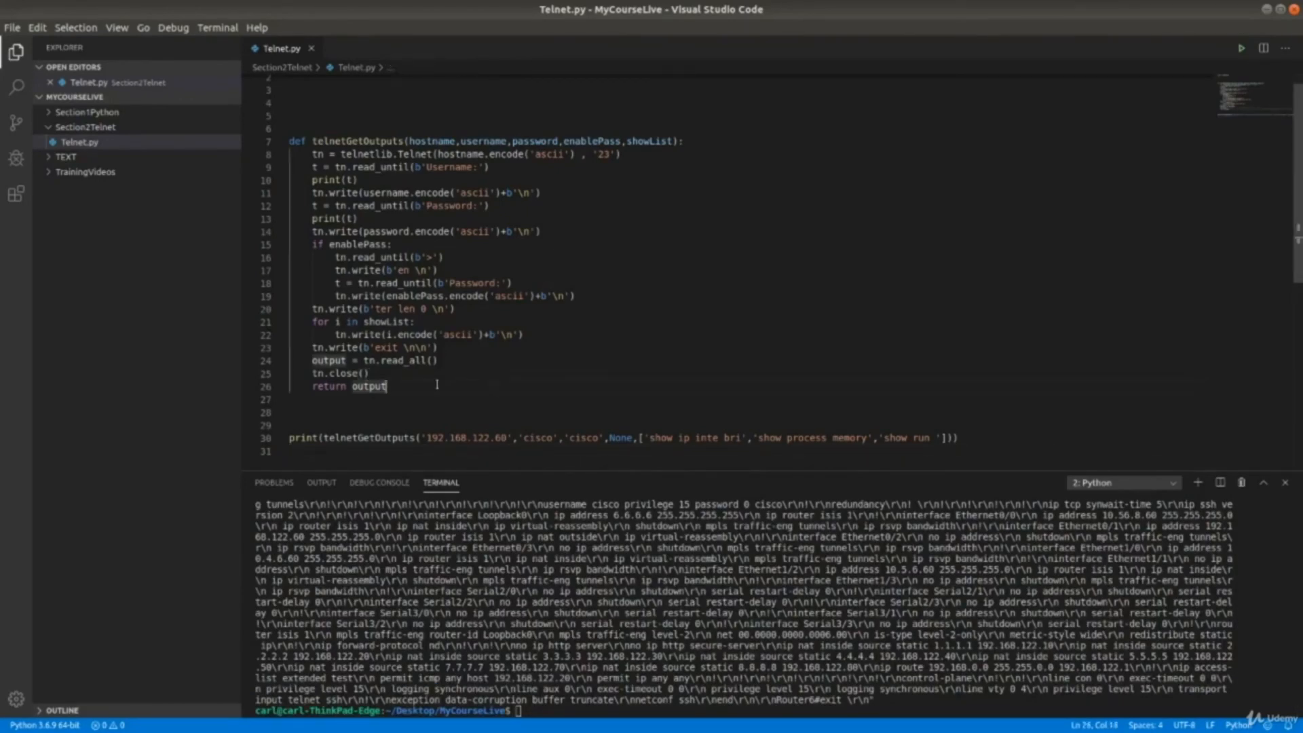
type(".decode()")
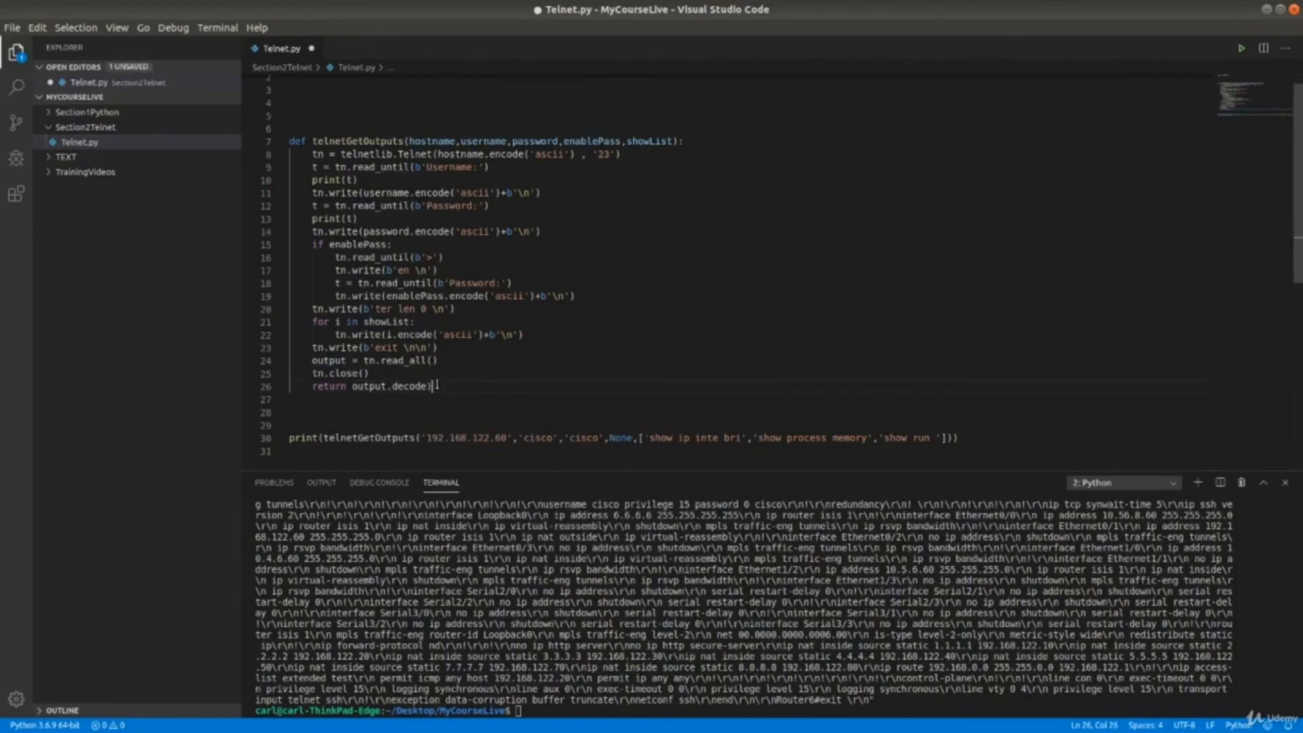
type("(")
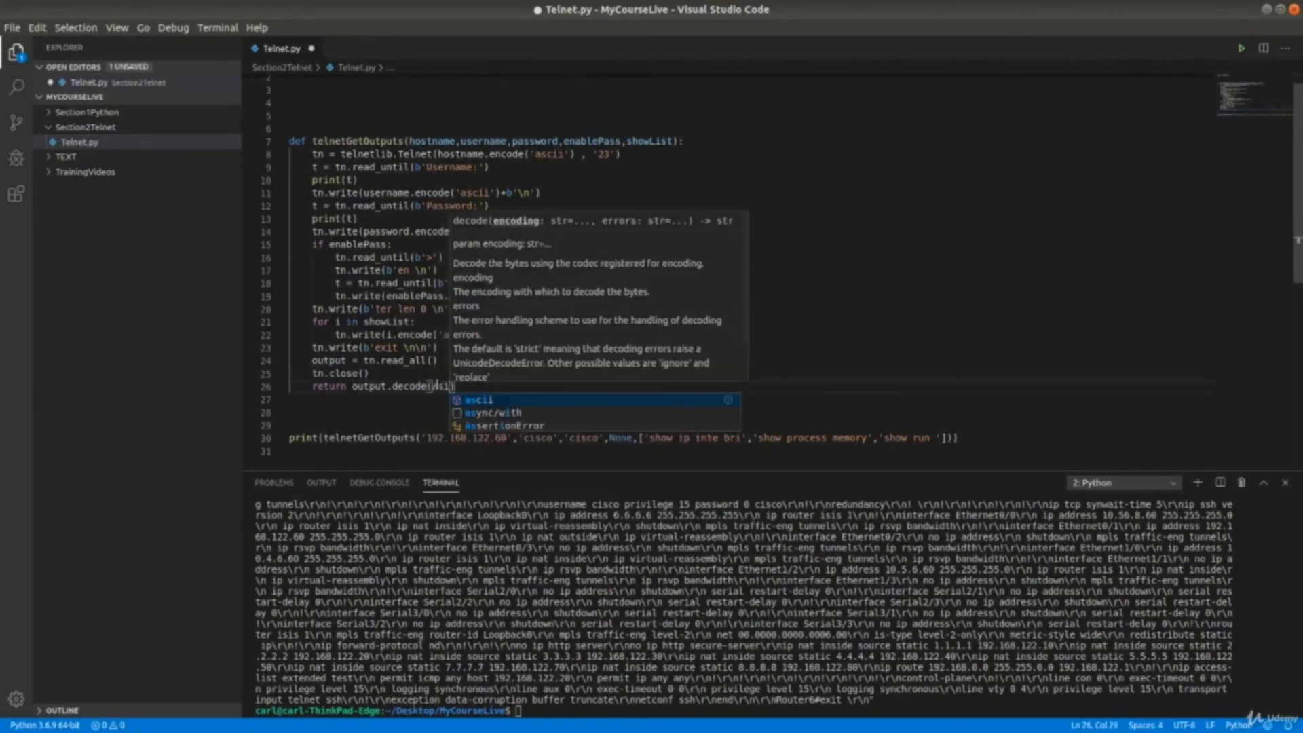